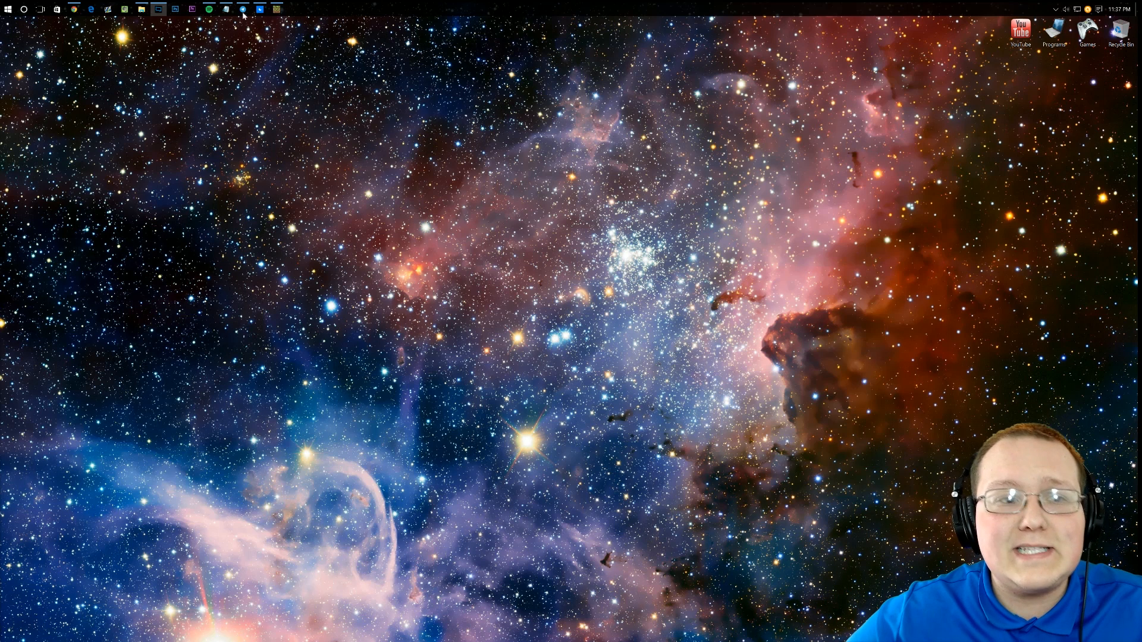
- Launch MultiMC from the taskbar, showing its single 1.8 instance
{"action": "left_click", "coordinate": [261, 8]}
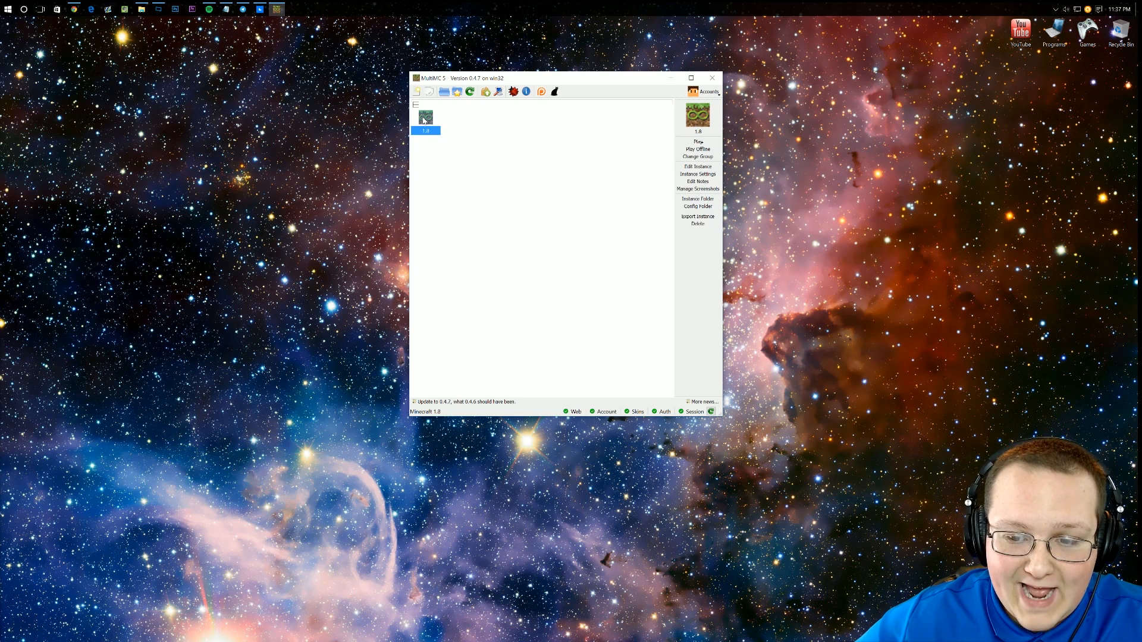
{"action": "mouse_move", "coordinate": [697, 206]}
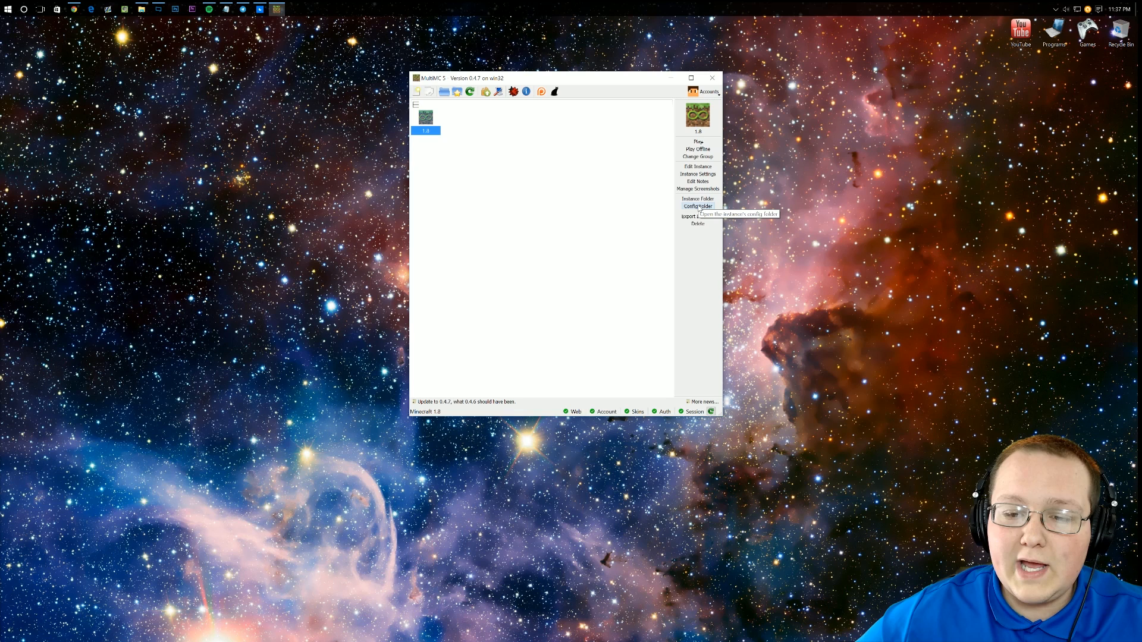
- Show the 1.8 instance's minecraft folder in File Explorer via its config folder
{"action": "left_click", "coordinate": [697, 206]}
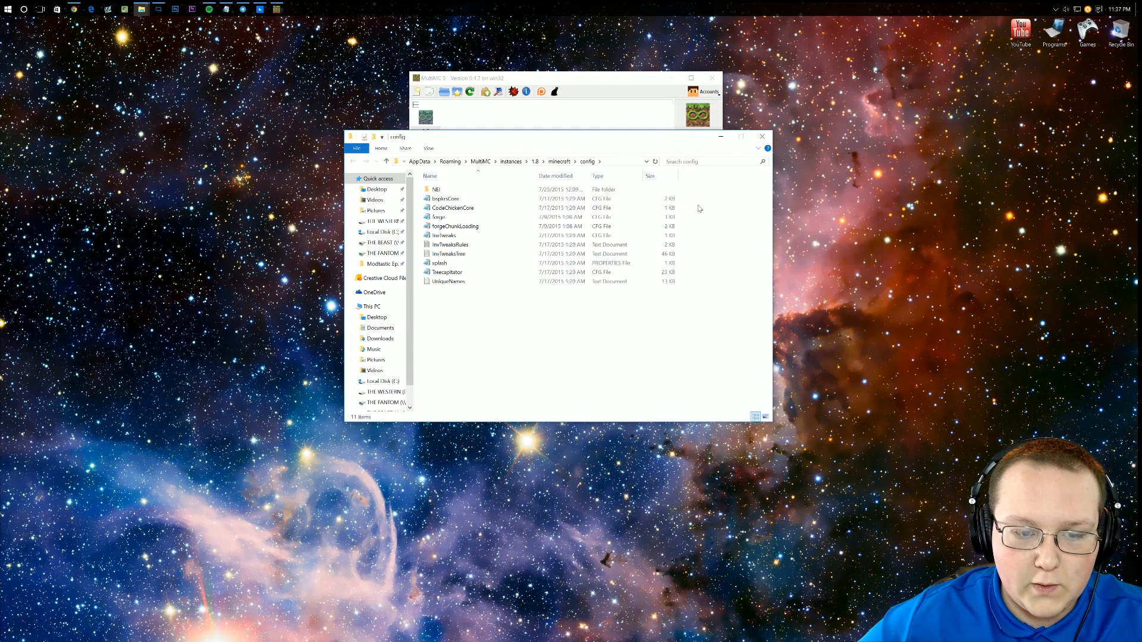
{"action": "mouse_move", "coordinate": [508, 170]}
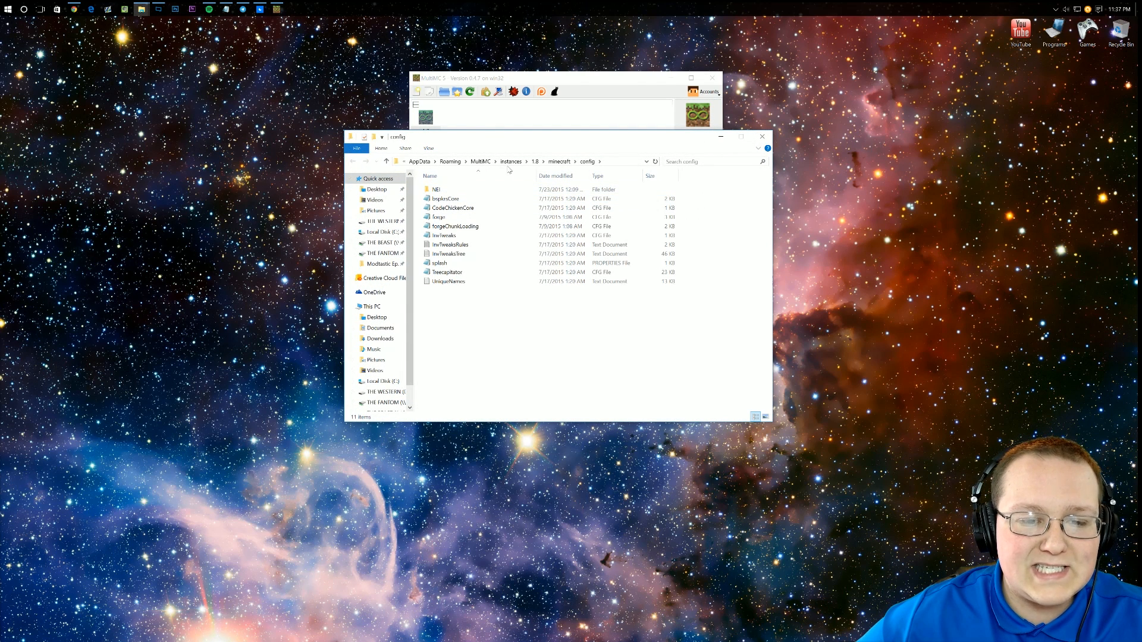
{"action": "left_click", "coordinate": [559, 161]}
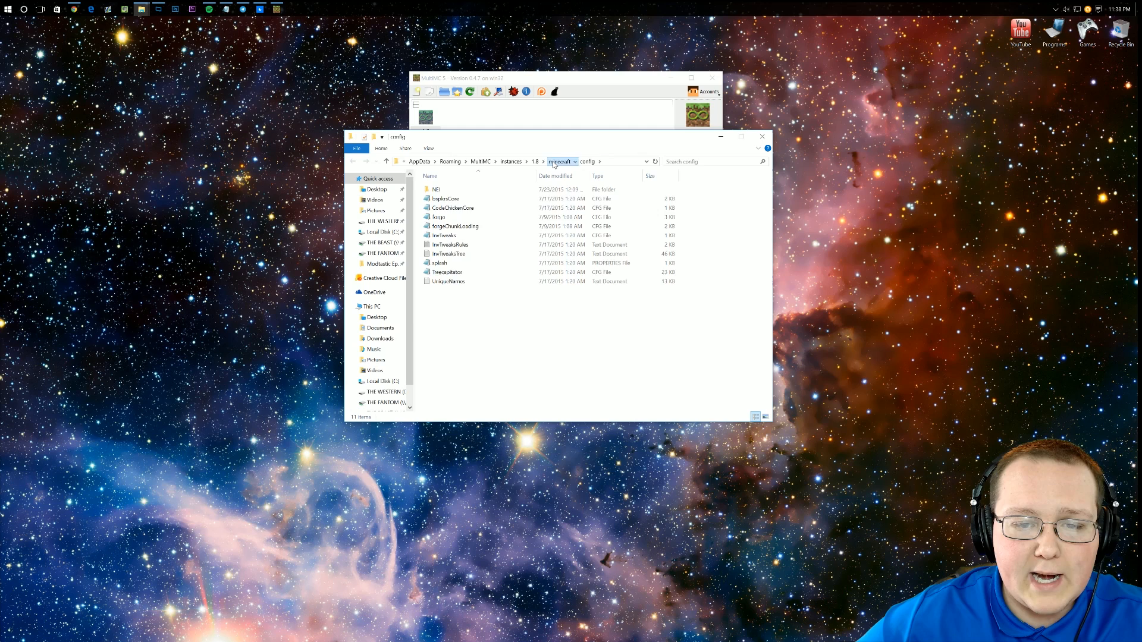
{"action": "left_click", "coordinate": [588, 161]}
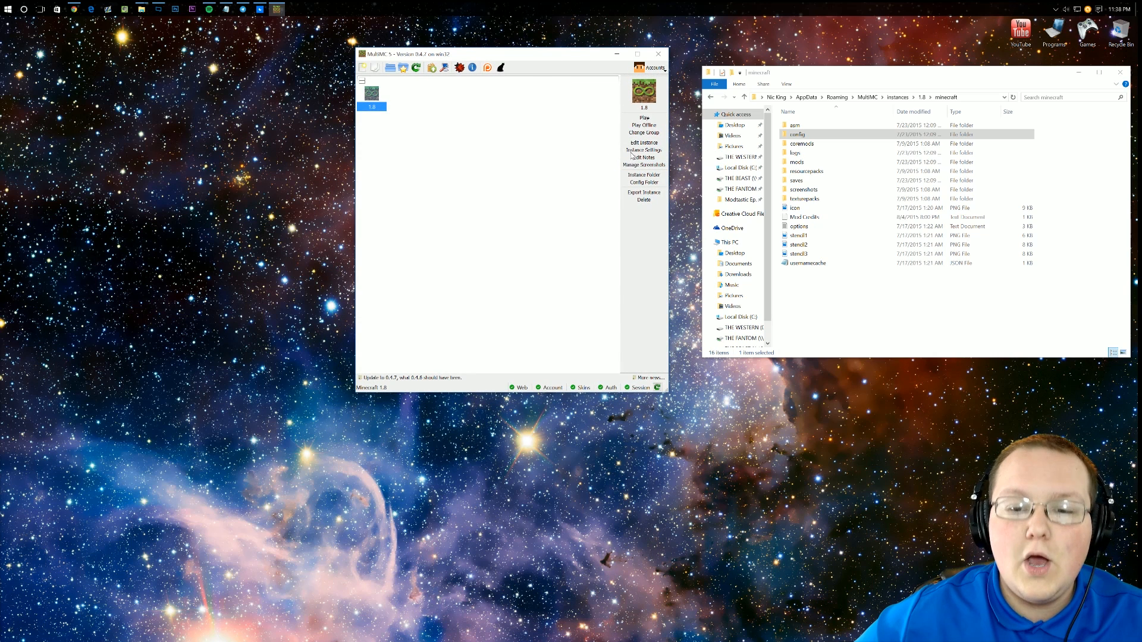
- View the 1.8 instance's version components and select the Forge 11.14.3.1450 entry
{"action": "left_click", "coordinate": [643, 150]}
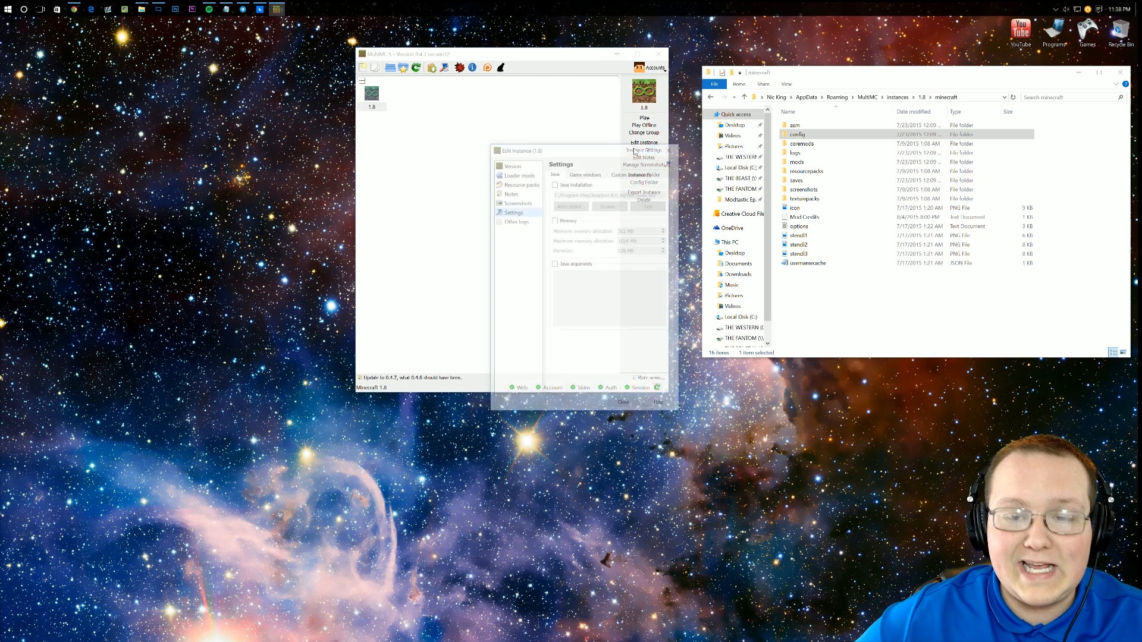
{"action": "left_click", "coordinate": [510, 163]}
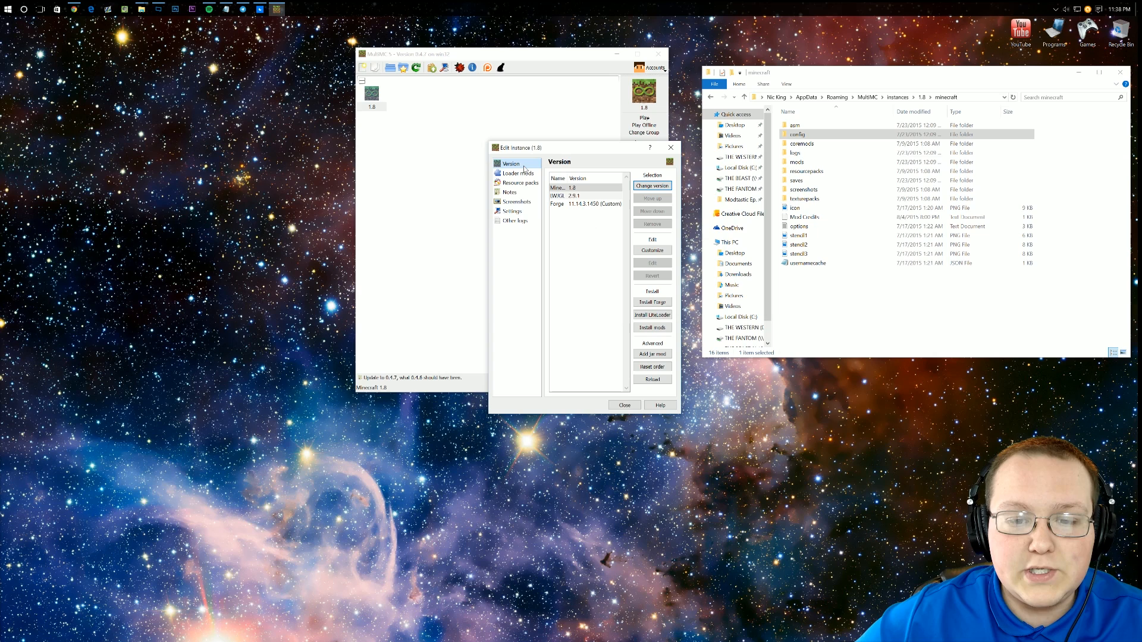
{"action": "left_click", "coordinate": [576, 204]}
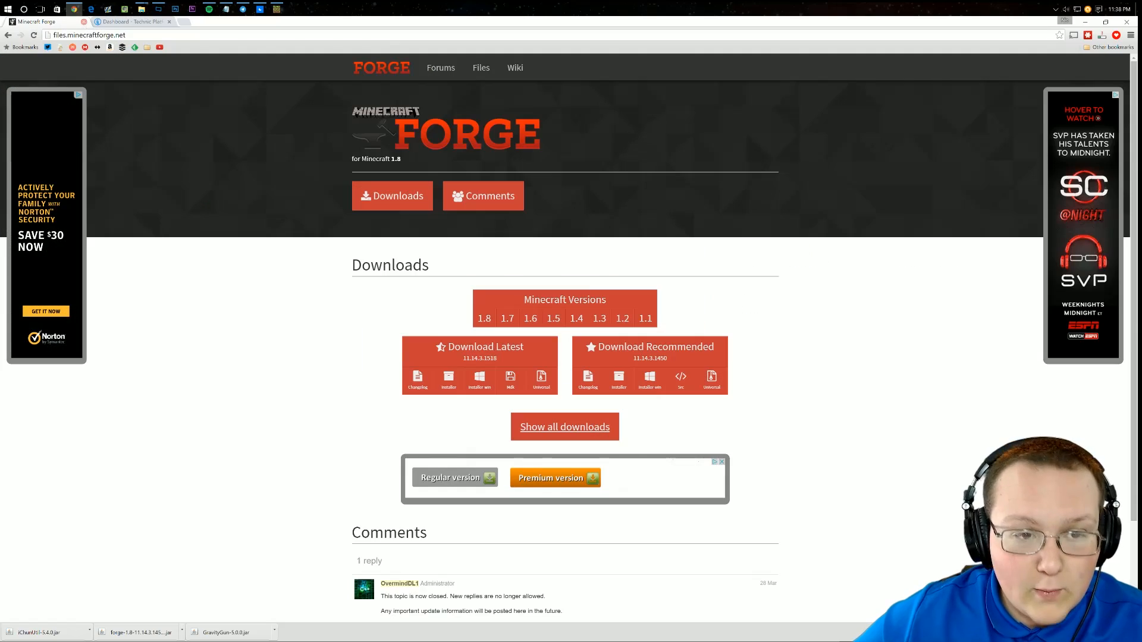
{"action": "mouse_move", "coordinate": [218, 121]}
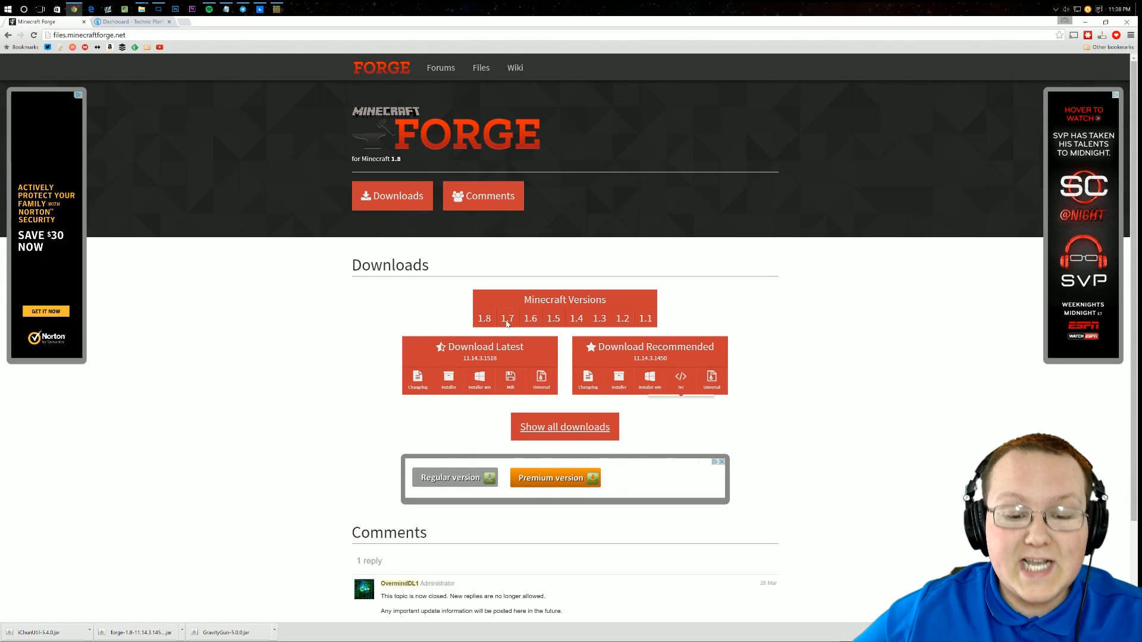
{"action": "mouse_move", "coordinate": [515, 301]}
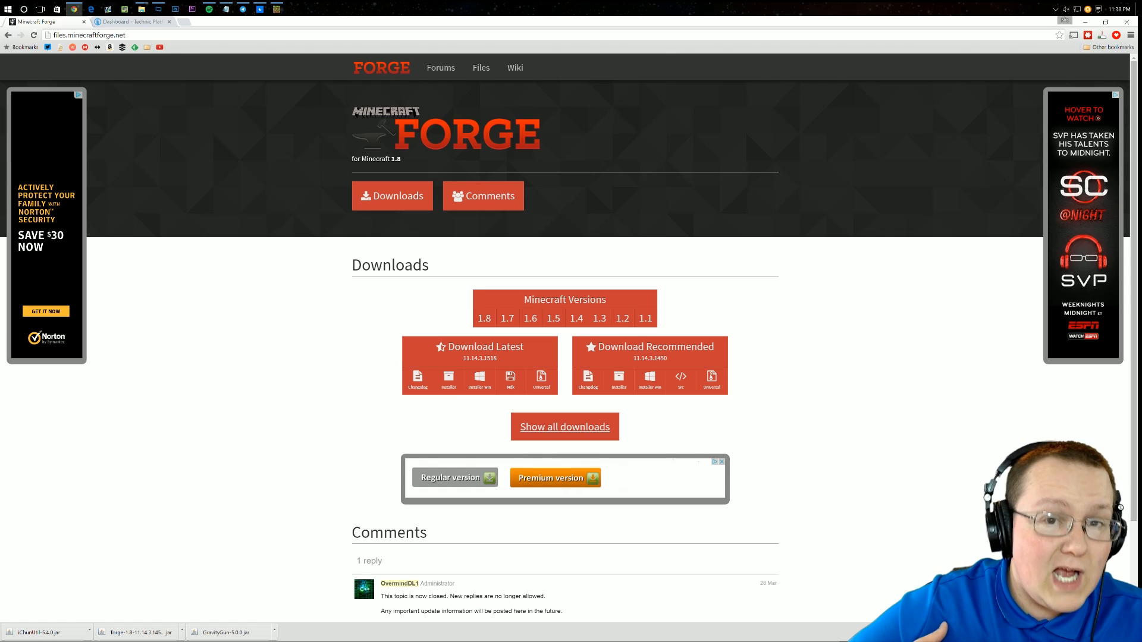
{"action": "mouse_move", "coordinate": [484, 318]}
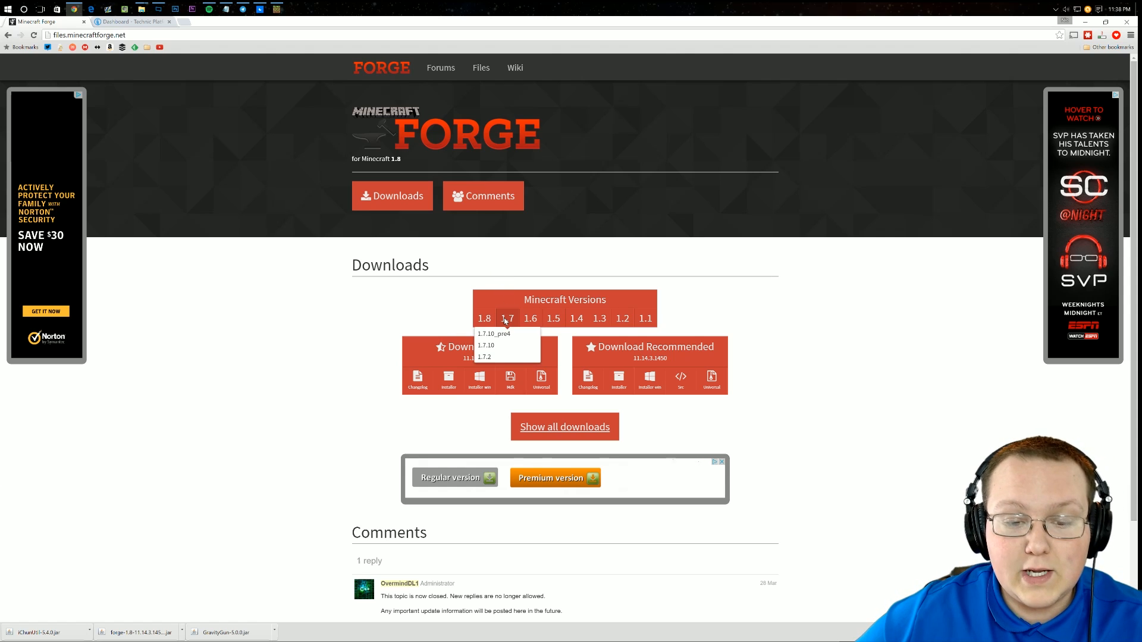
{"action": "left_click", "coordinate": [486, 345]}
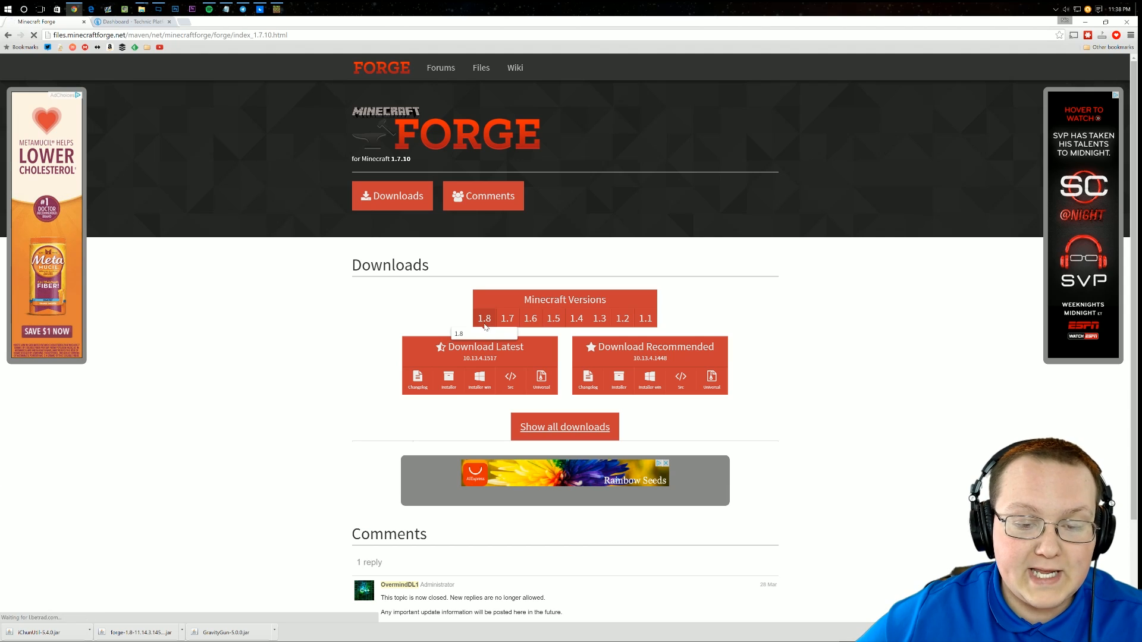
{"action": "left_click", "coordinate": [484, 319]}
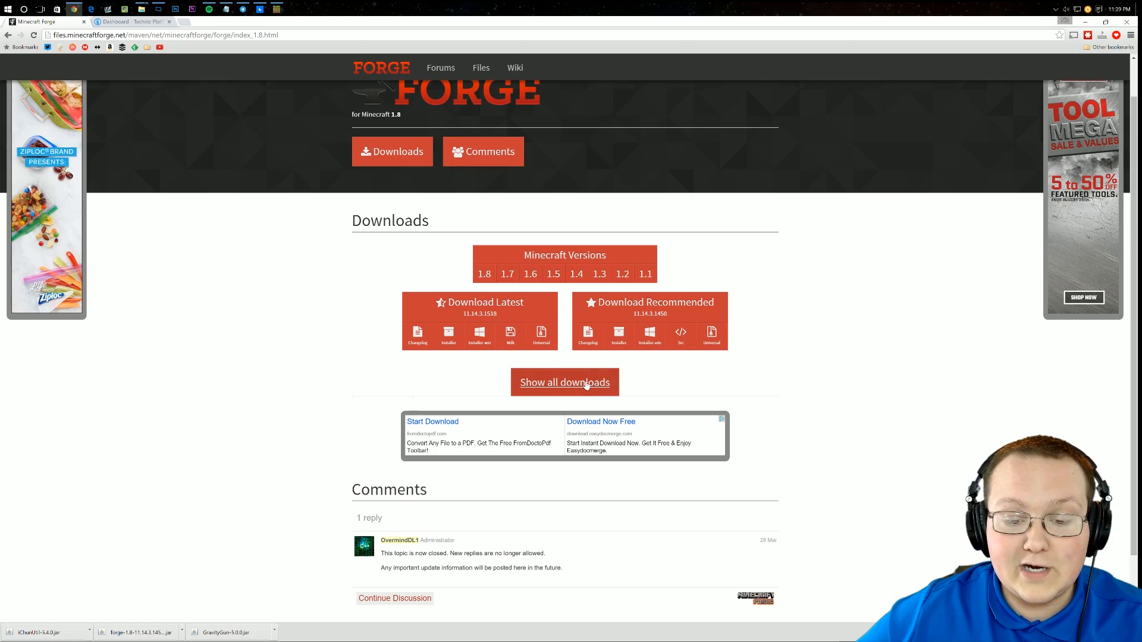
- List all Forge builds for Minecraft 1.8 and scroll to the wanted installer
{"action": "left_click", "coordinate": [564, 382]}
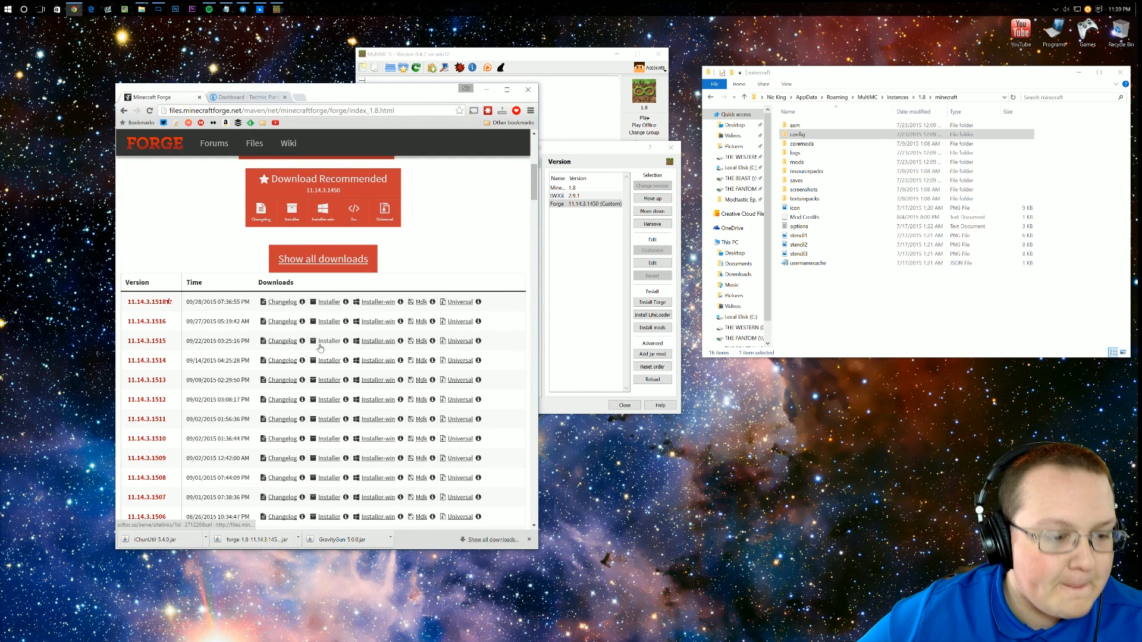
{"action": "scroll", "scroll_direction": "down", "scroll_amount": 3}
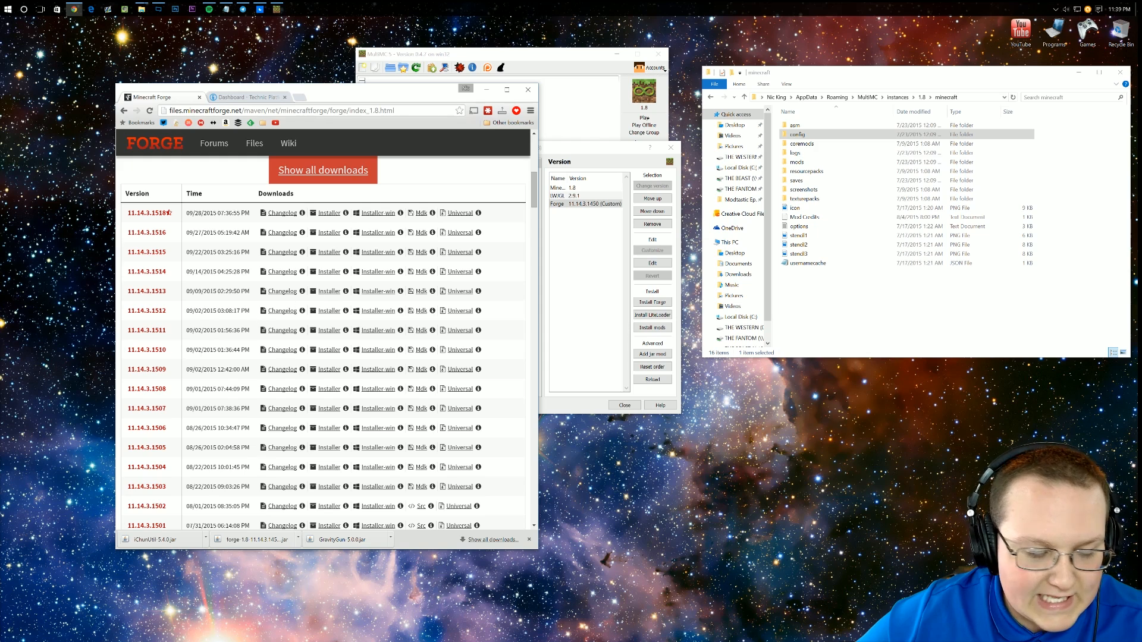
{"action": "scroll", "scroll_direction": "down", "scroll_amount": 3}
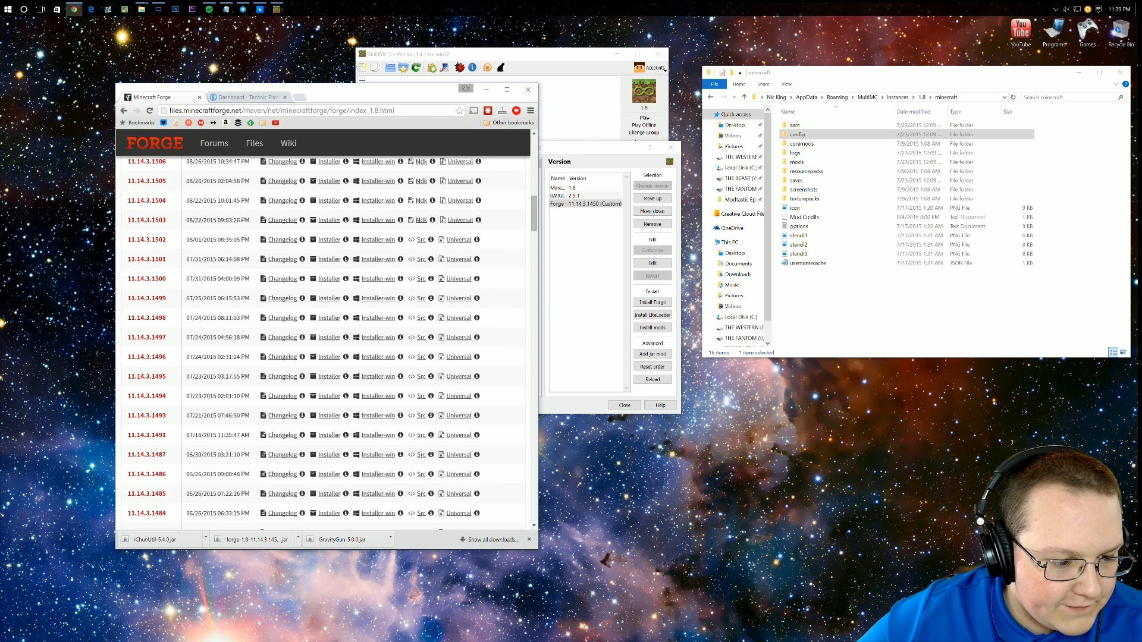
{"action": "scroll", "scroll_direction": "down", "scroll_amount": 3}
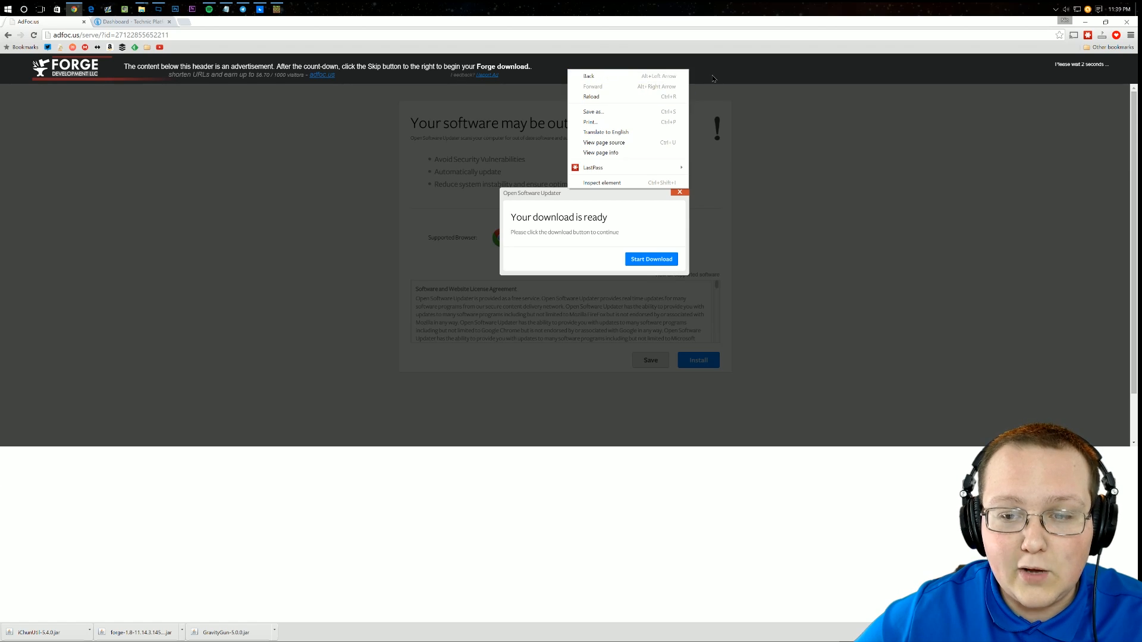
{"action": "left_click", "coordinate": [713, 79]}
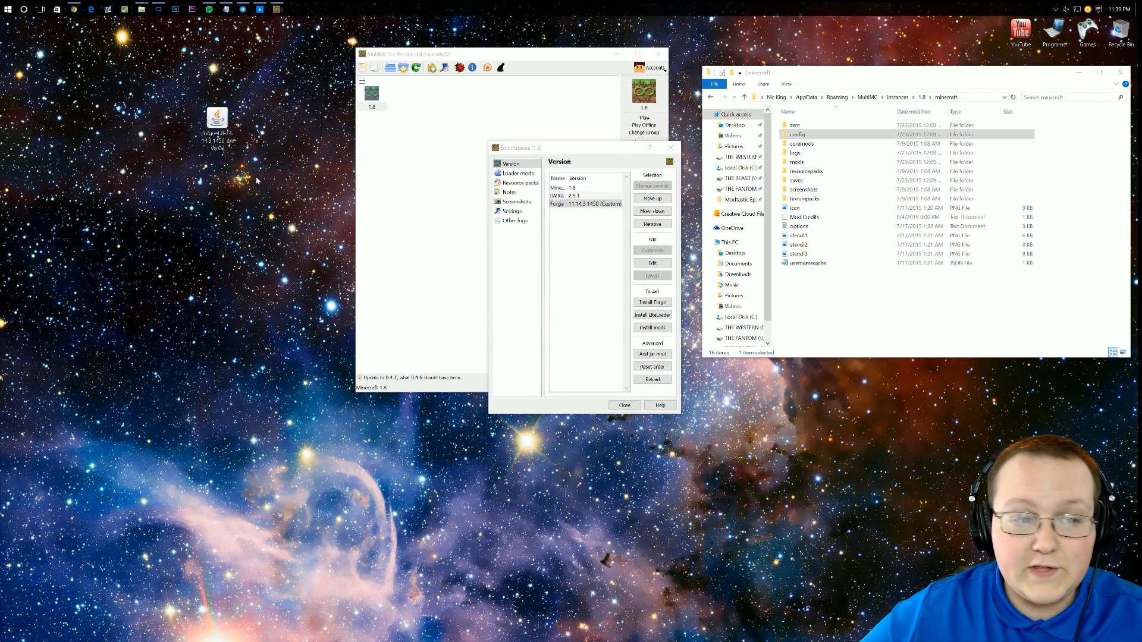
{"action": "mouse_move", "coordinate": [216, 130]}
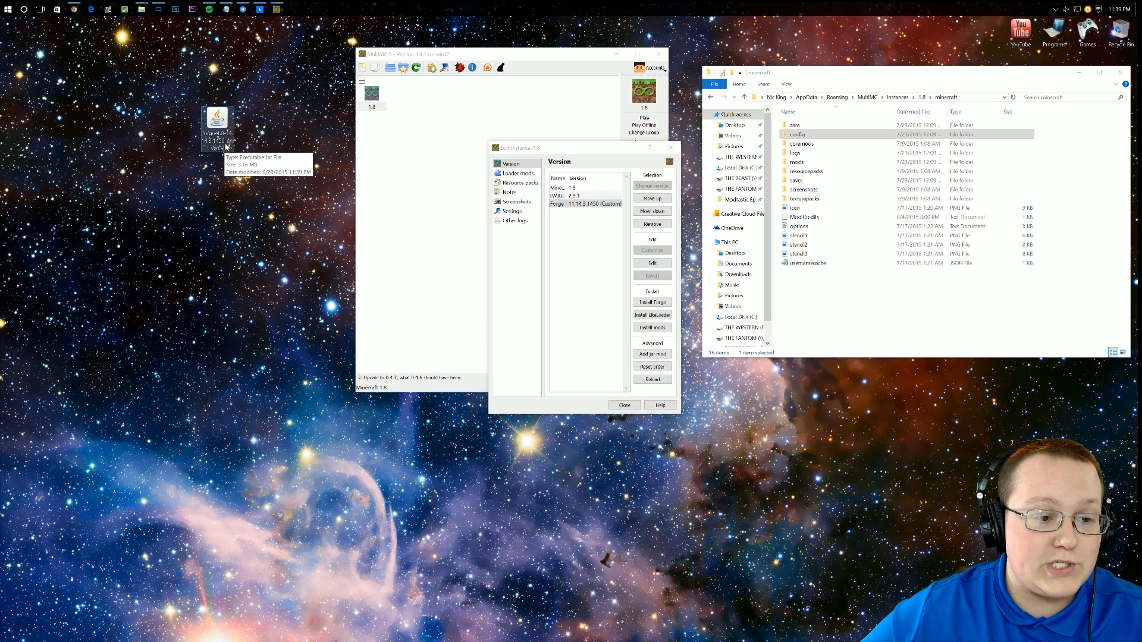
{"action": "mouse_move", "coordinate": [295, 213]}
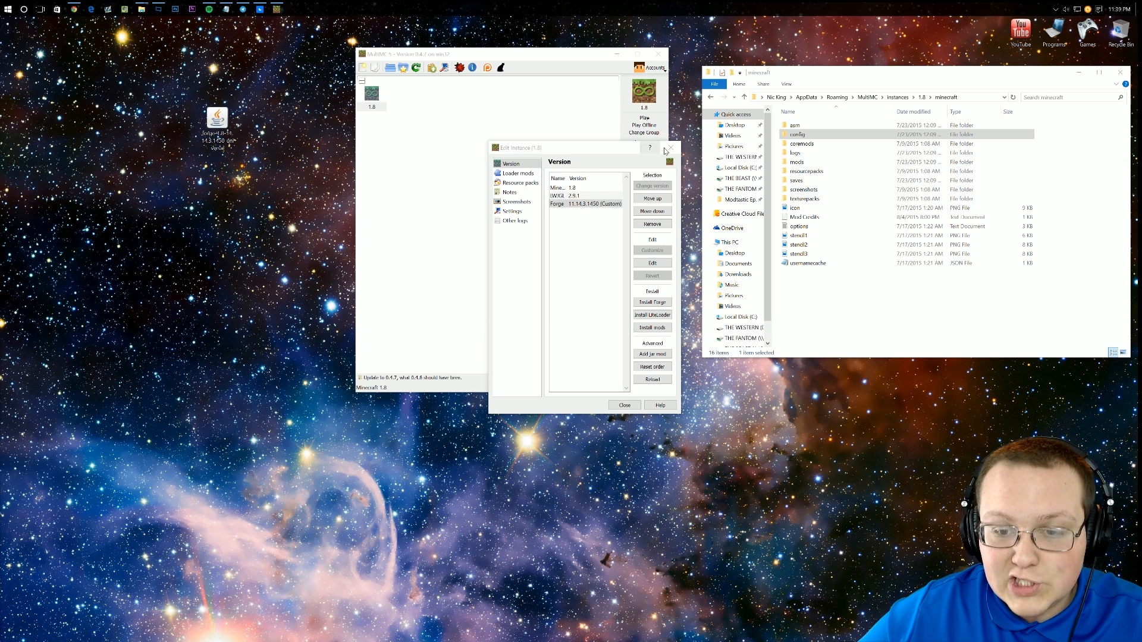
- Close the instance edit window and the MultiMC launcher
{"action": "left_click", "coordinate": [623, 405]}
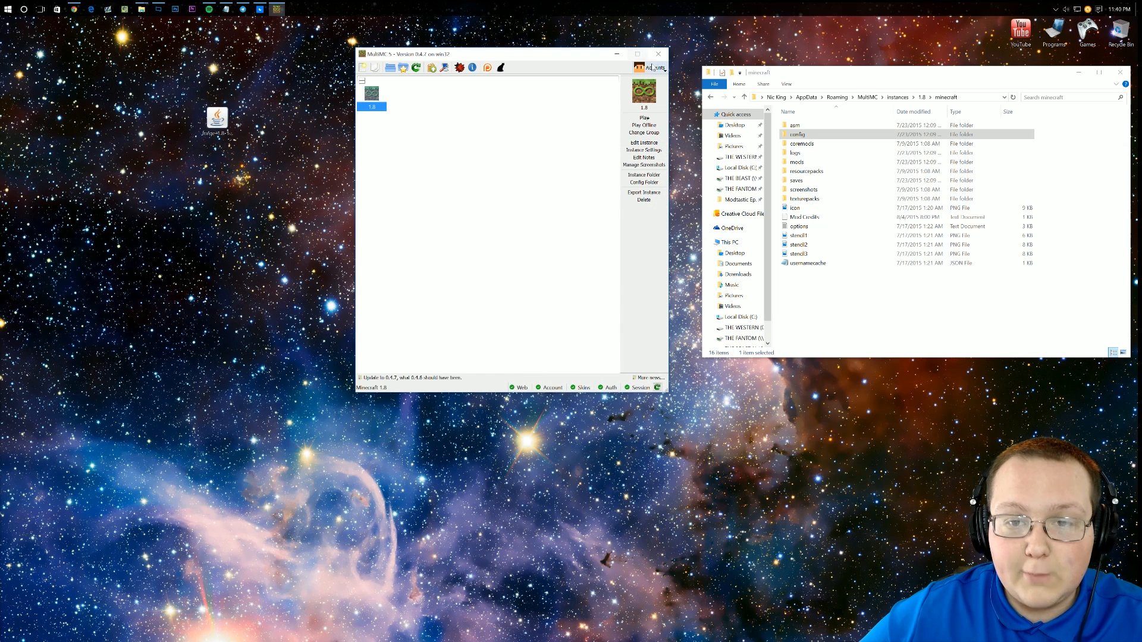
{"action": "left_click", "coordinate": [658, 54]}
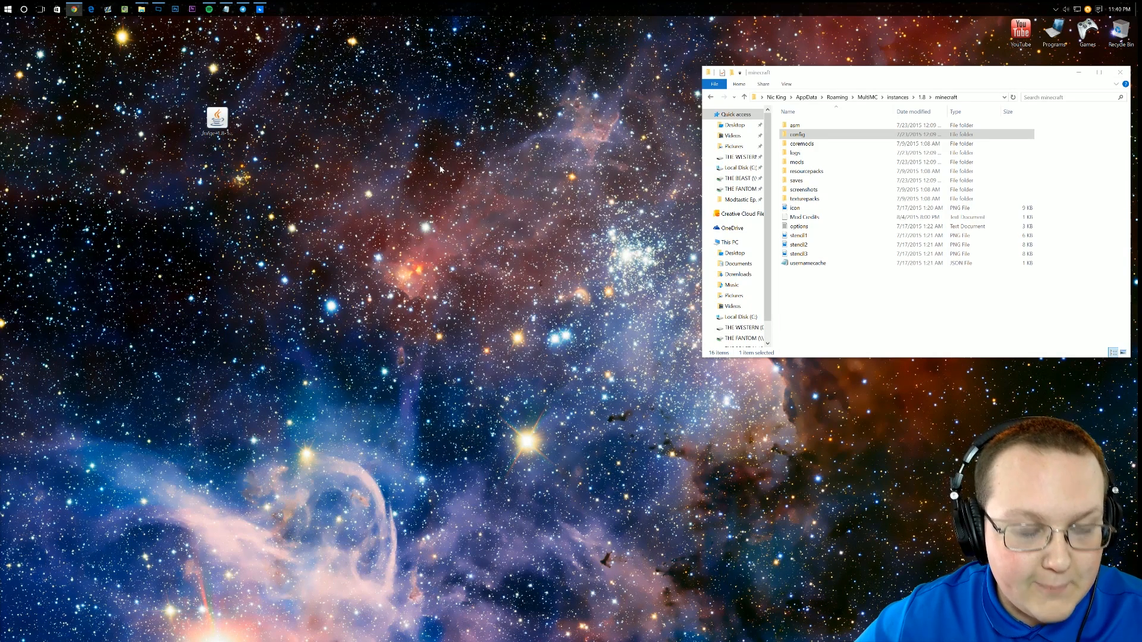
{"action": "mouse_move", "coordinate": [775, 202]}
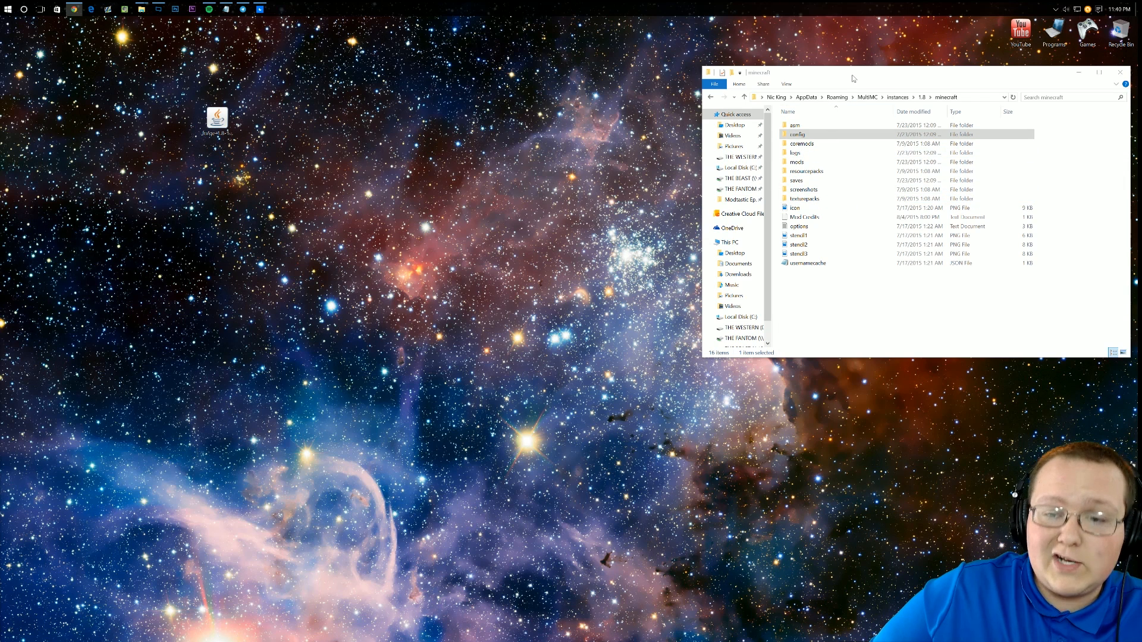
{"action": "mouse_move", "coordinate": [346, 79]}
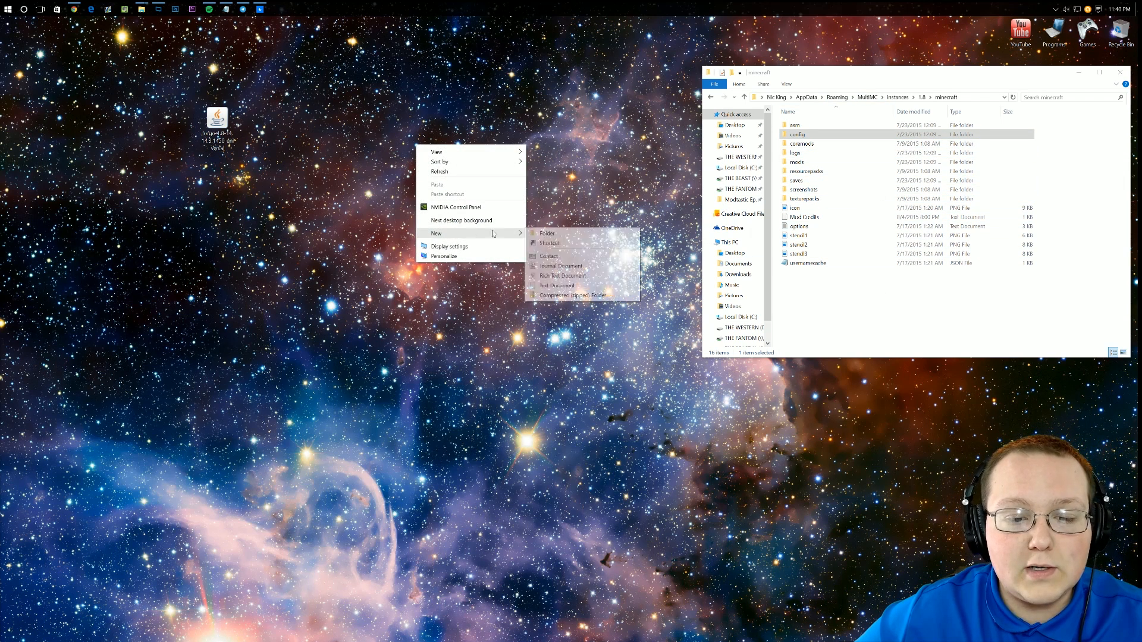
- Create a new modpack folder on the desktop
{"action": "left_click", "coordinate": [547, 233]}
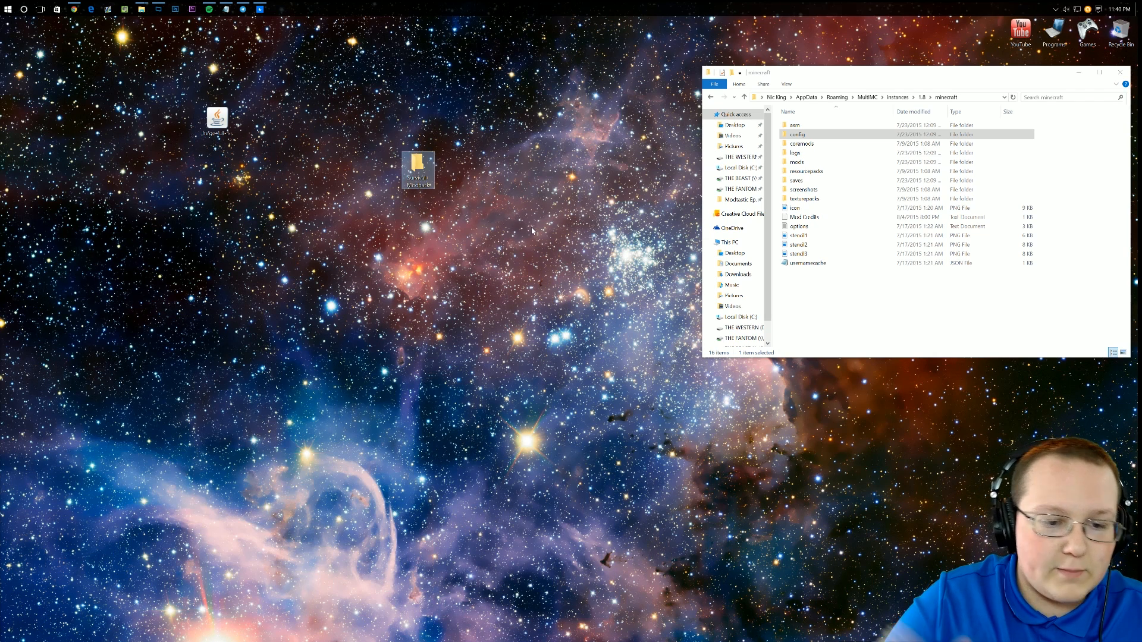
{"action": "mouse_move", "coordinate": [435, 181]}
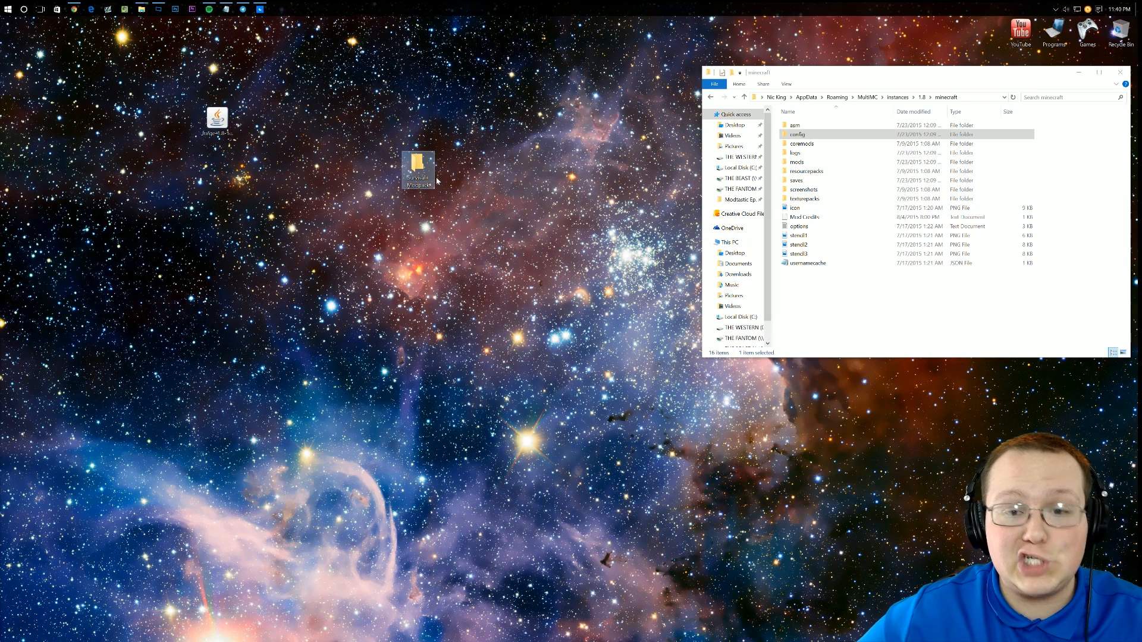
{"action": "mouse_move", "coordinate": [417, 171]}
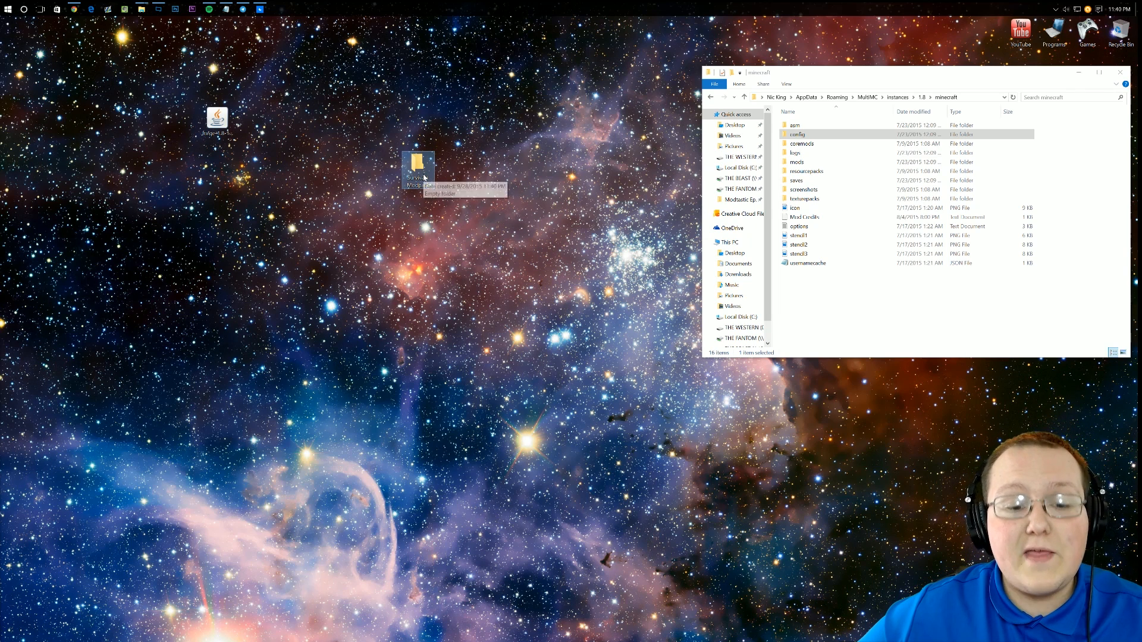
- Inside Survival+ Modpack, create a bin folder and rename the Forge jar in it to 'modpack'
{"action": "double_click", "coordinate": [418, 166]}
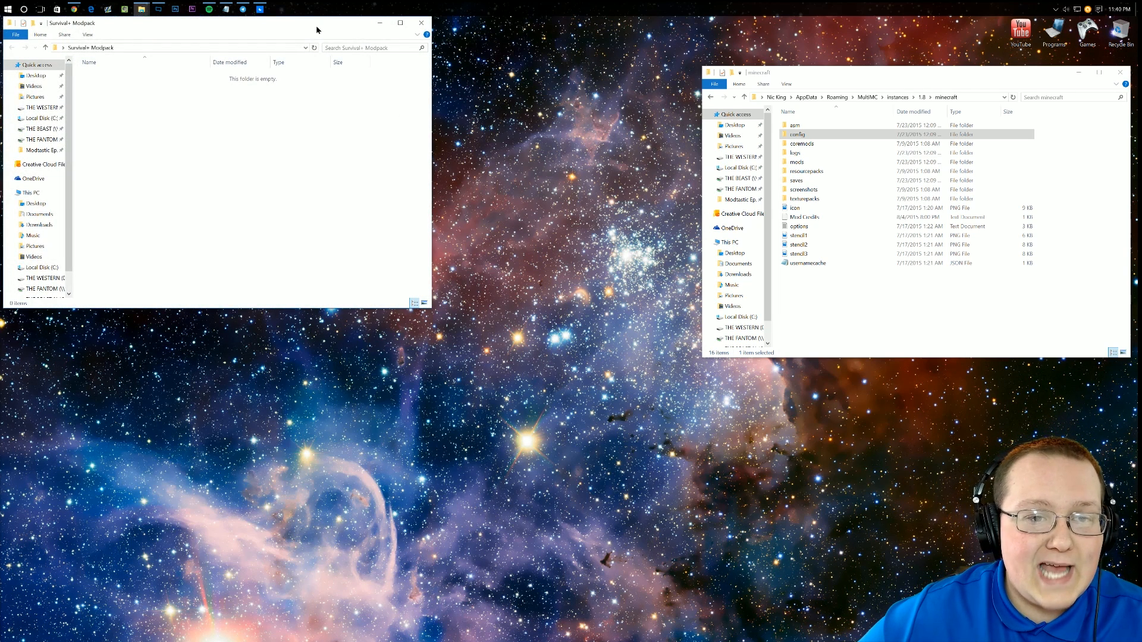
{"action": "right_click", "coordinate": [502, 150]}
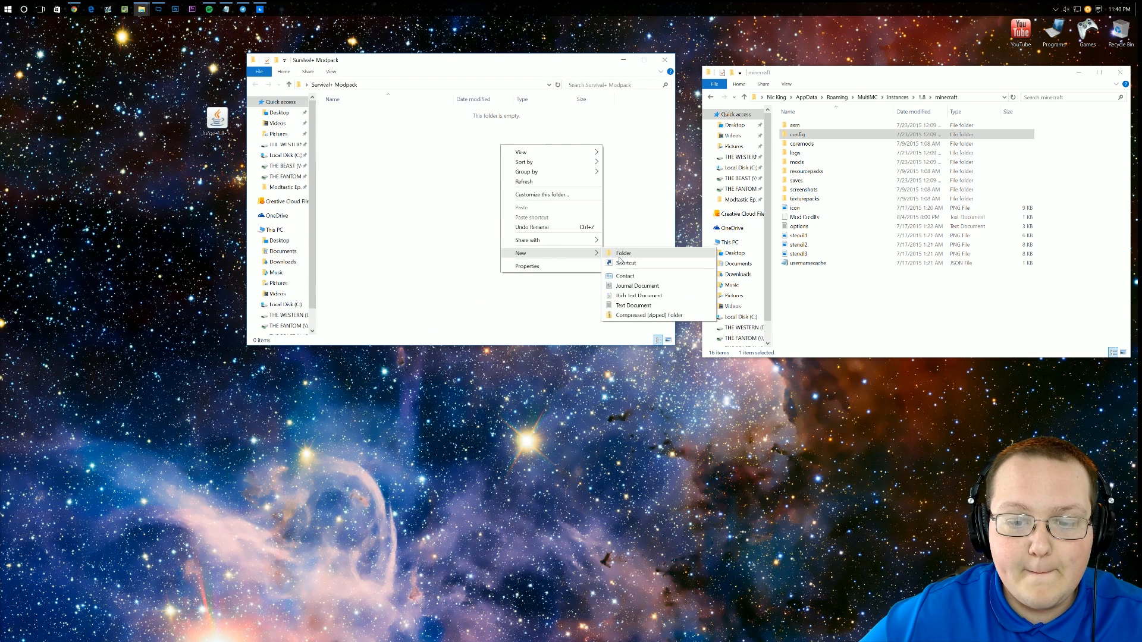
{"action": "left_click", "coordinate": [625, 253]}
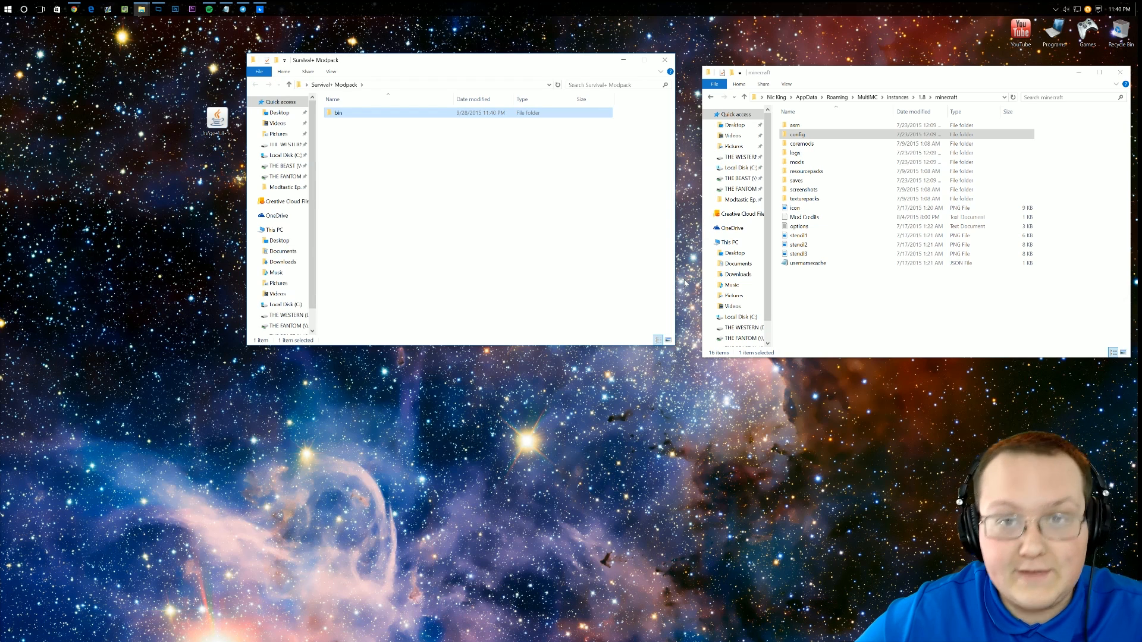
{"action": "mouse_move", "coordinate": [437, 116]}
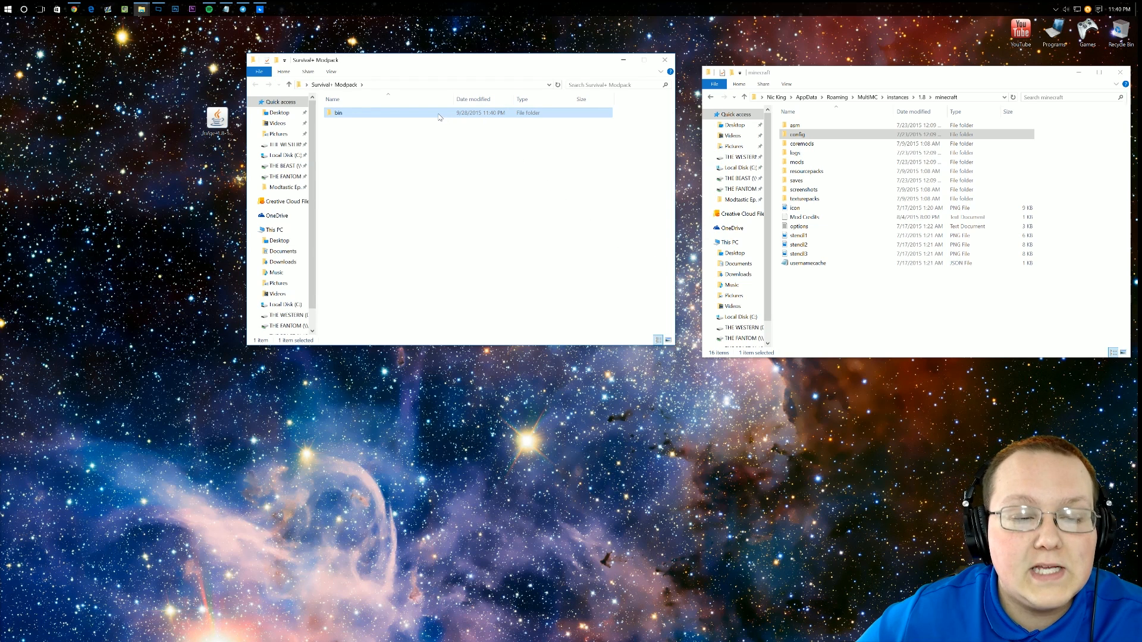
{"action": "double_click", "coordinate": [339, 112]}
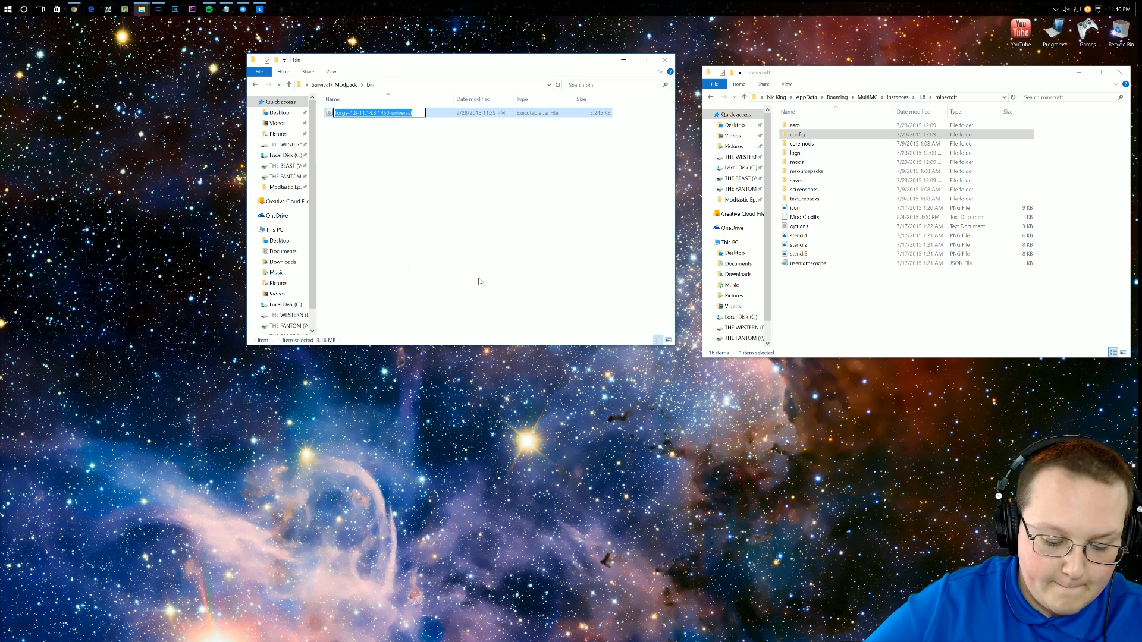
{"action": "type", "text": "modpack"}
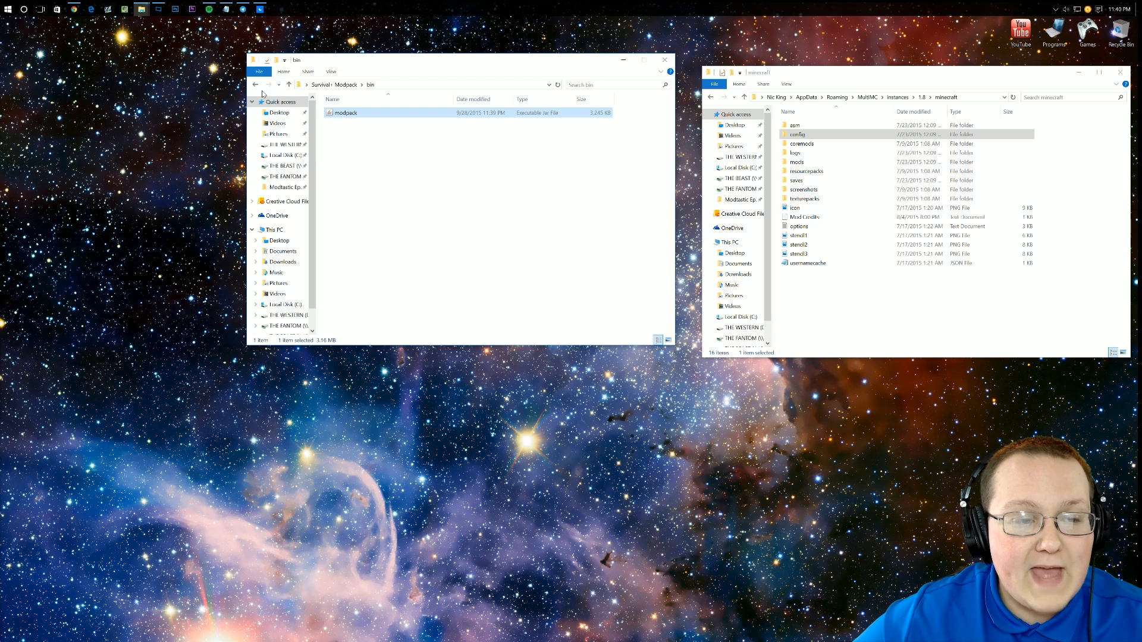
{"action": "left_click", "coordinate": [288, 84]}
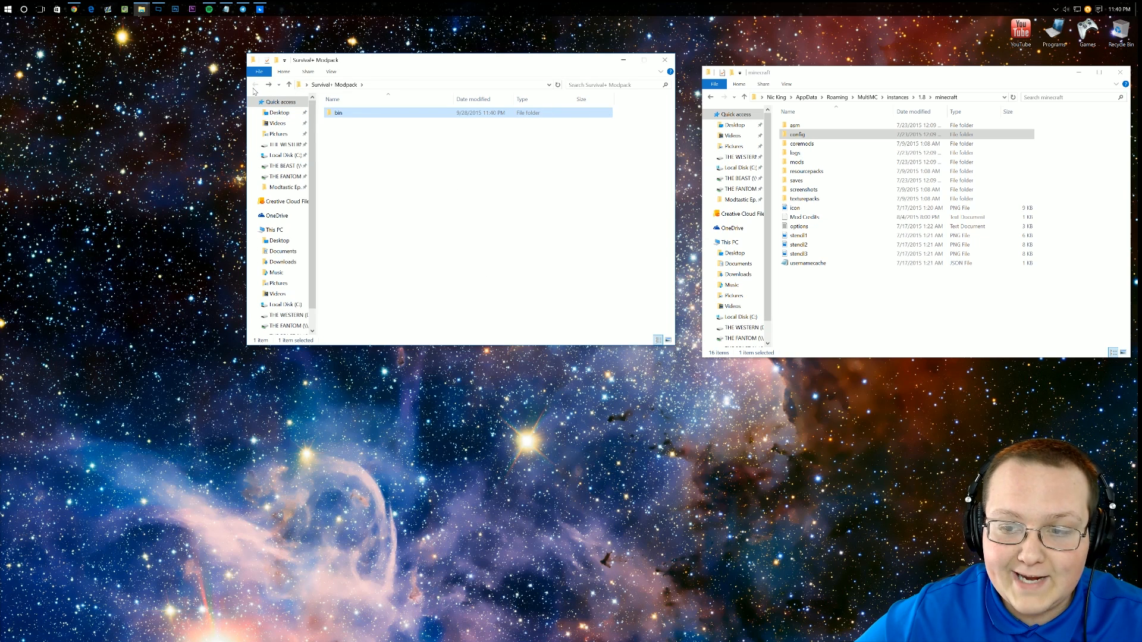
- Copy config, mods and Mod Credits from the instance folder into Survival+ Modpack
{"action": "left_click", "coordinate": [802, 144]}
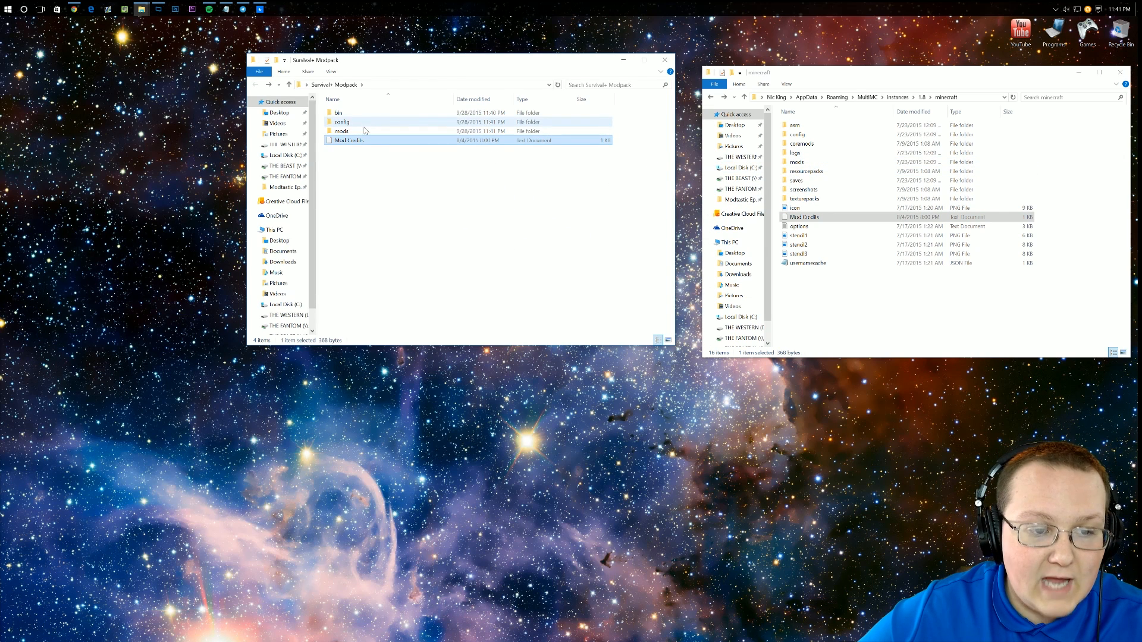
{"action": "mouse_move", "coordinate": [354, 140]}
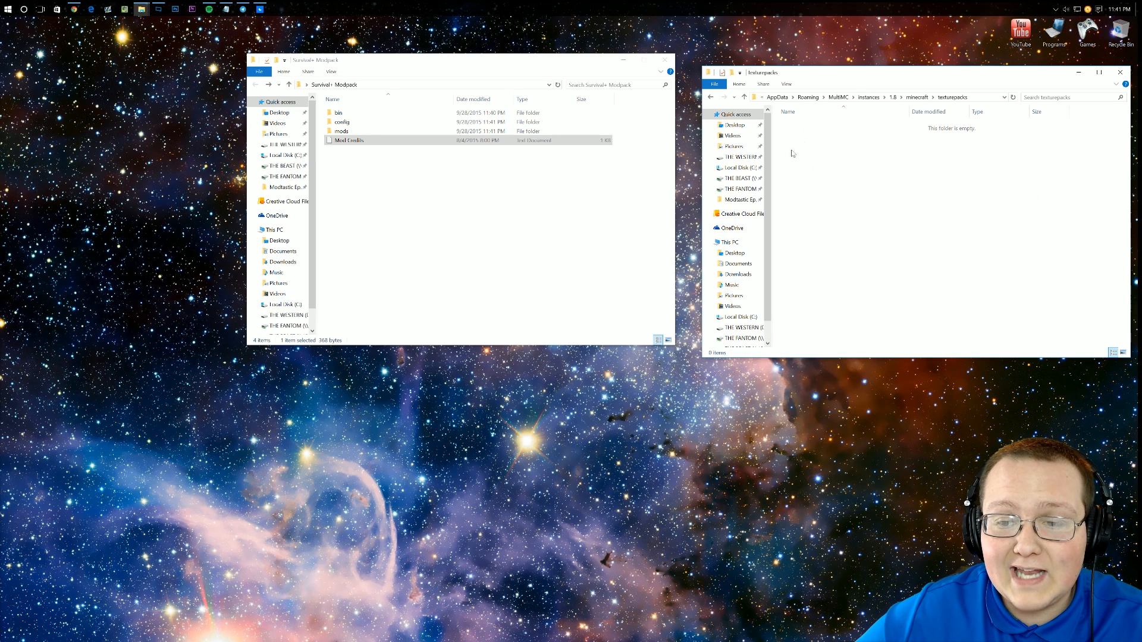
- Check the instance's texturepacks folder is empty and return to the minecraft folder
{"action": "left_click", "coordinate": [710, 96]}
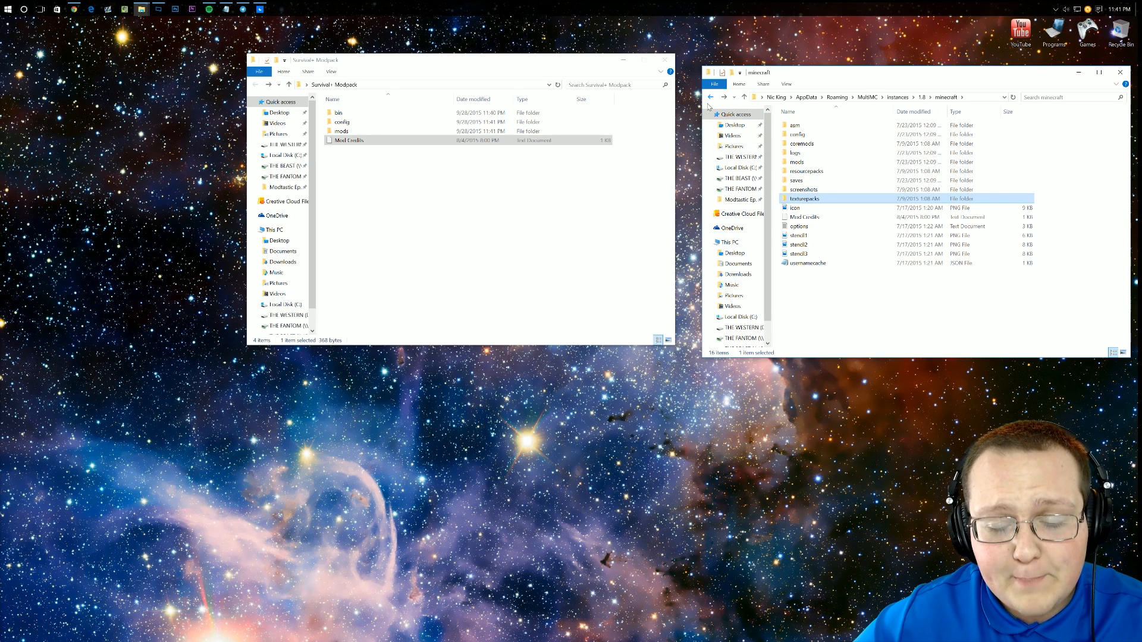
{"action": "double_click", "coordinate": [804, 199]}
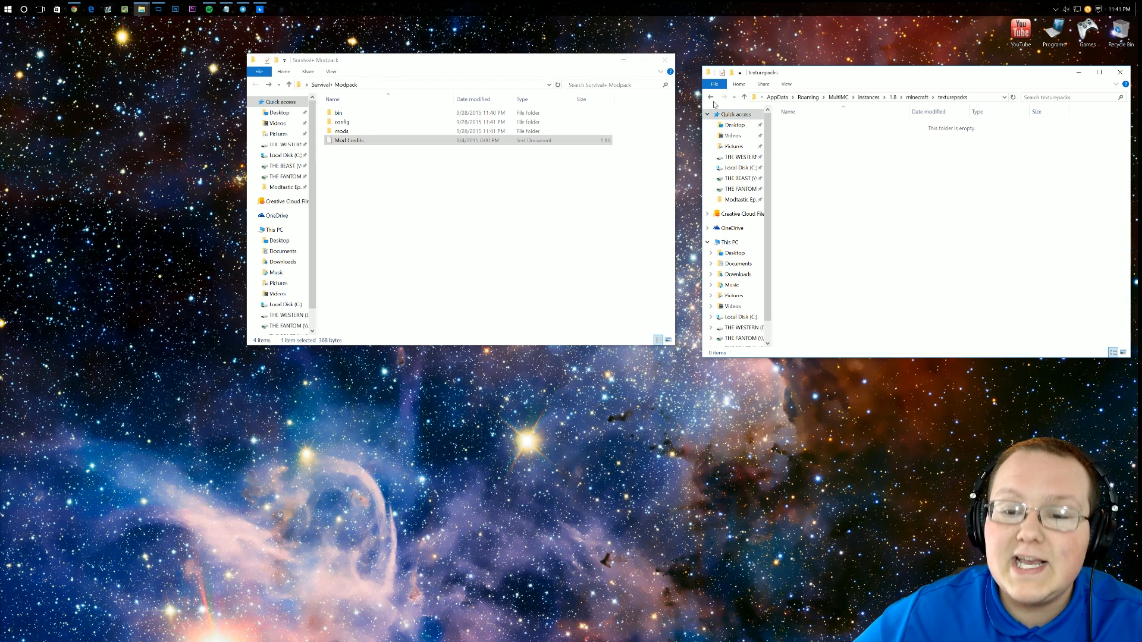
{"action": "mouse_move", "coordinate": [711, 97]}
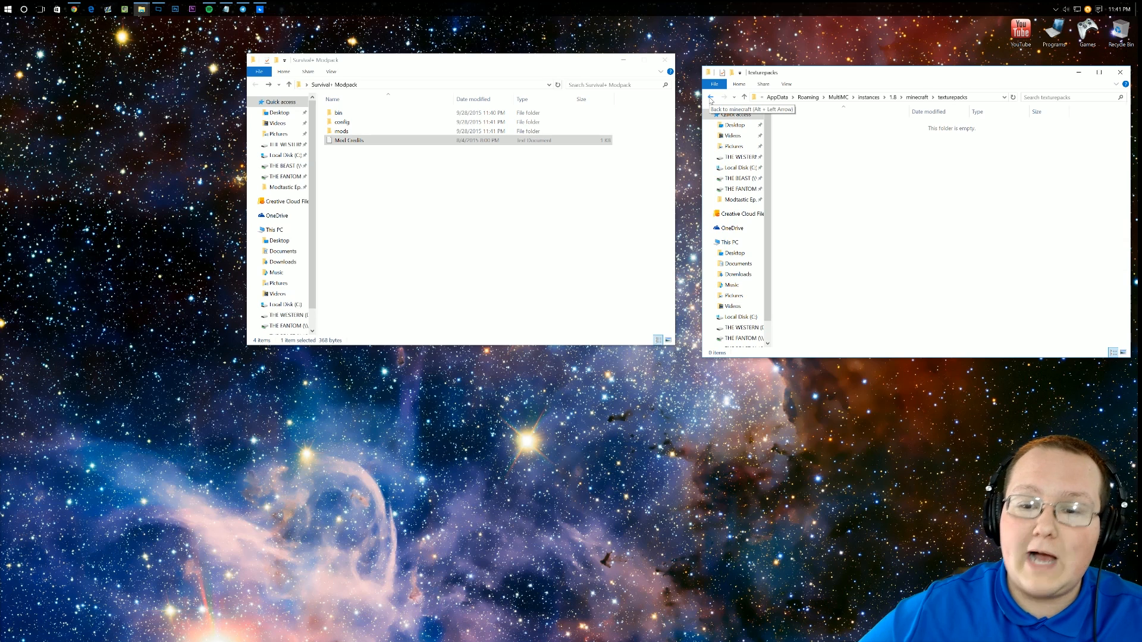
{"action": "left_click", "coordinate": [712, 97]}
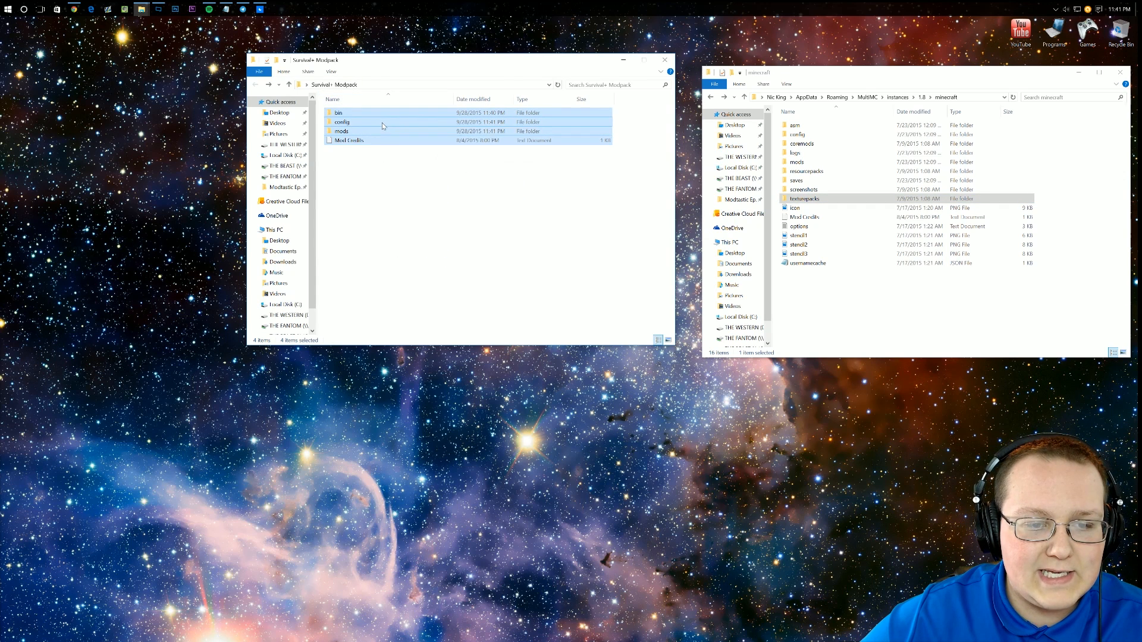
- Compress bin, config, mods and Mod Credits into a zip named 'Survival+ Modpack'
{"action": "right_click", "coordinate": [382, 126]}
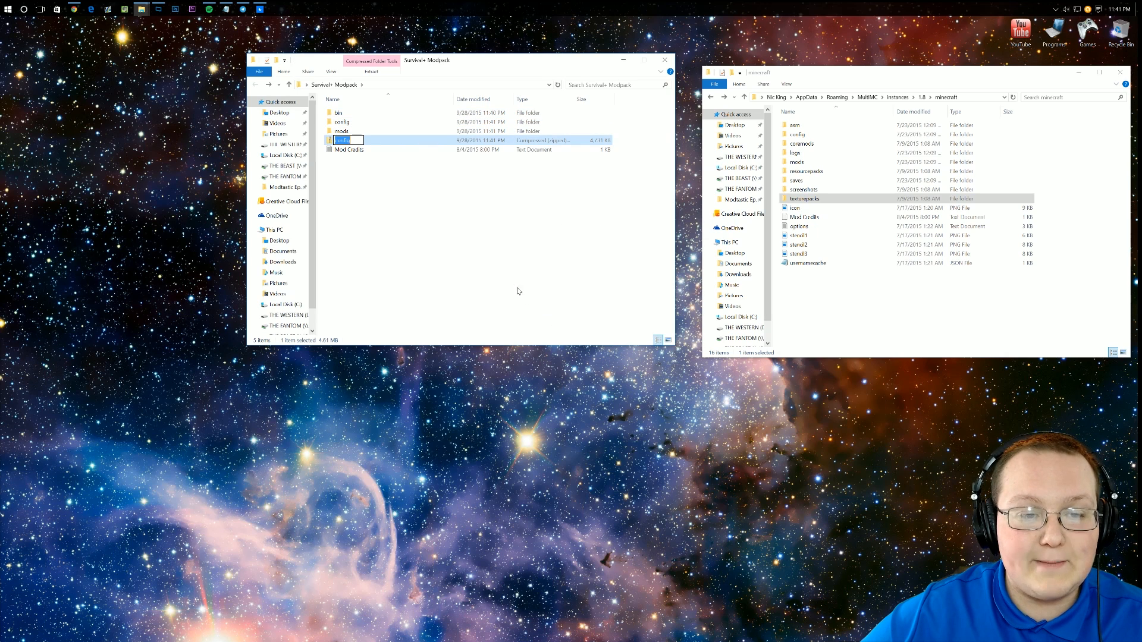
{"action": "mouse_move", "coordinate": [485, 261]}
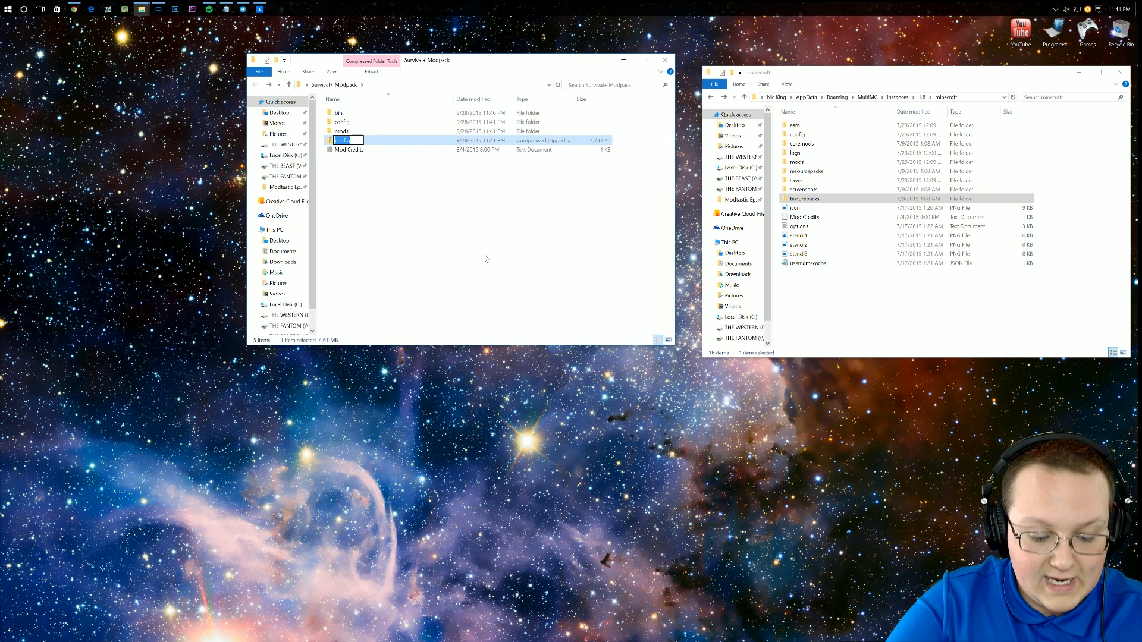
{"action": "type", "text": "Survival"}
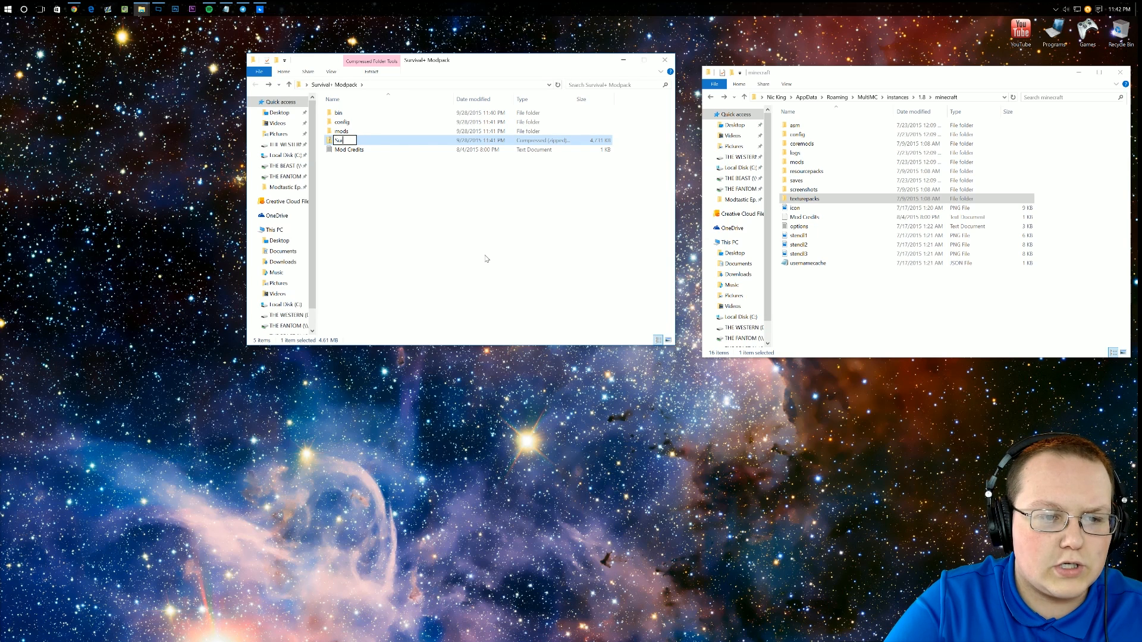
{"action": "type", "text": "Survival_"}
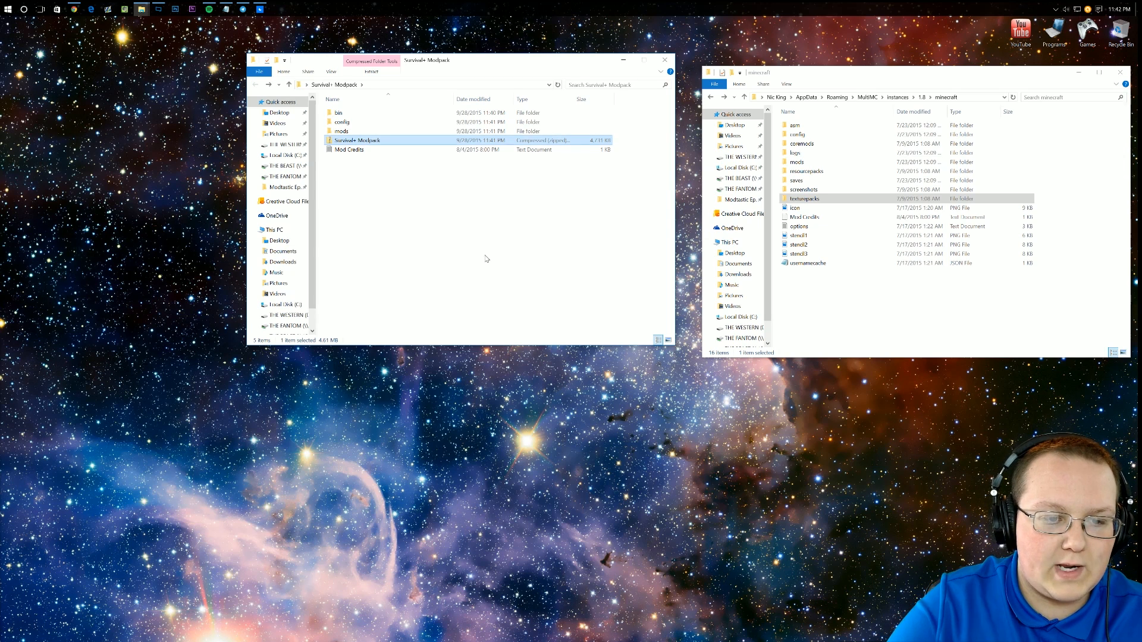
- Check the Survival+ Modpack zip holds bin, config, mods and Mod Credits, then close Explorer
{"action": "double_click", "coordinate": [356, 141]}
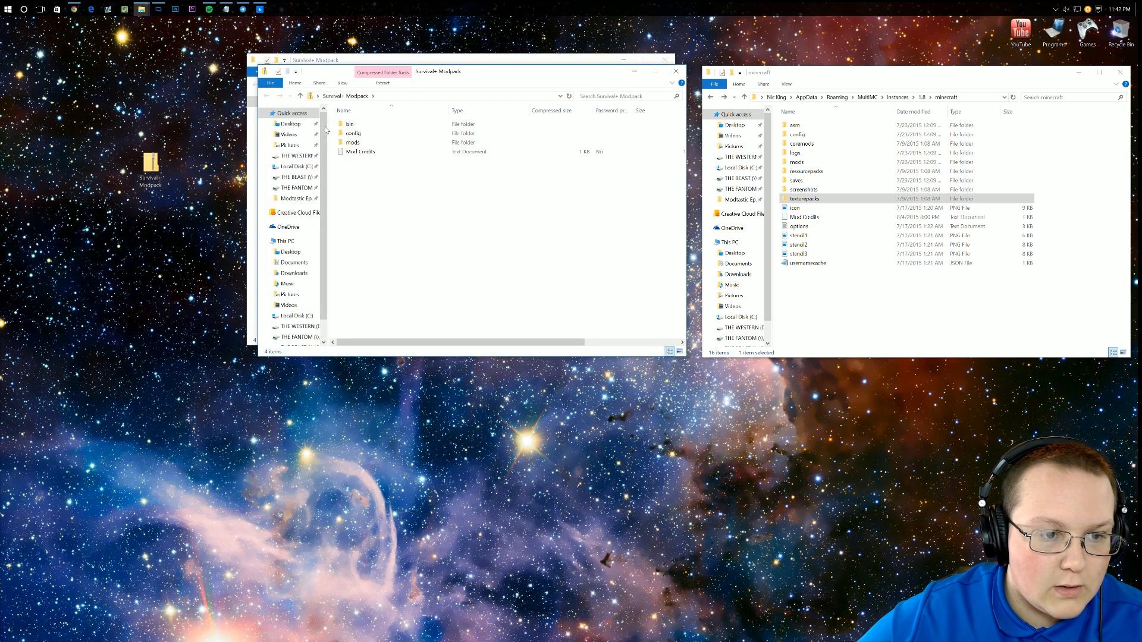
{"action": "mouse_move", "coordinate": [531, 78]}
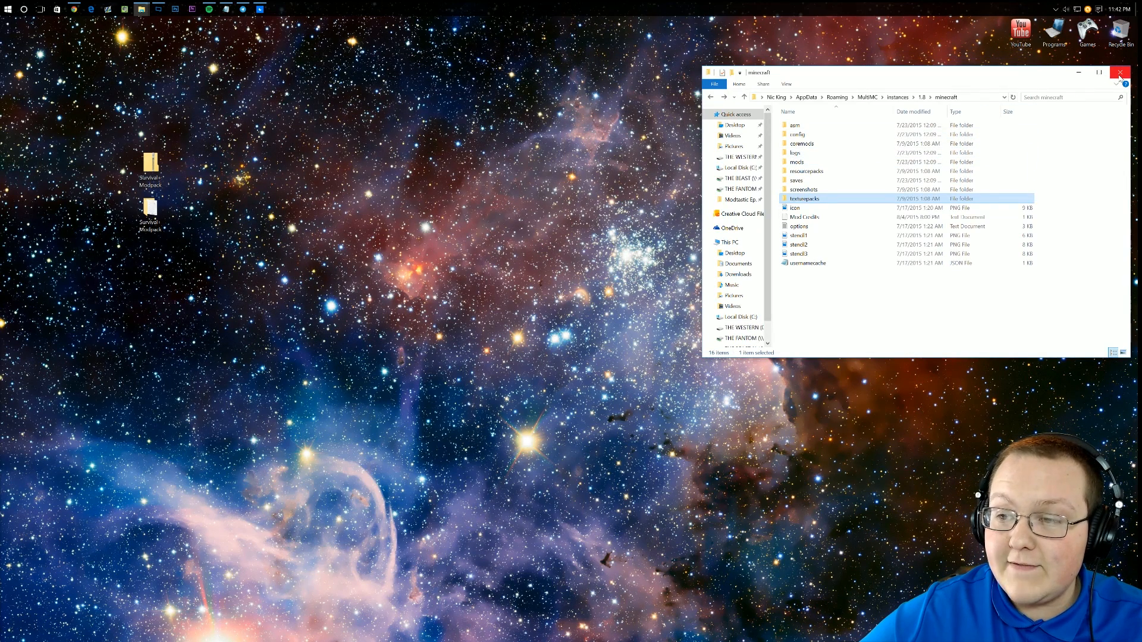
{"action": "left_click", "coordinate": [1121, 73]}
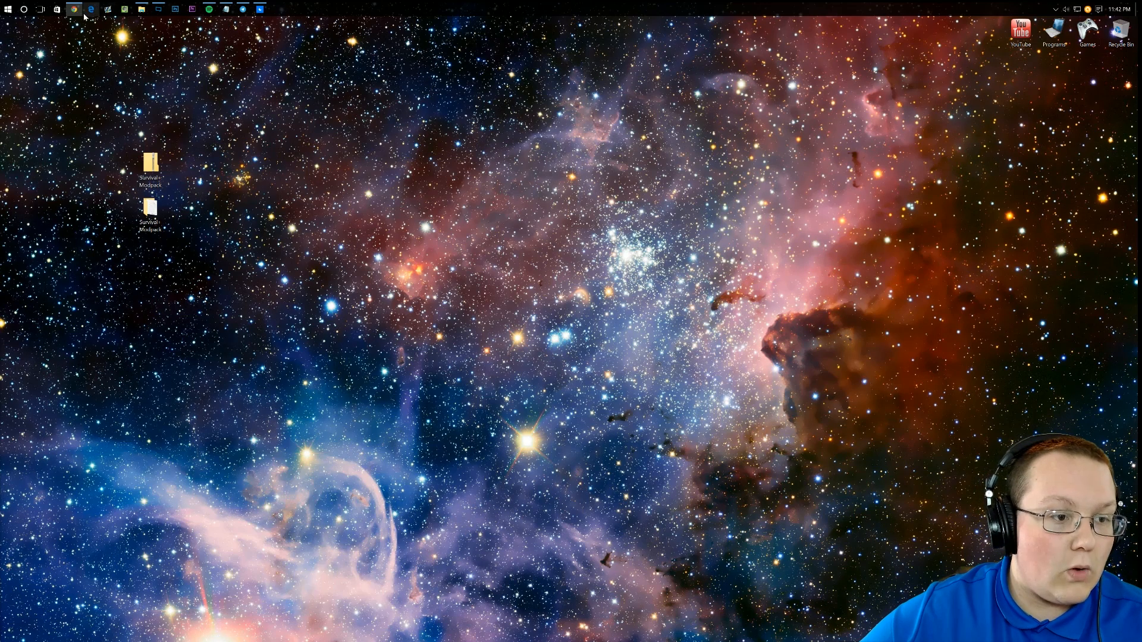
- Log out of the Technic Platform account and go to the sign-in page
{"action": "left_click", "coordinate": [71, 9]}
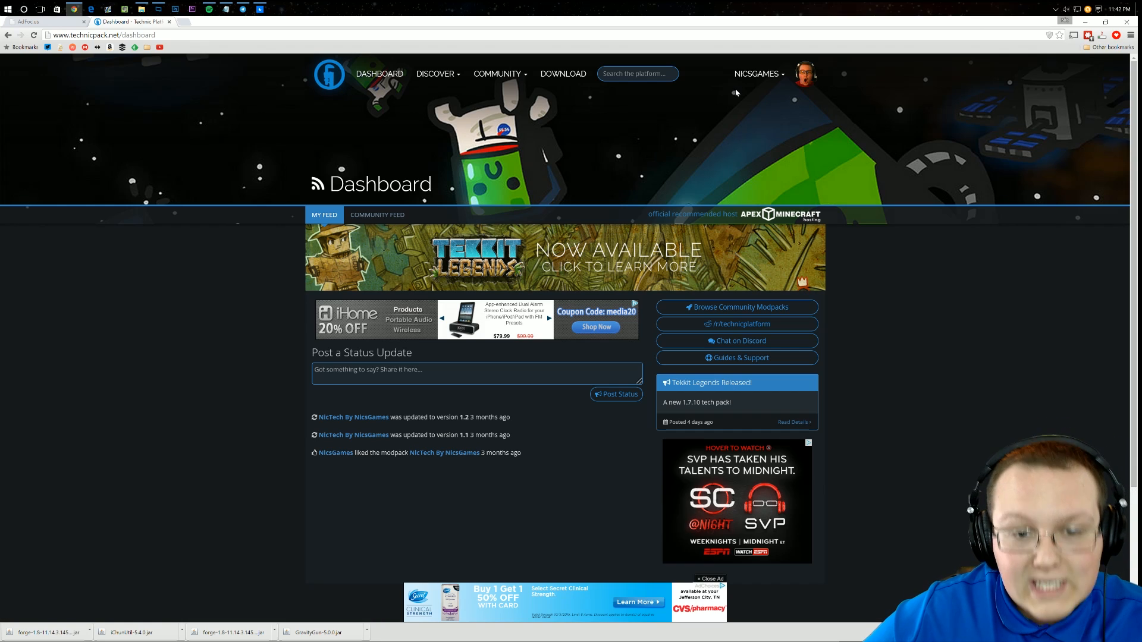
{"action": "left_click", "coordinate": [757, 74]}
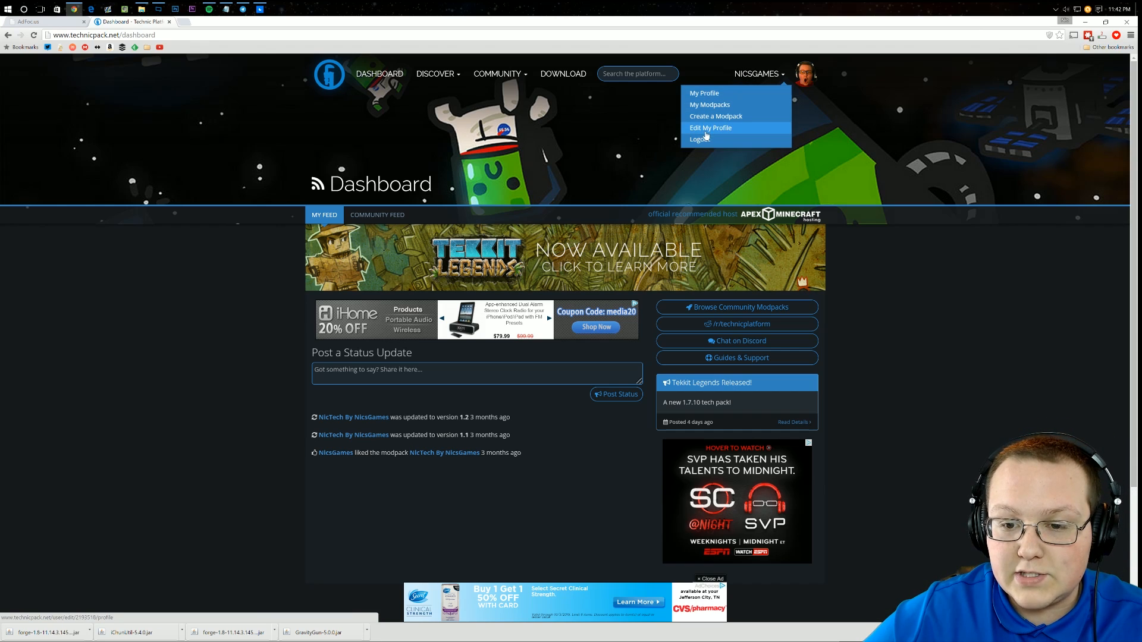
{"action": "left_click", "coordinate": [697, 139]}
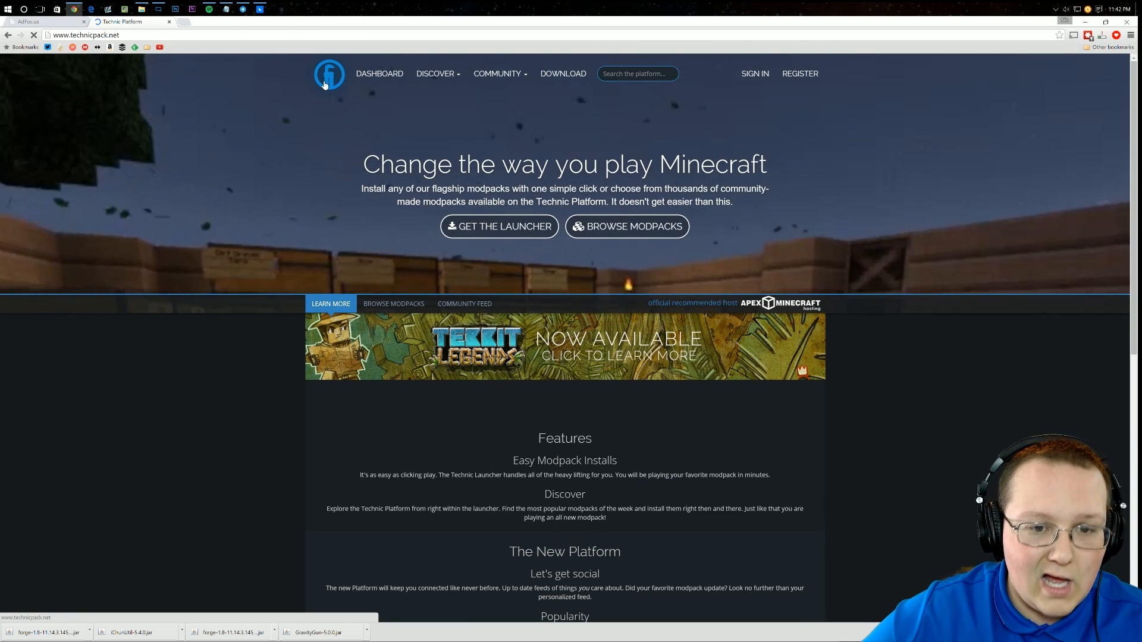
{"action": "left_click", "coordinate": [799, 72]}
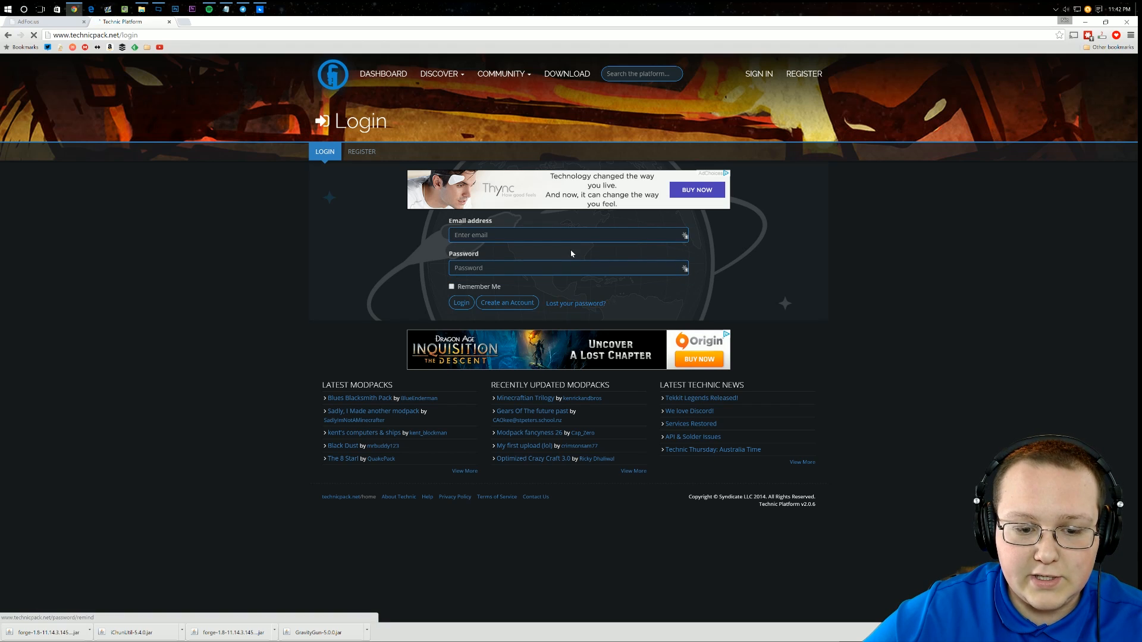
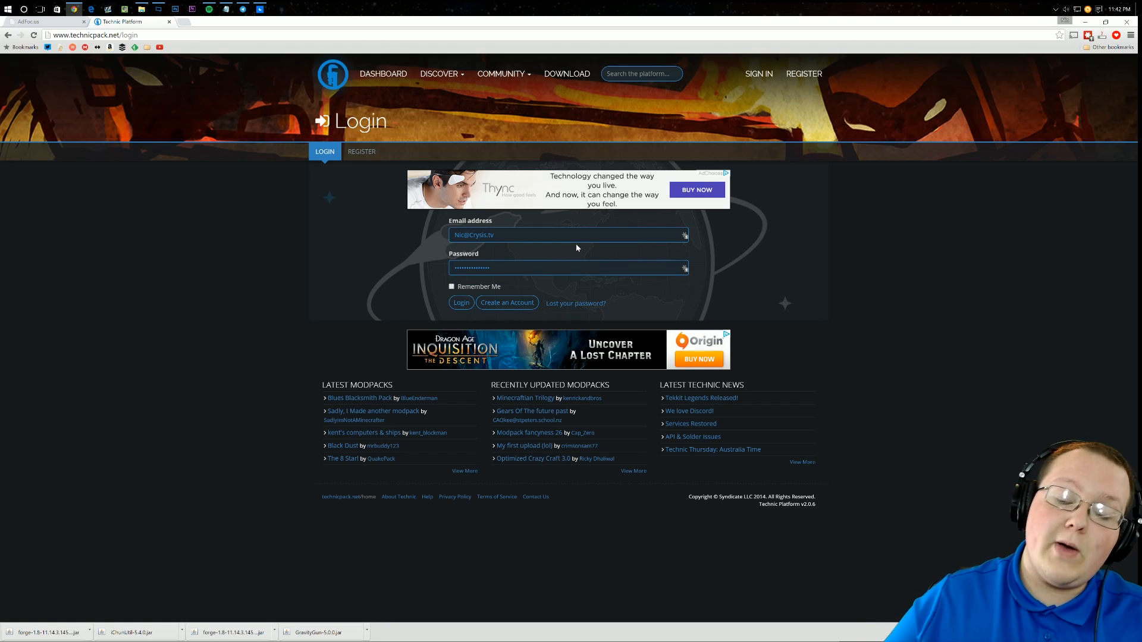
{"action": "left_click", "coordinate": [452, 286]}
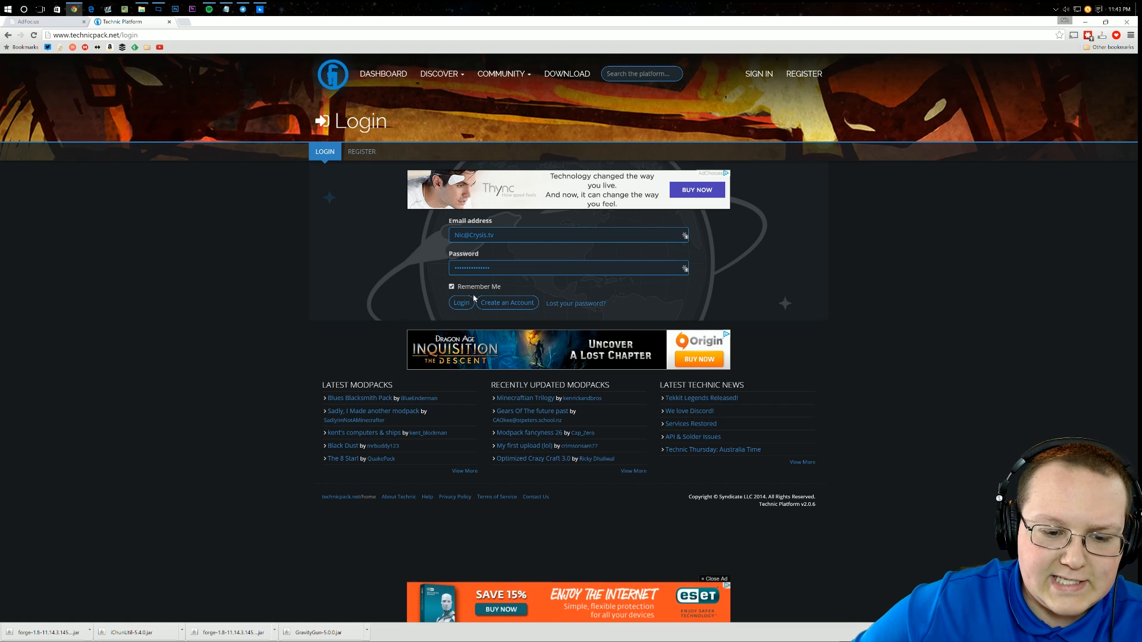
{"action": "left_click", "coordinate": [461, 302]}
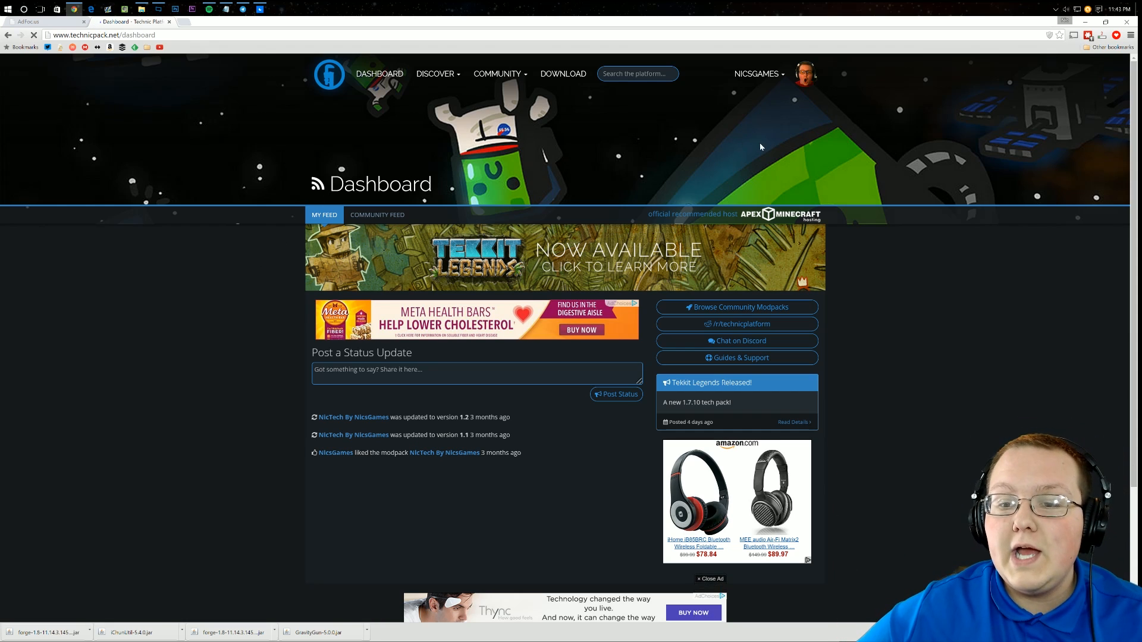
- Go to My Modpacks and start the Create a Modpack form
{"action": "left_click", "coordinate": [758, 74]}
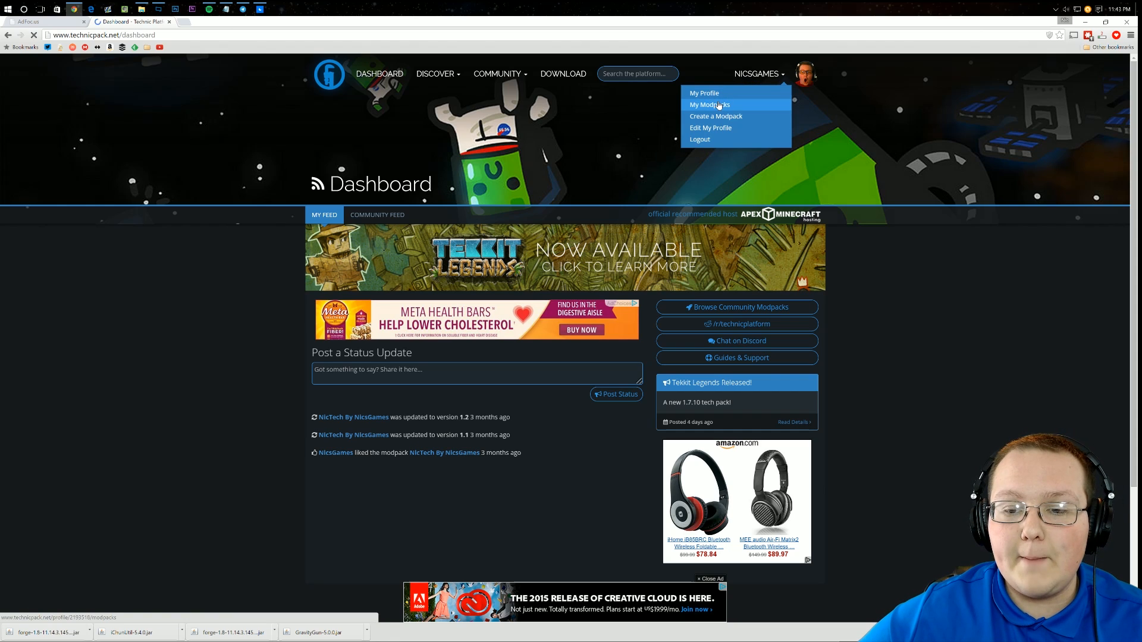
{"action": "left_click", "coordinate": [709, 105]}
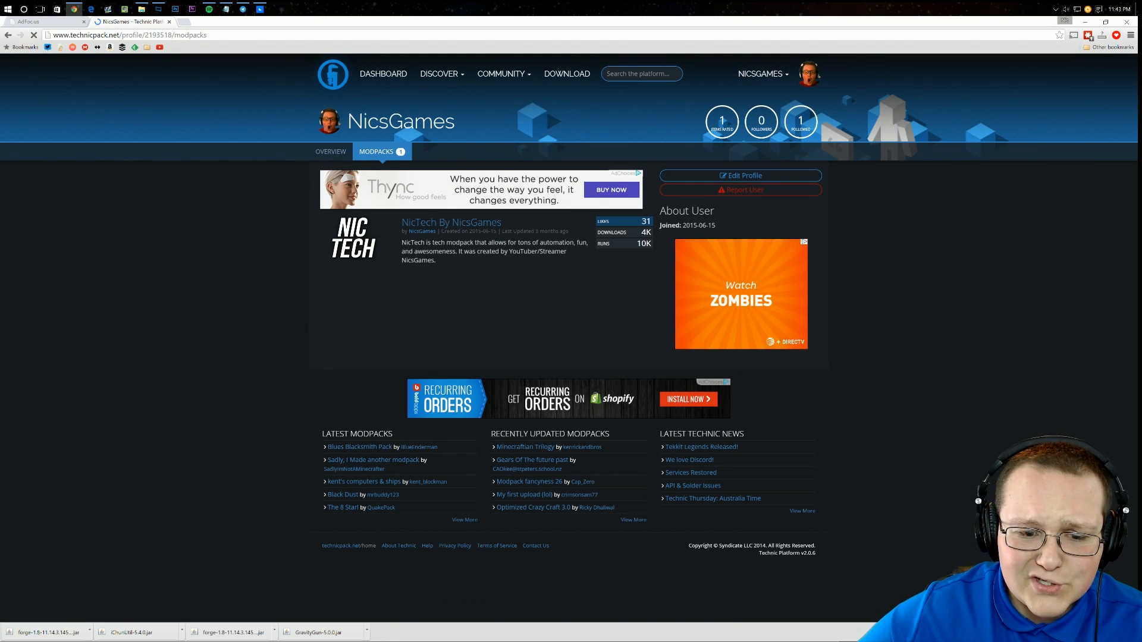
{"action": "left_click", "coordinate": [761, 73]}
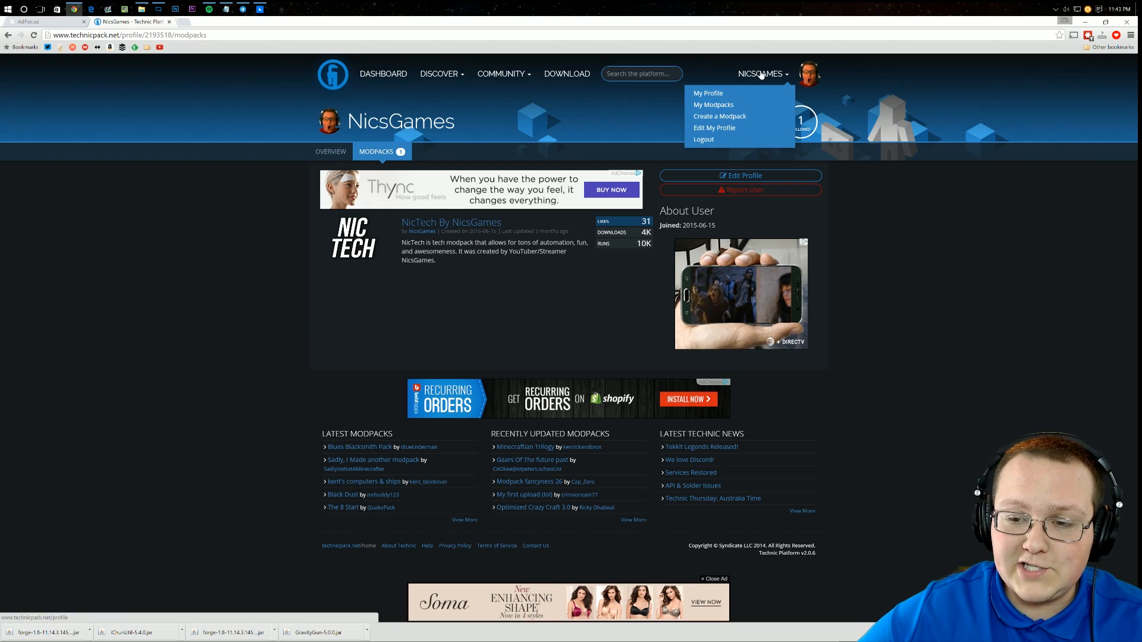
{"action": "left_click", "coordinate": [720, 115]}
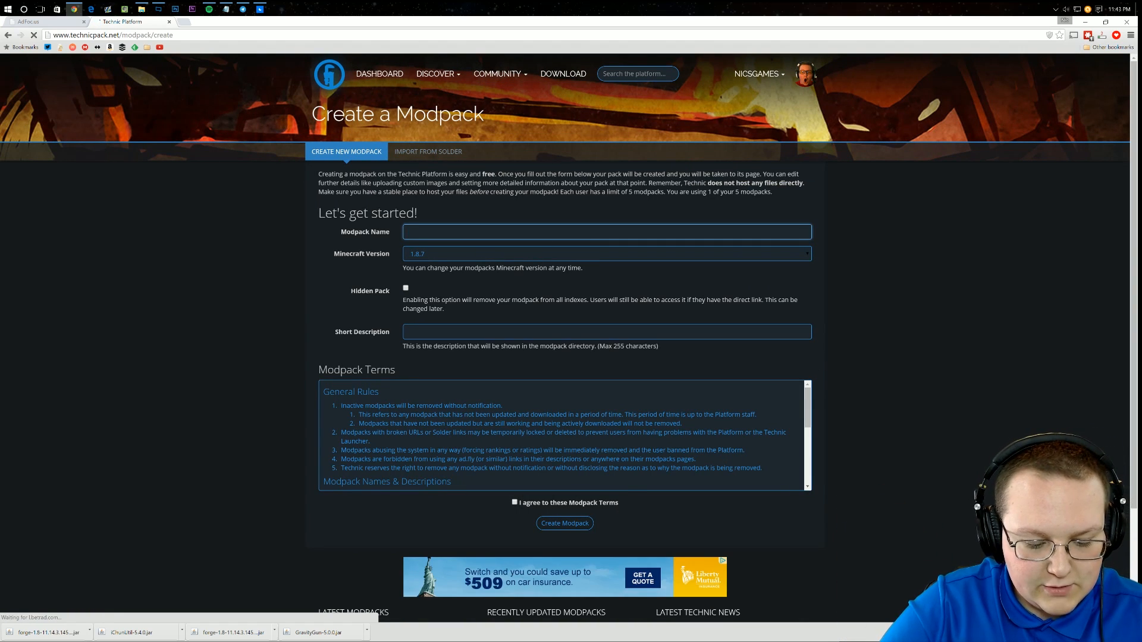
- Name the modpack Survival Modpack and set the Minecraft version to 1.8
{"action": "type", "text": "Survival+ Modpack (Tutorial"}
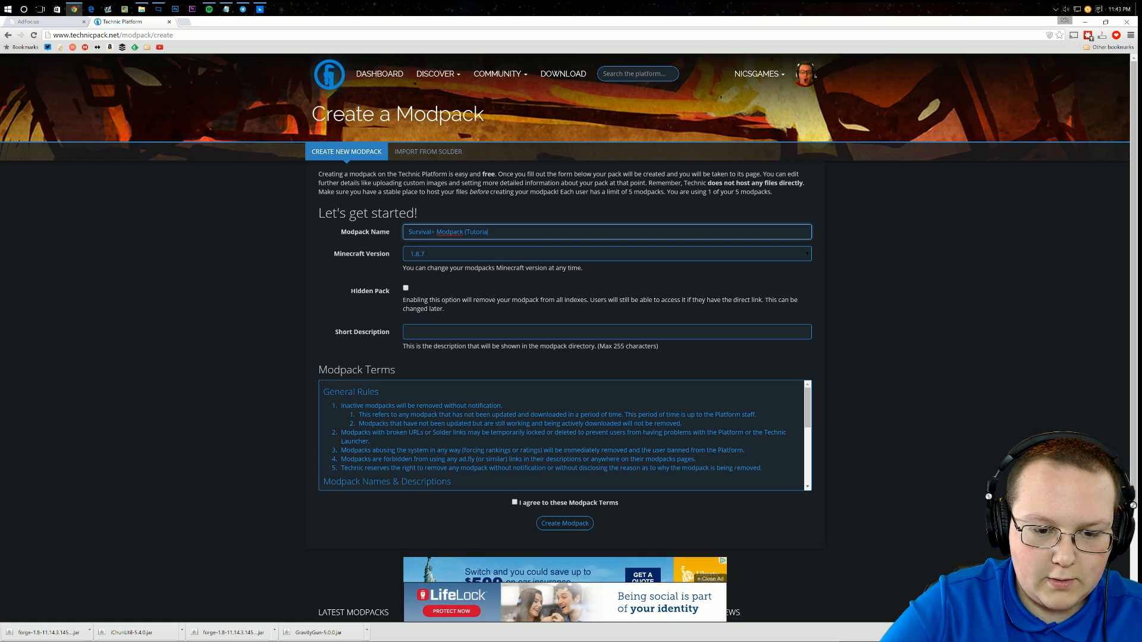
{"action": "type", "text": "Modpack)"}
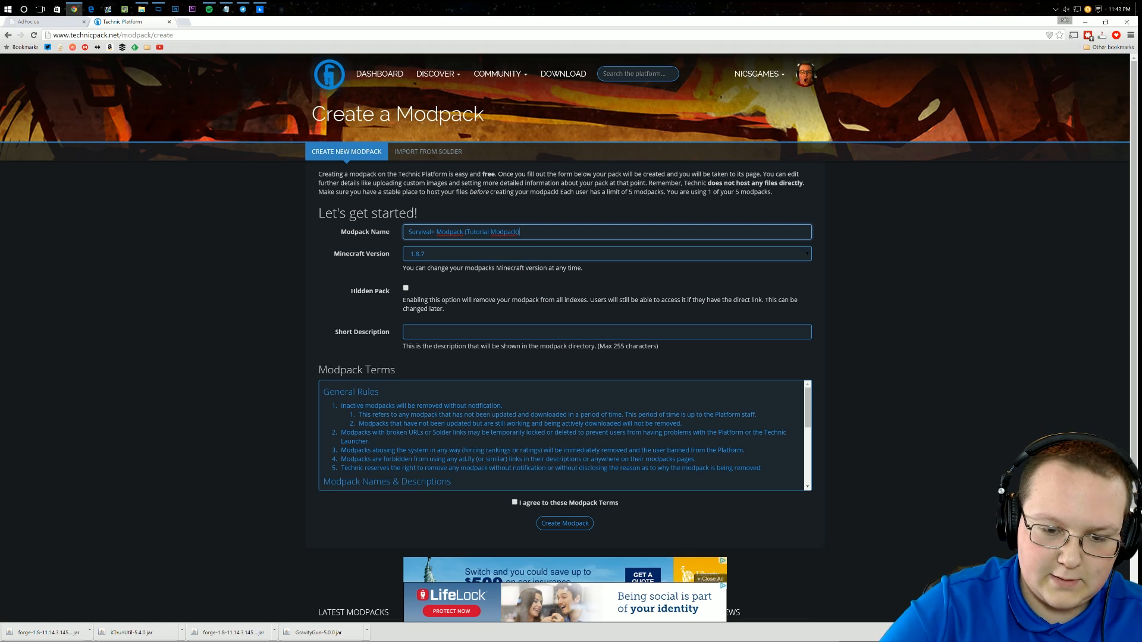
{"action": "left_click", "coordinate": [606, 253]}
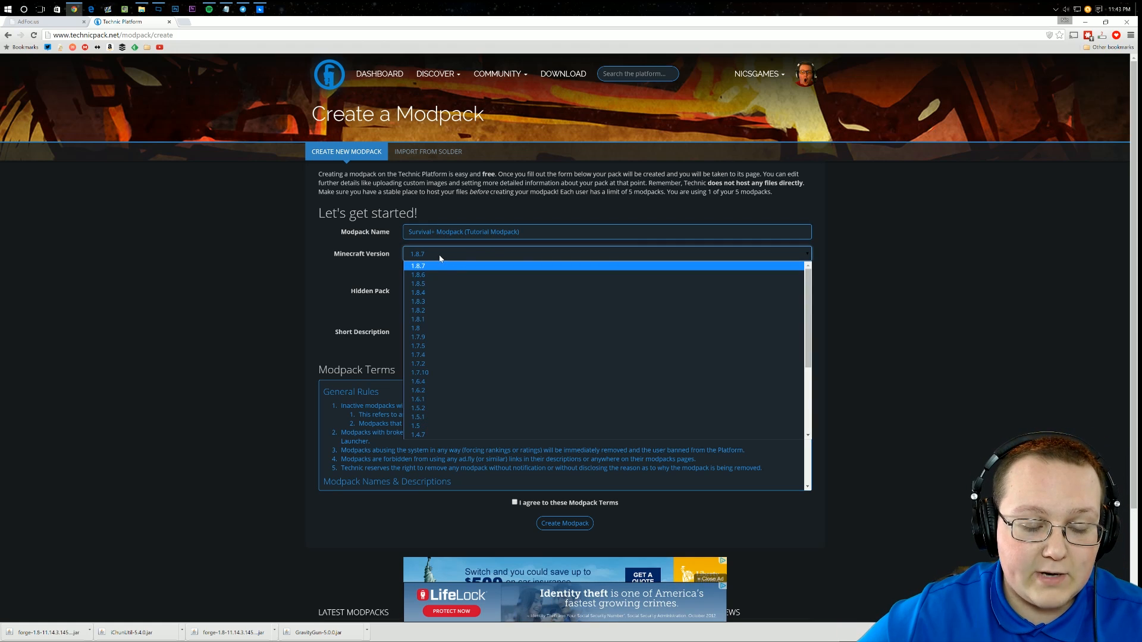
{"action": "left_click", "coordinate": [416, 329]}
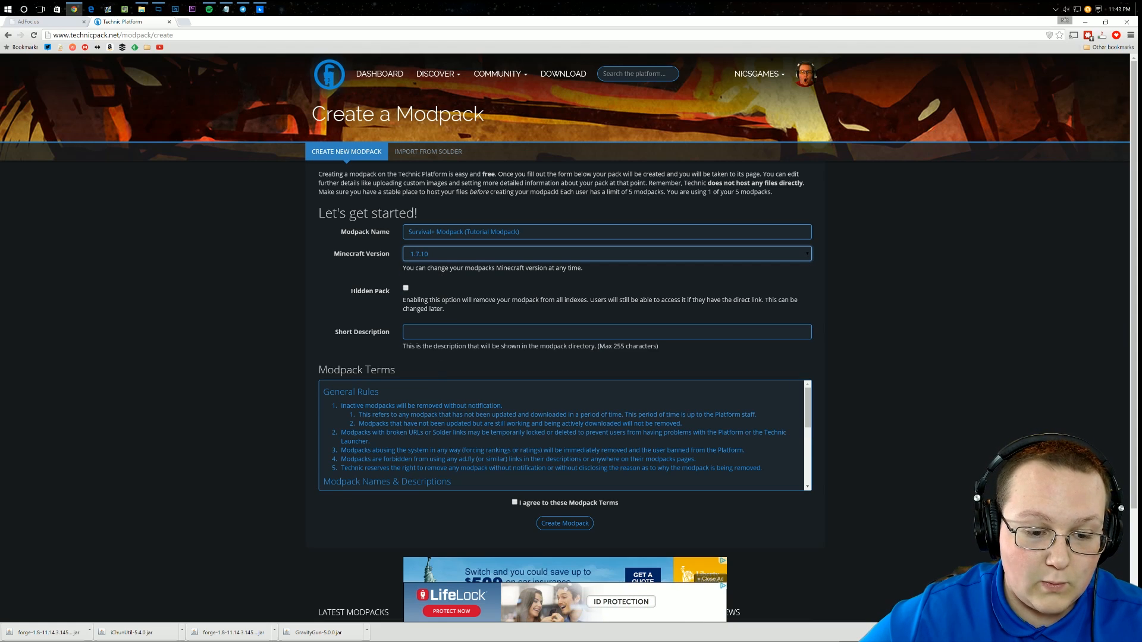
{"action": "left_click", "coordinate": [607, 253]}
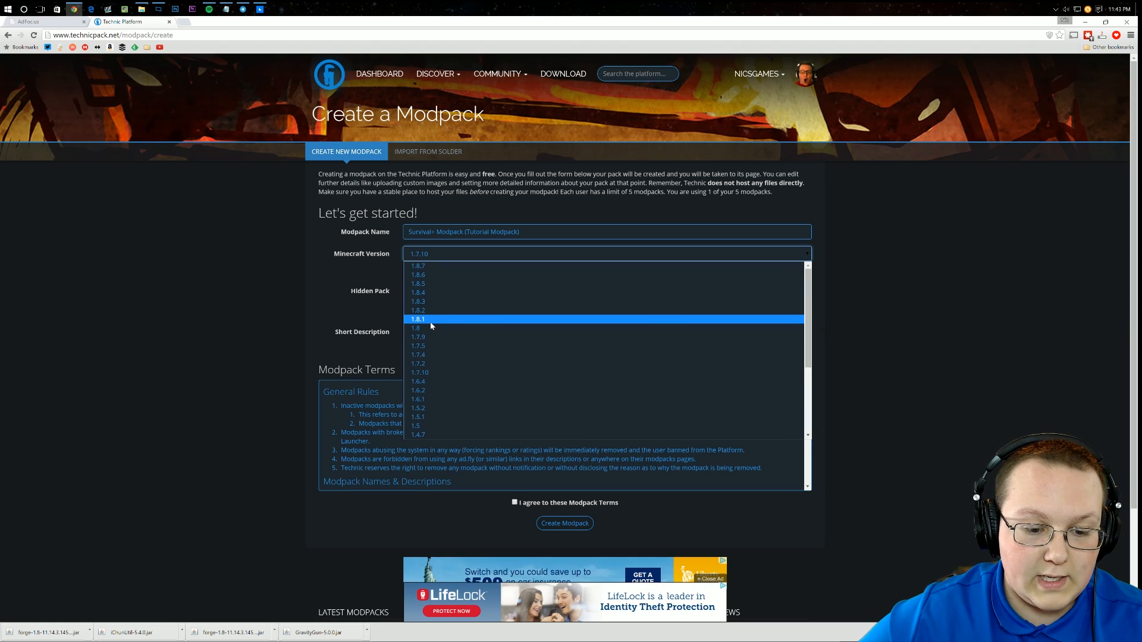
{"action": "left_click", "coordinate": [417, 329]}
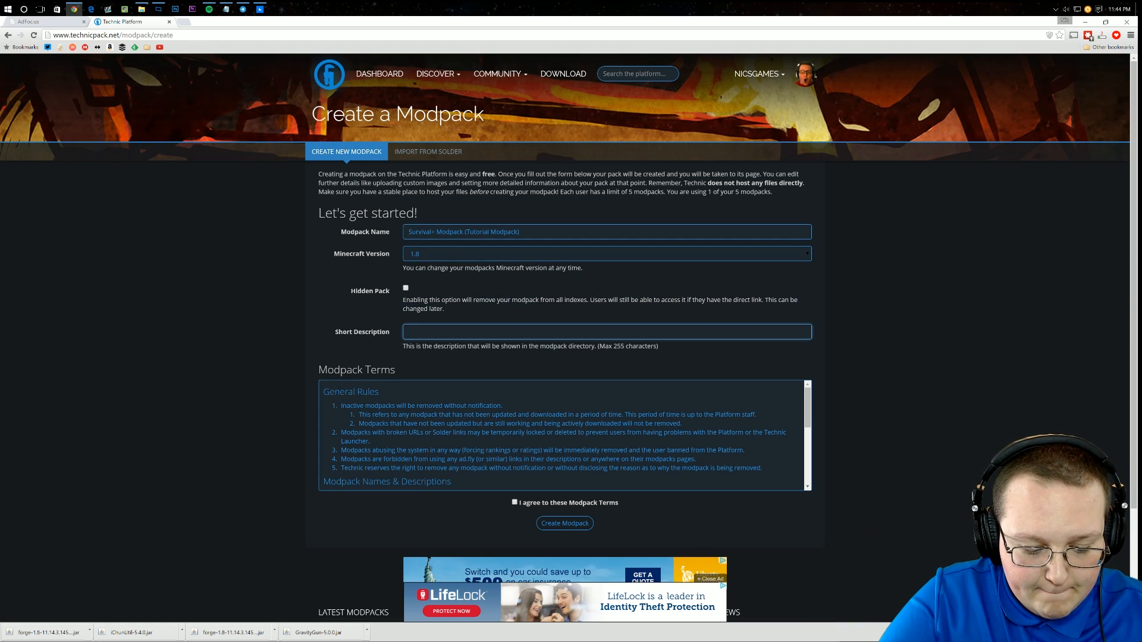
- Describe it as minor improvements to vanilla made in a tutorial at YouTube.com/NicsGames, and agree to the terms
{"action": "type", "text": "Modpack that adds"}
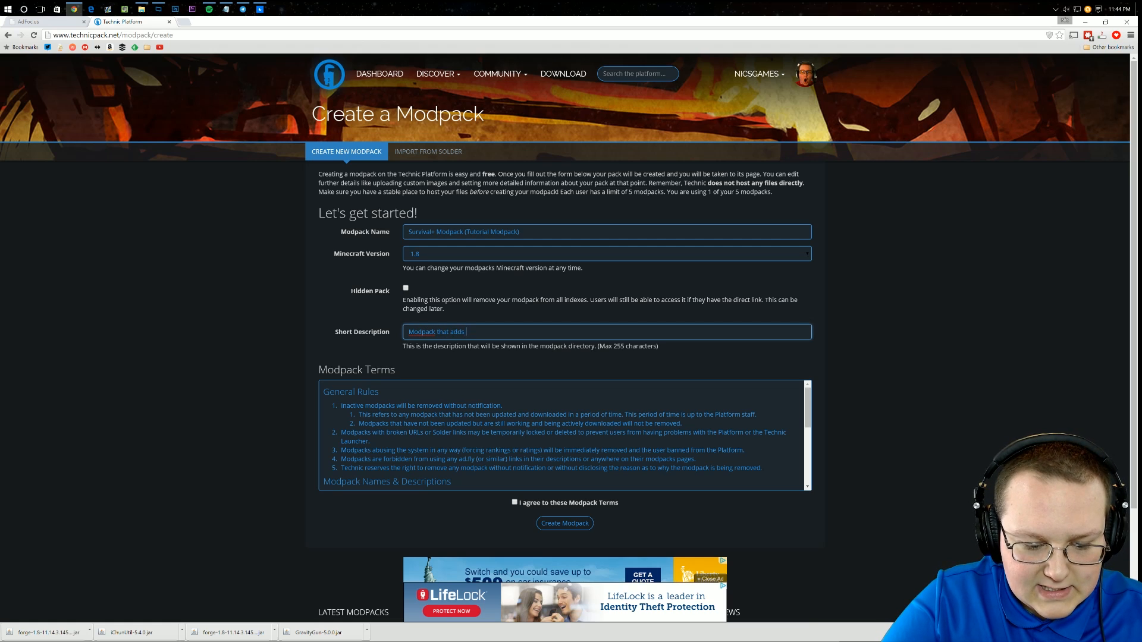
{"action": "type", "text": "some minor imp"}
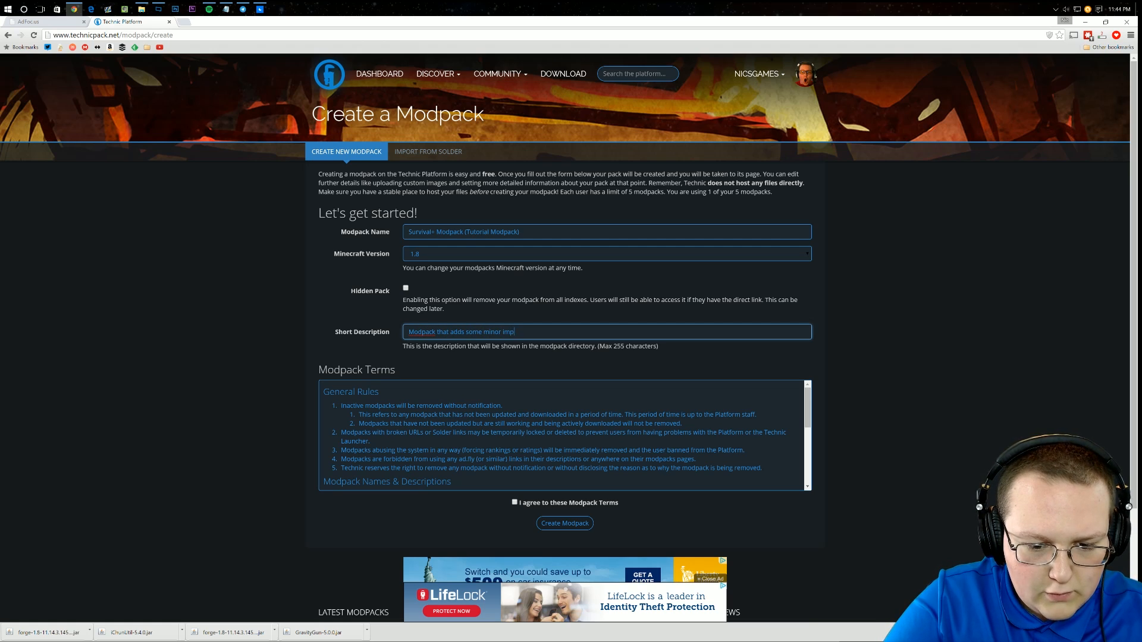
{"action": "type", "text": "rovements"}
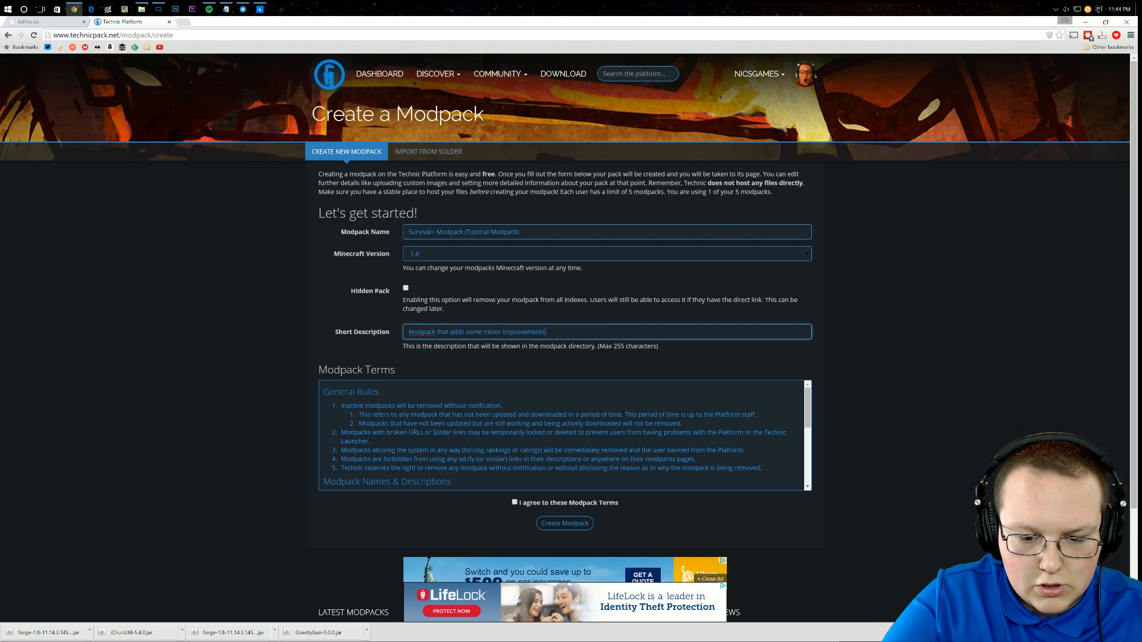
{"action": "type", "text": "to v"}
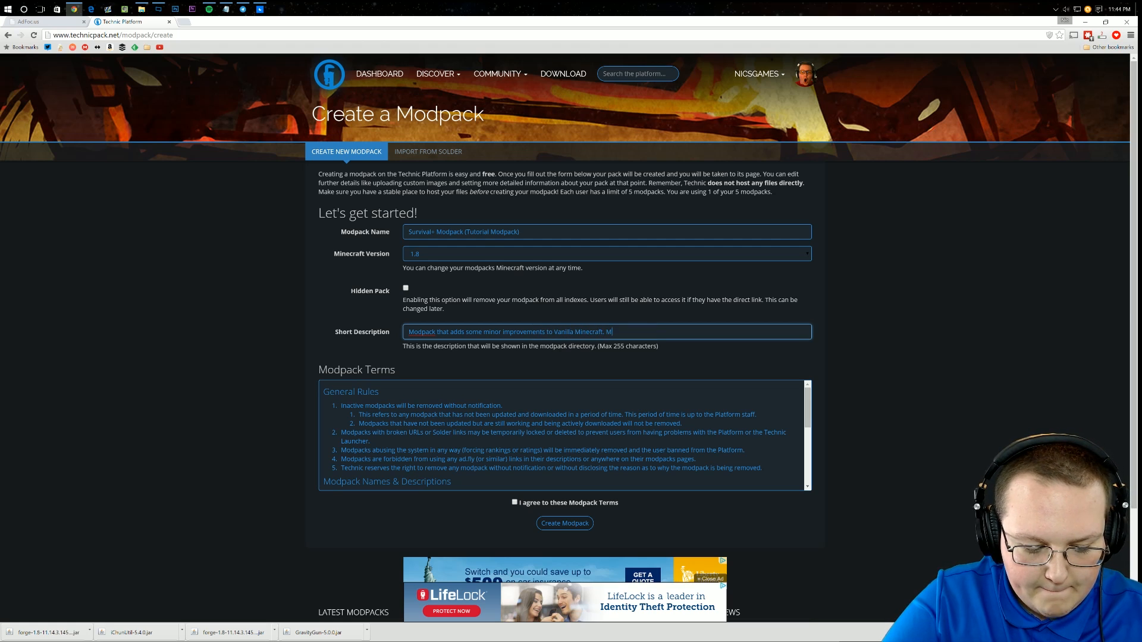
{"action": "type", "text": "ade in a tuto"}
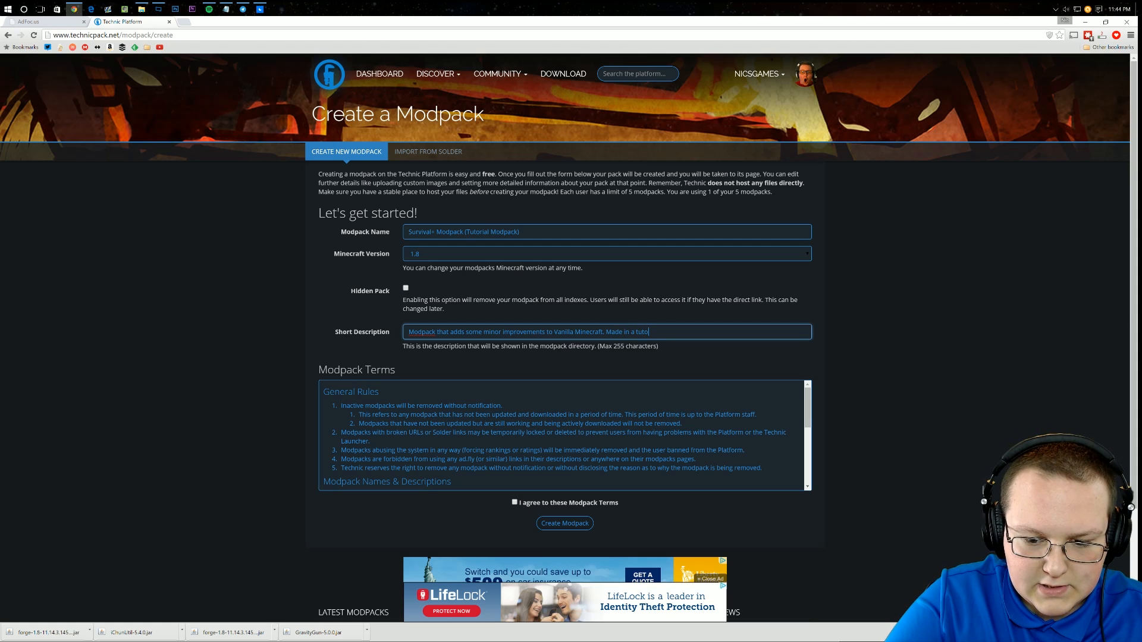
{"action": "type", "text": "at httpoP"}
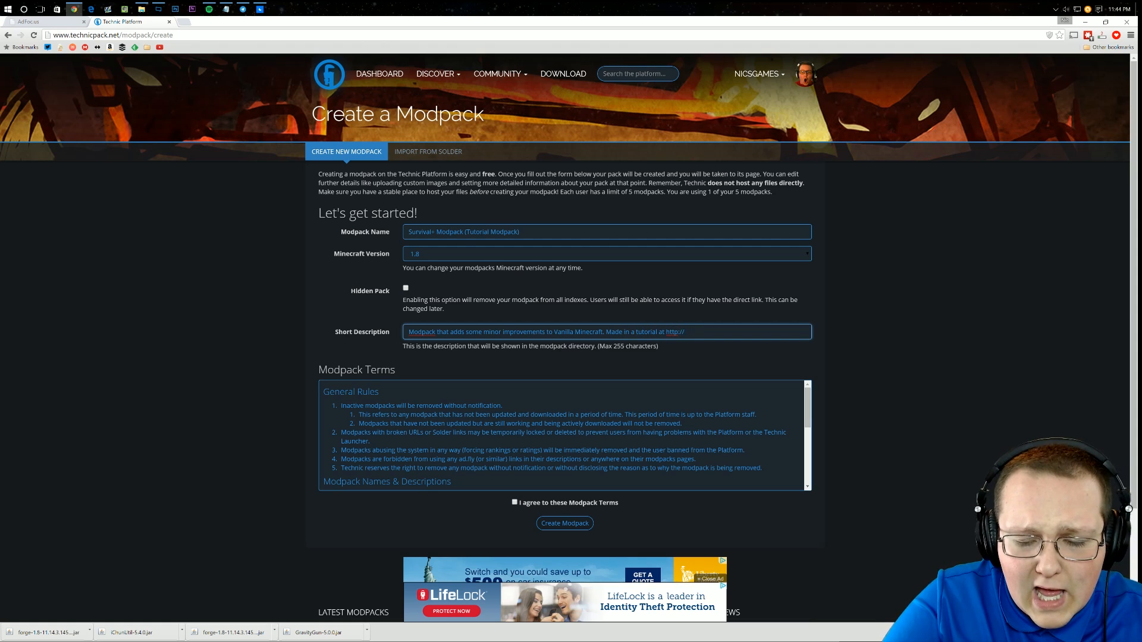
{"action": "type", "text": "YouTube.com/"}
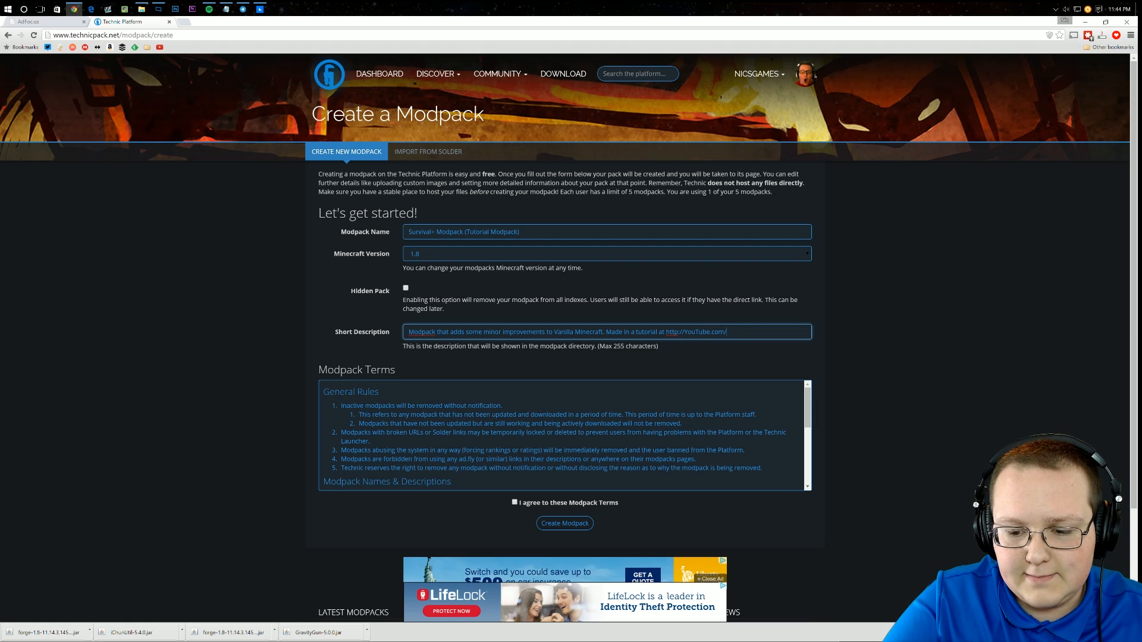
{"action": "type", "text": "NicsGames."}
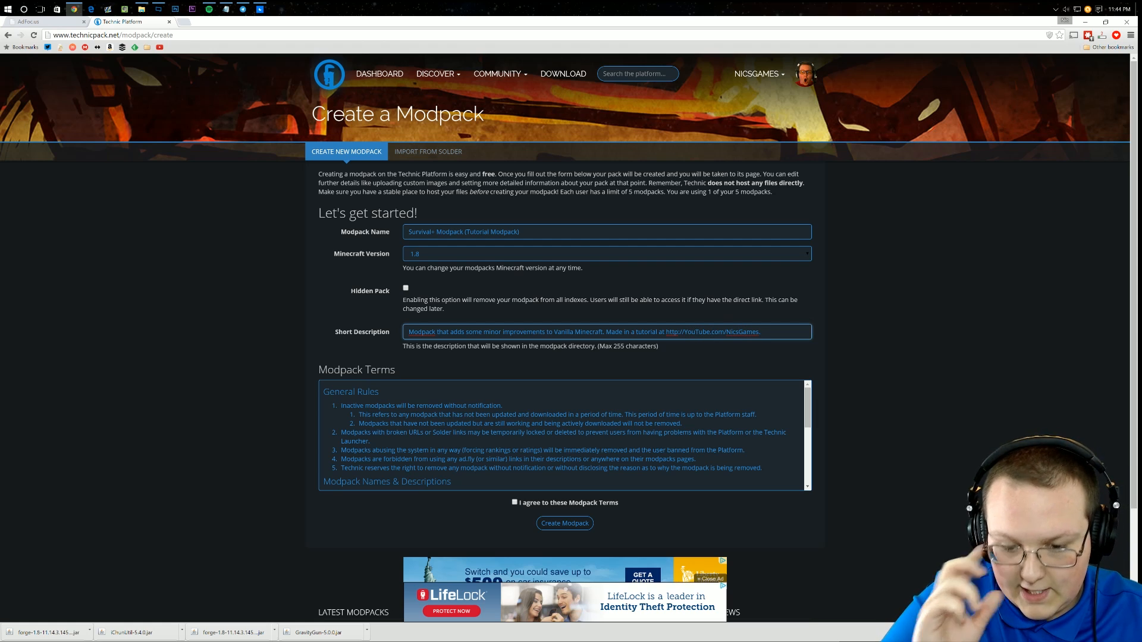
{"action": "scroll", "scroll_direction": "down", "scroll_amount": 3}
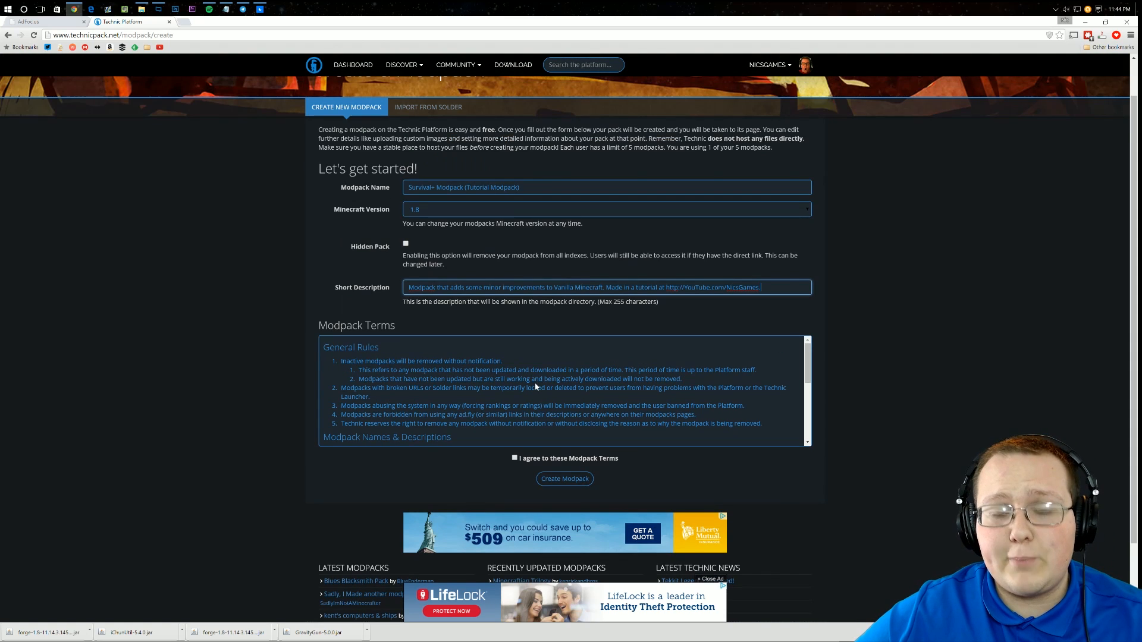
{"action": "scroll", "scroll_direction": "down", "scroll_amount": 3}
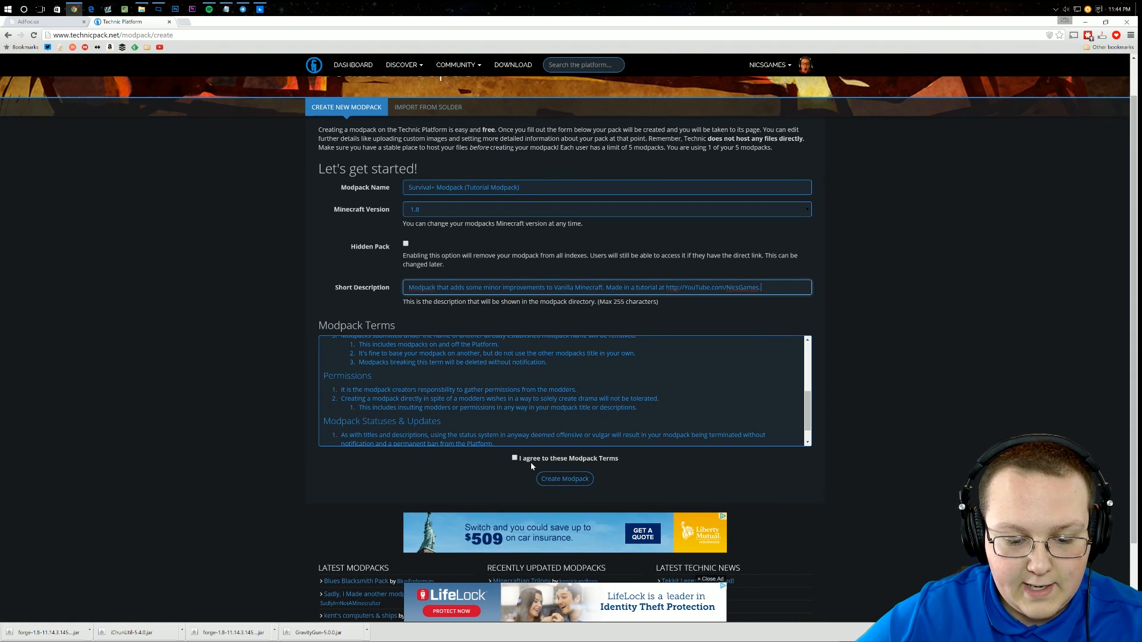
{"action": "left_click", "coordinate": [564, 478]}
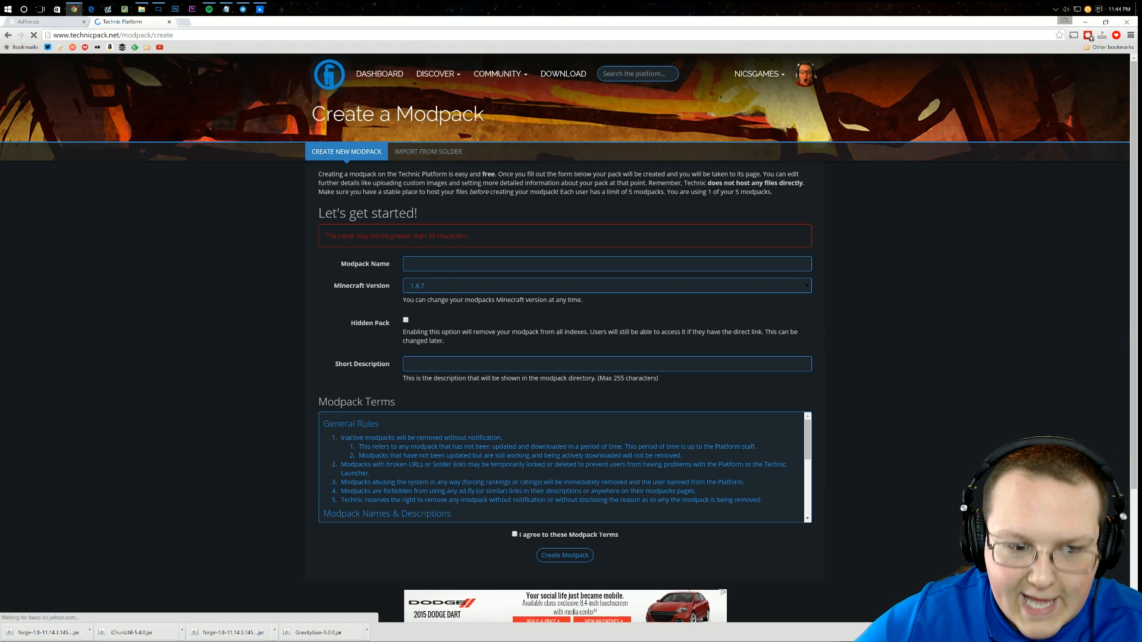
- Shorten the name, set version 1.8 and submit, getting a duplicate-slug rejection
{"action": "left_click", "coordinate": [607, 264]}
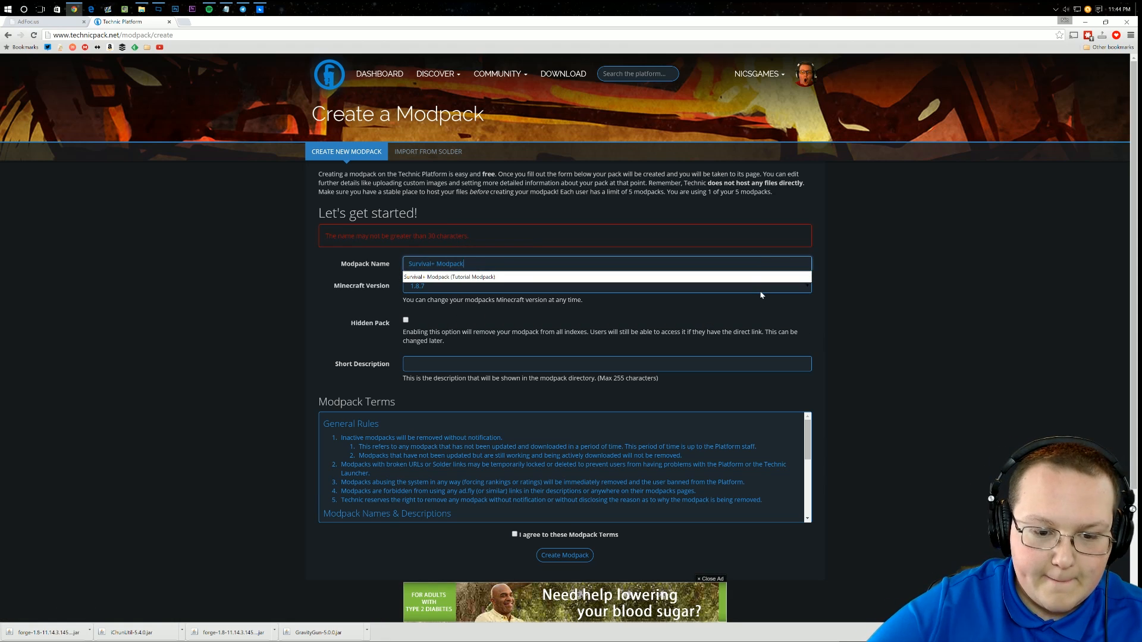
{"action": "left_click", "coordinate": [606, 286]}
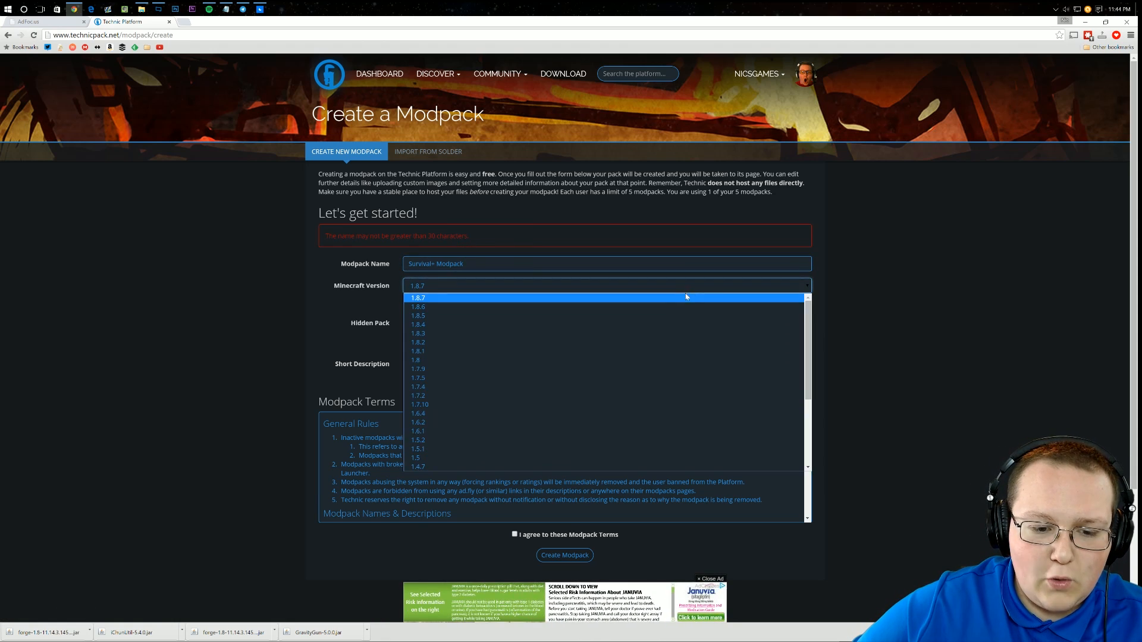
{"action": "left_click", "coordinate": [417, 359]}
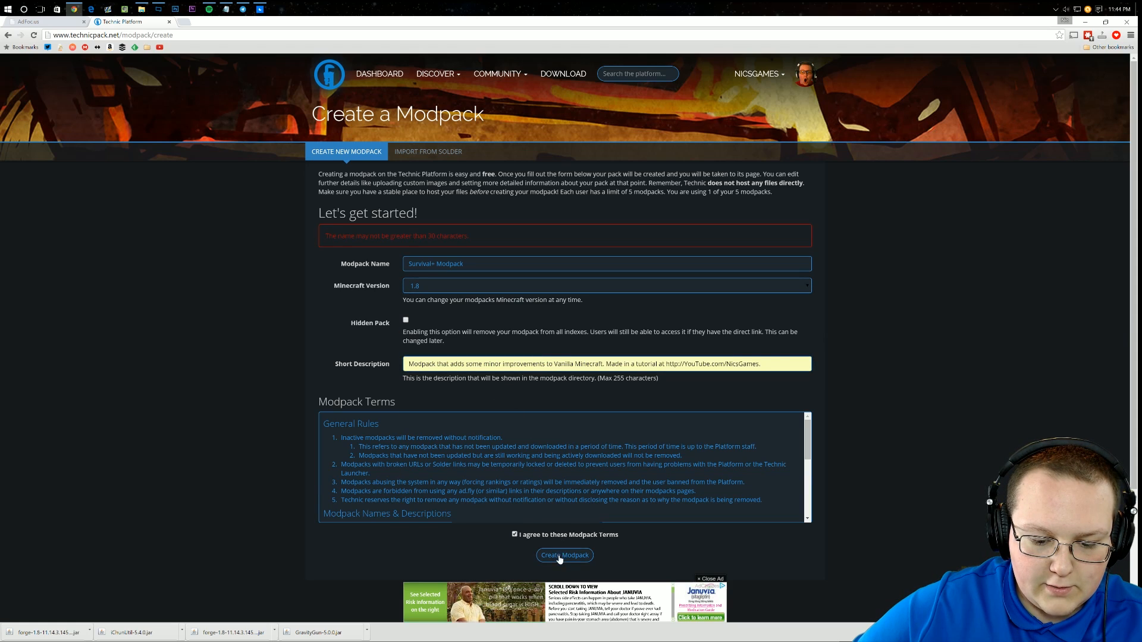
{"action": "left_click", "coordinate": [564, 556]}
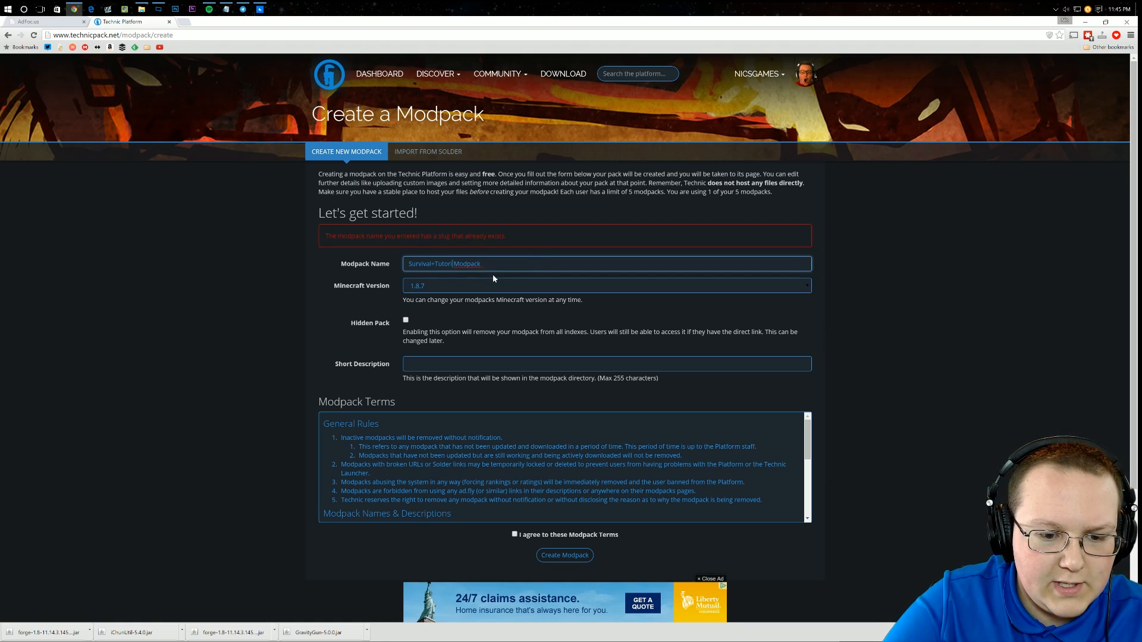
- Rename to Survival+ Tut Modpack, accept the terms and create the modpack
{"action": "key", "text": "Backspace"}
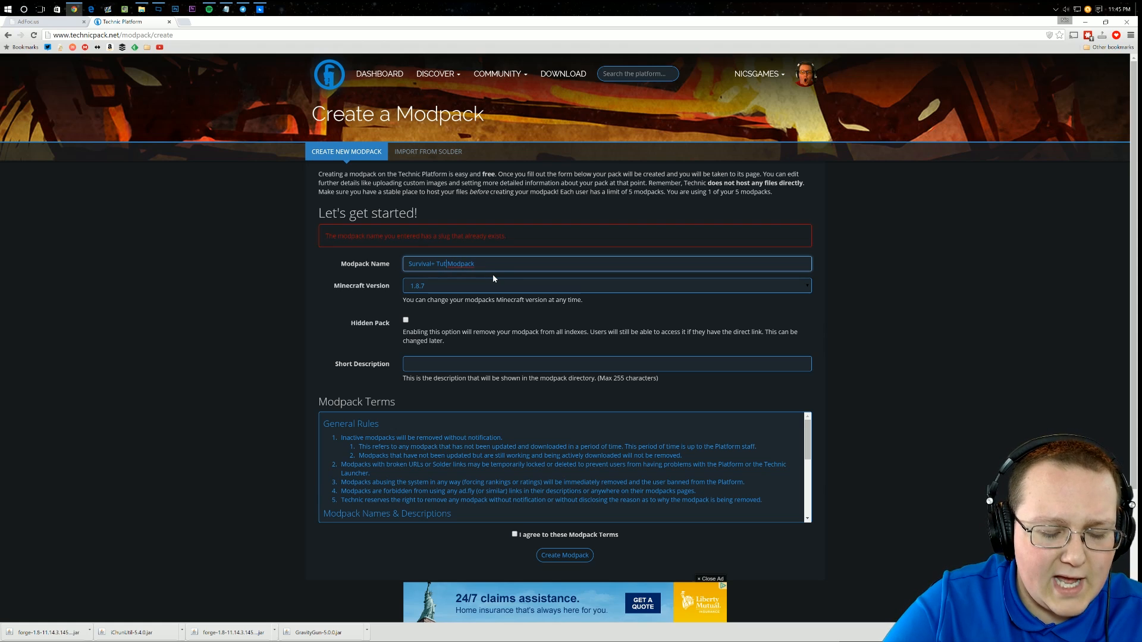
{"action": "left_click", "coordinate": [607, 286]}
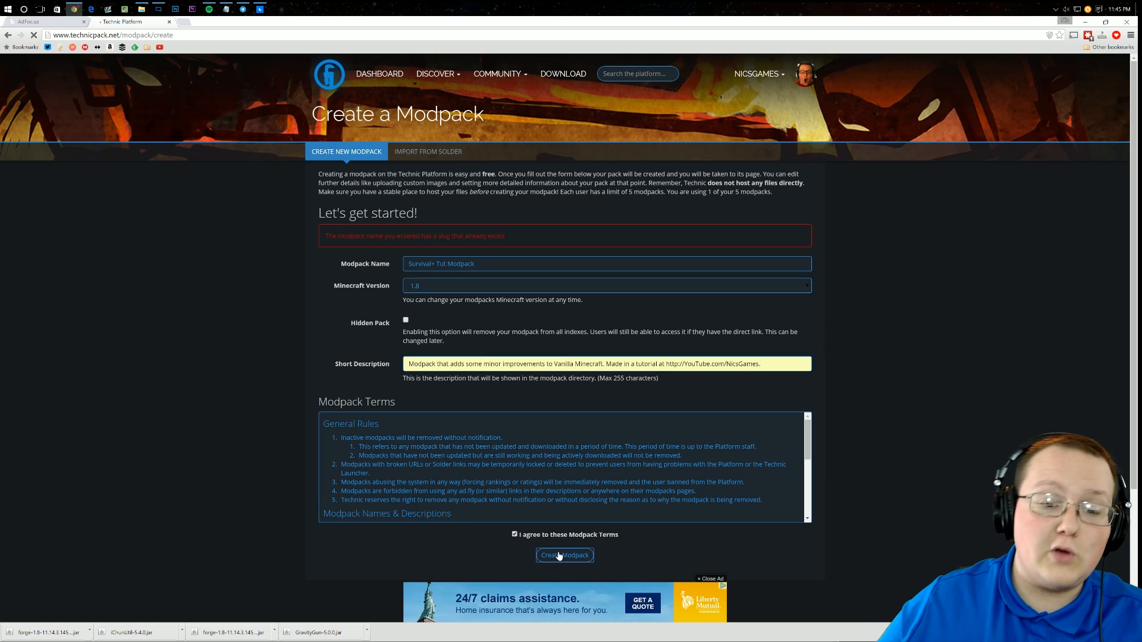
{"action": "left_click", "coordinate": [564, 556]}
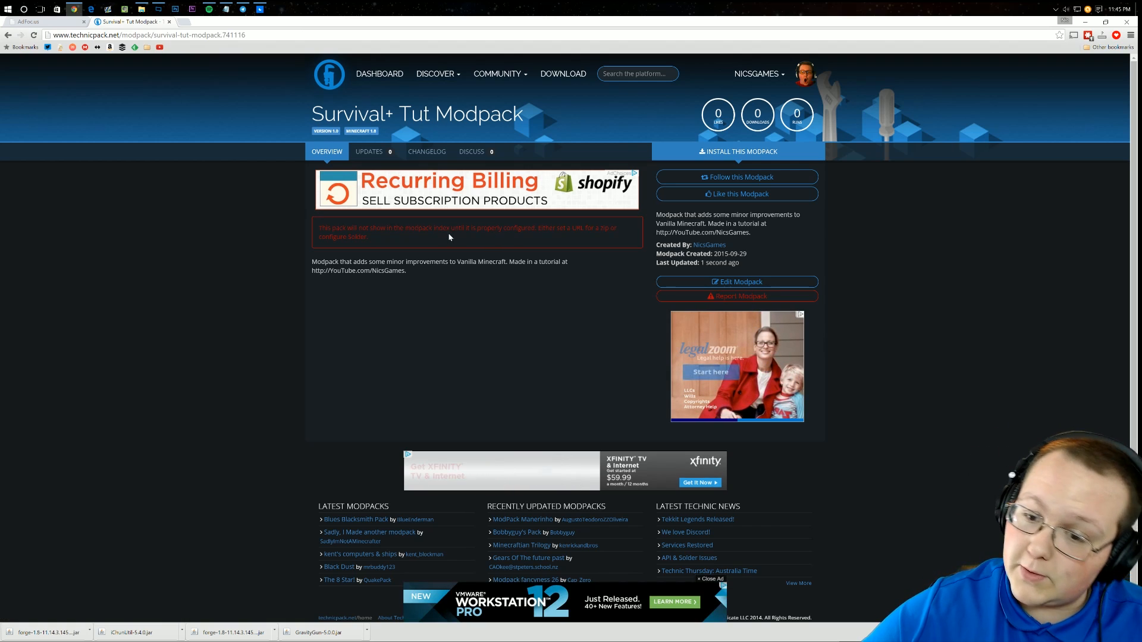
{"action": "mouse_move", "coordinate": [337, 323]}
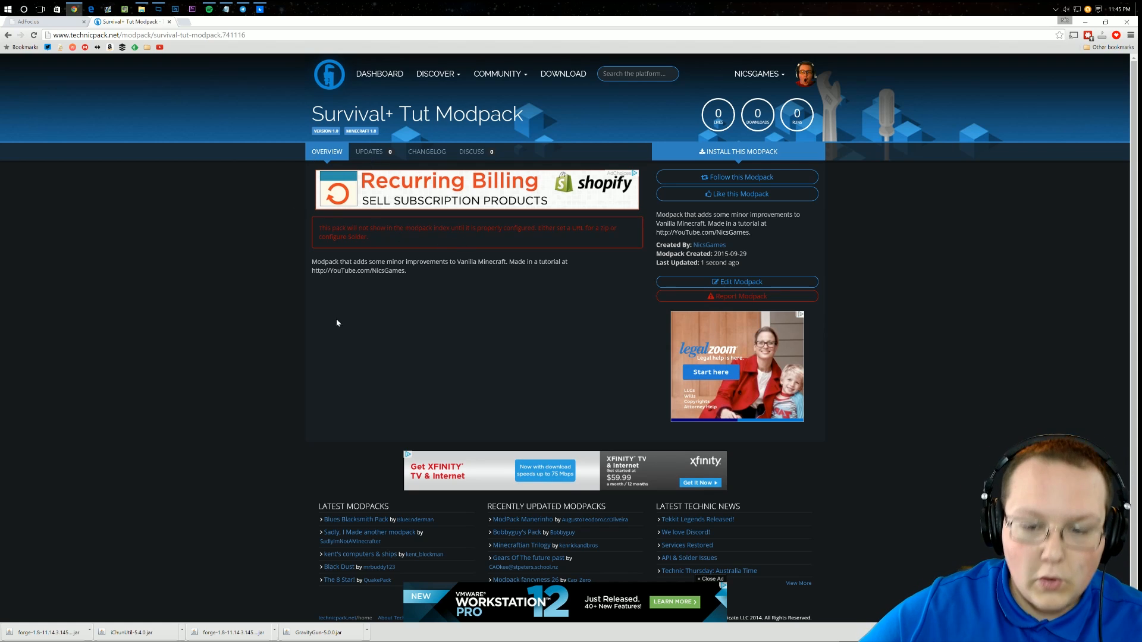
- Open Edit Modpack settings, then head to Dropbox in a new tab
{"action": "left_click", "coordinate": [736, 282]}
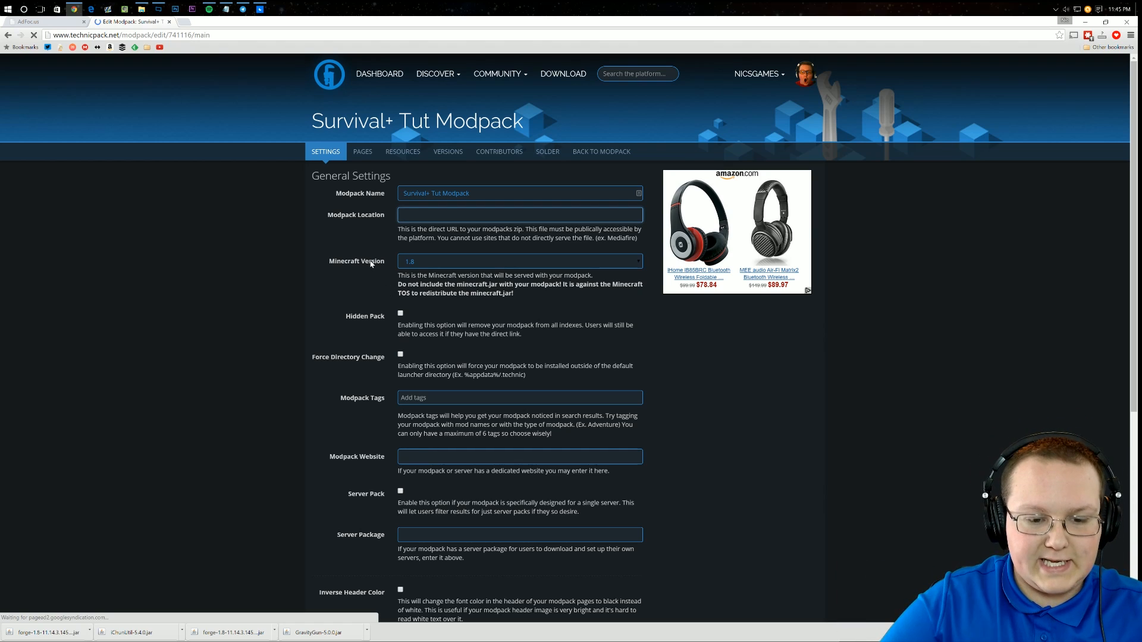
{"action": "type", "text": "dropback.tv"}
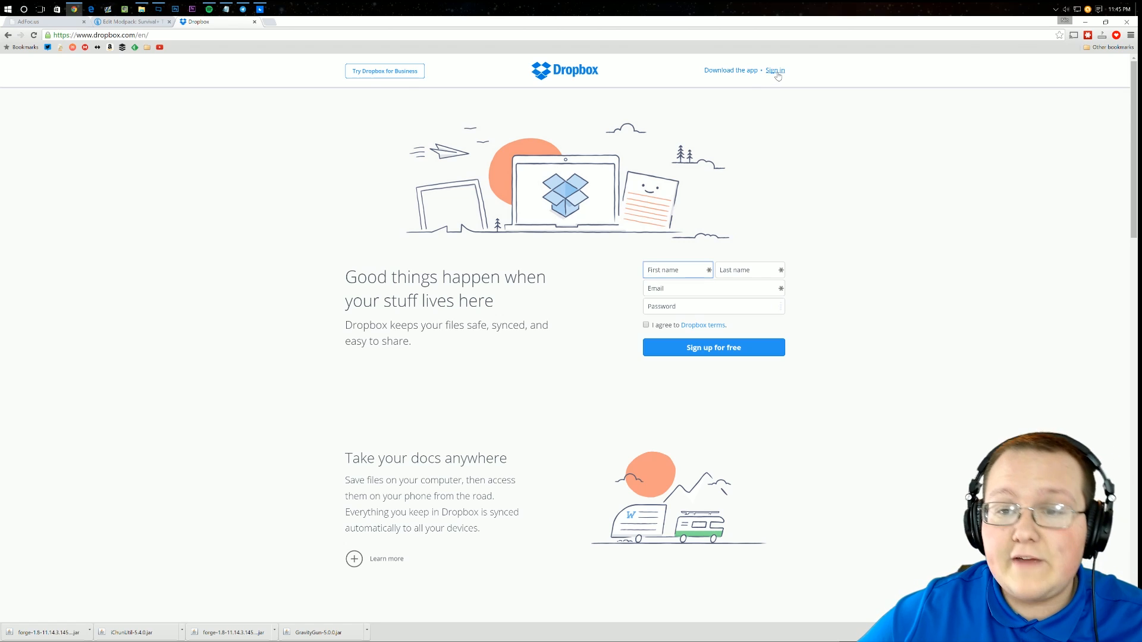
- Sign in to Dropbox and start creating a new folder
{"action": "left_click", "coordinate": [774, 71]}
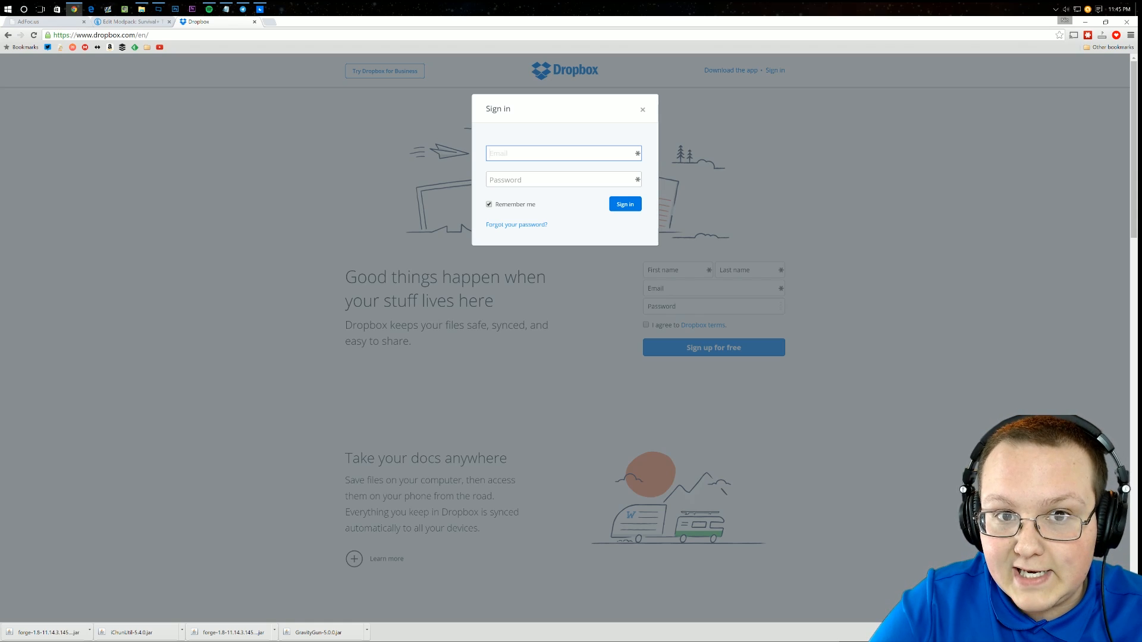
{"action": "left_click", "coordinate": [624, 203]}
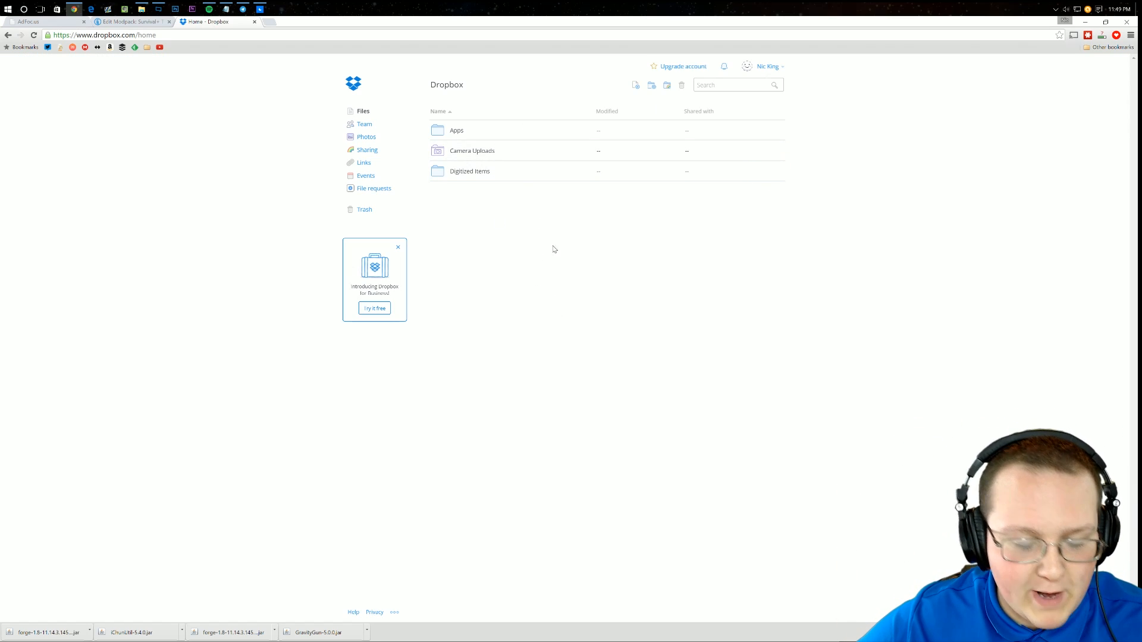
{"action": "mouse_move", "coordinate": [498, 216]}
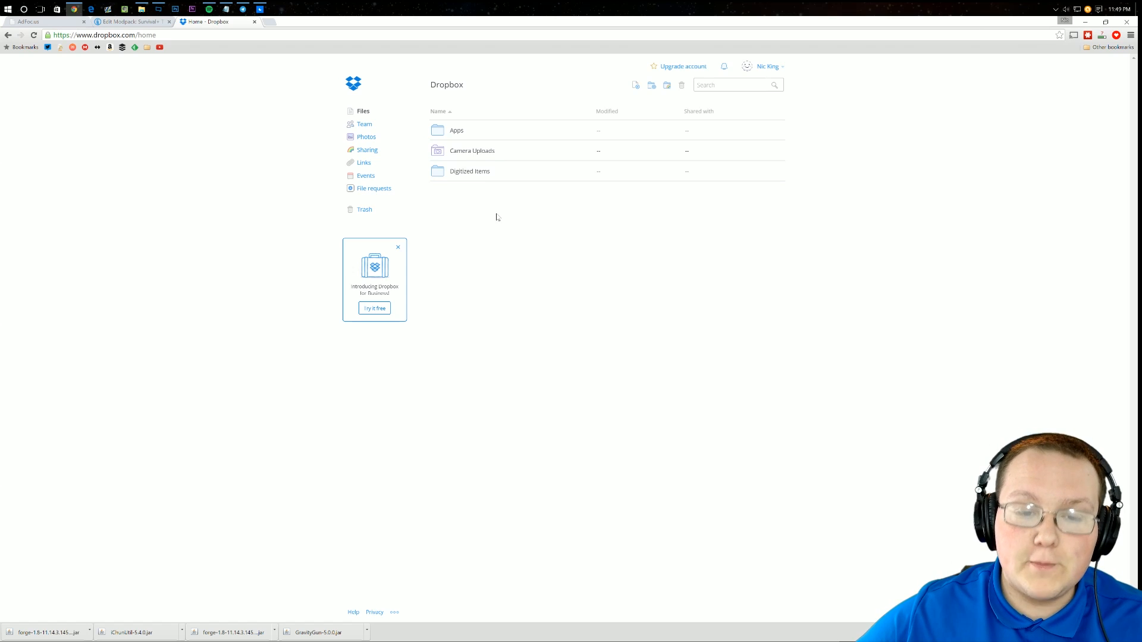
{"action": "left_click", "coordinate": [651, 86]}
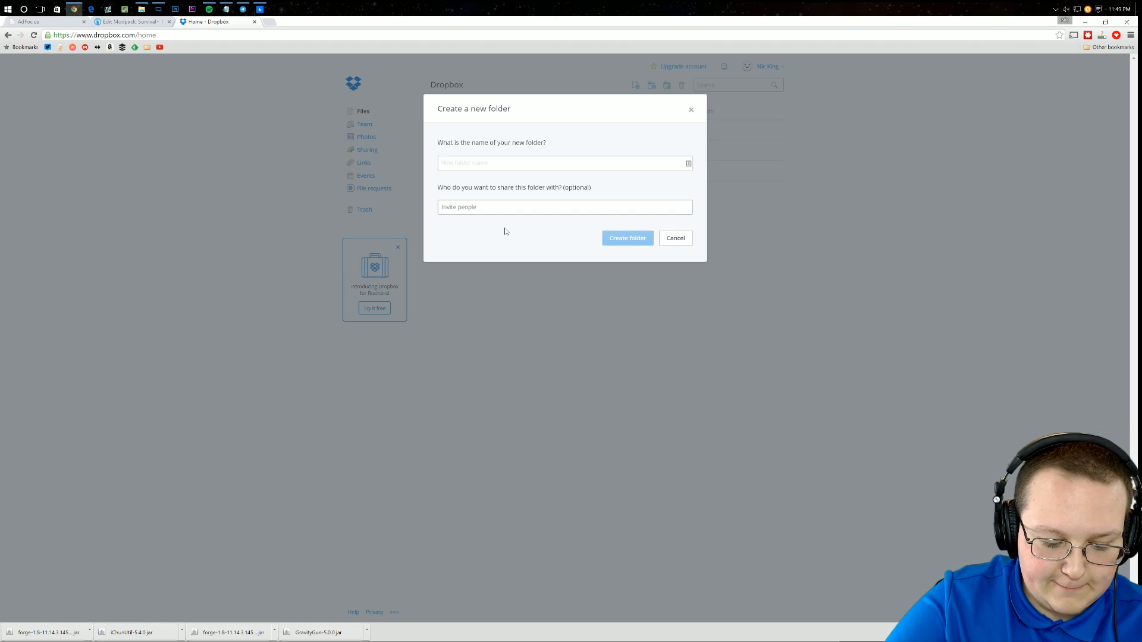
- Create a folder named Modpacks and open it
{"action": "type", "text": "Modpacks"}
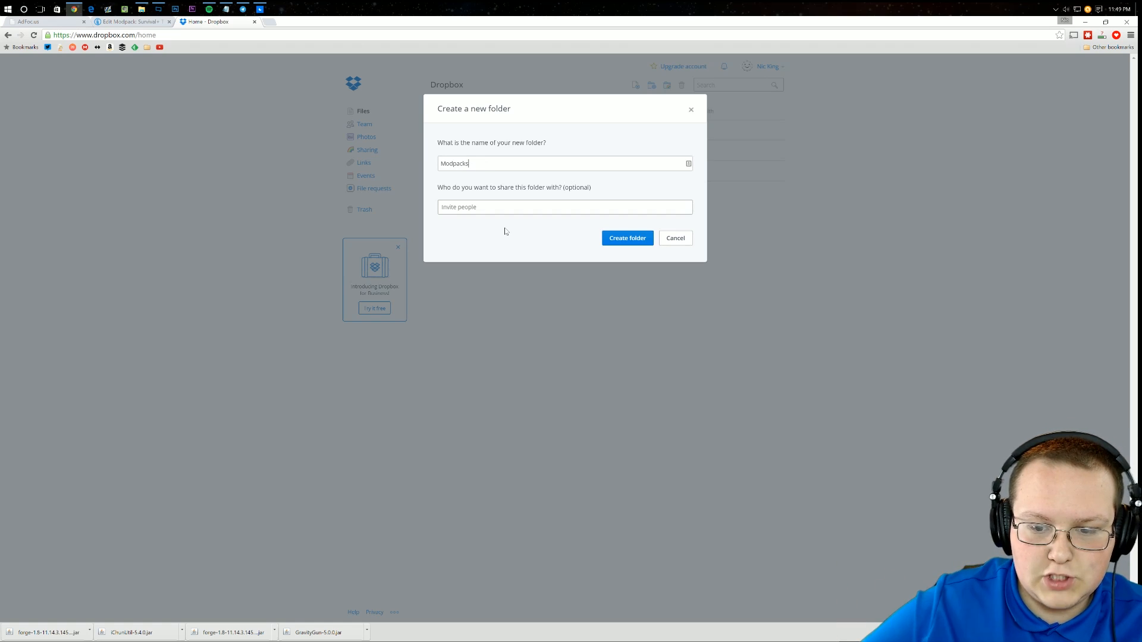
{"action": "left_click", "coordinate": [627, 238]}
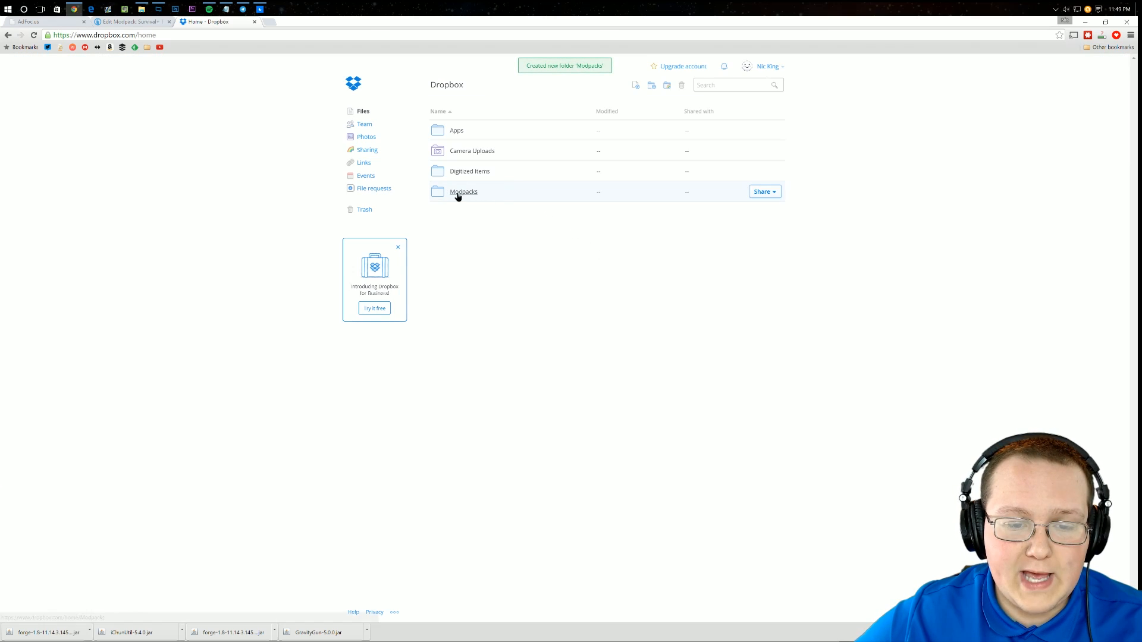
{"action": "left_click", "coordinate": [464, 192]}
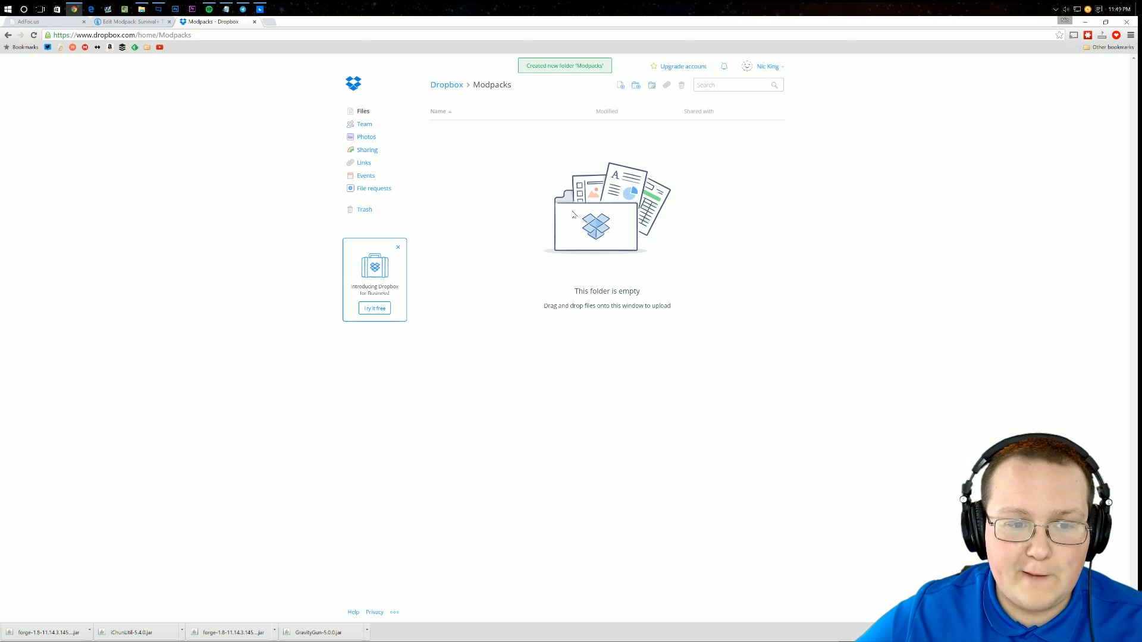
{"action": "mouse_move", "coordinate": [549, 31]}
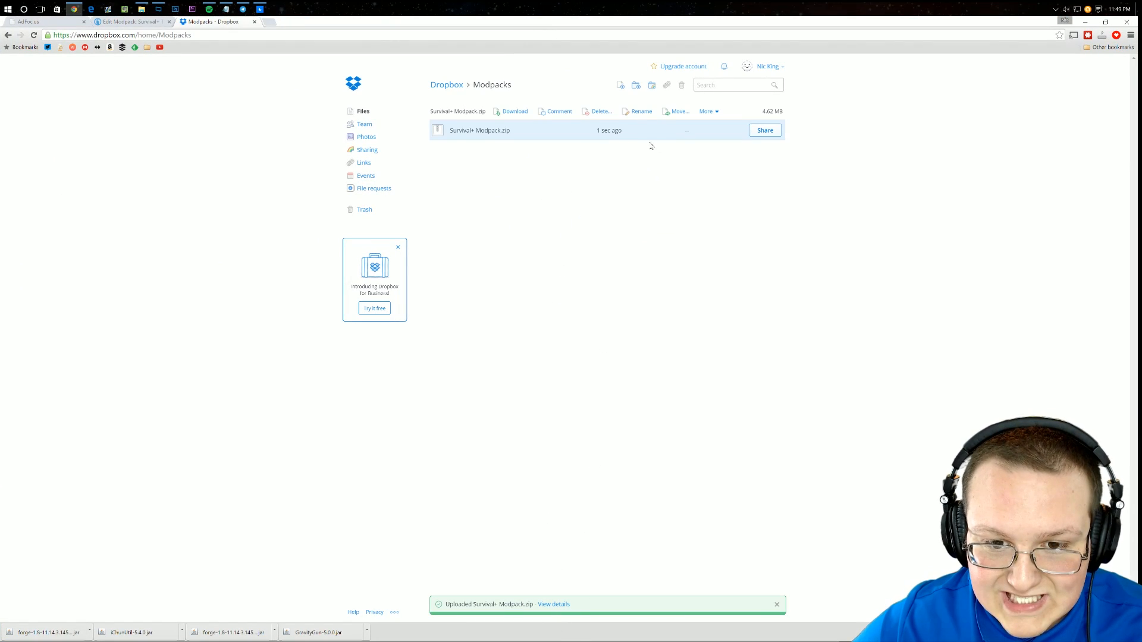
- Get a share link for the uploaded Survival+ Modpack.zip and open it in a new tab
{"action": "left_click", "coordinate": [707, 111]}
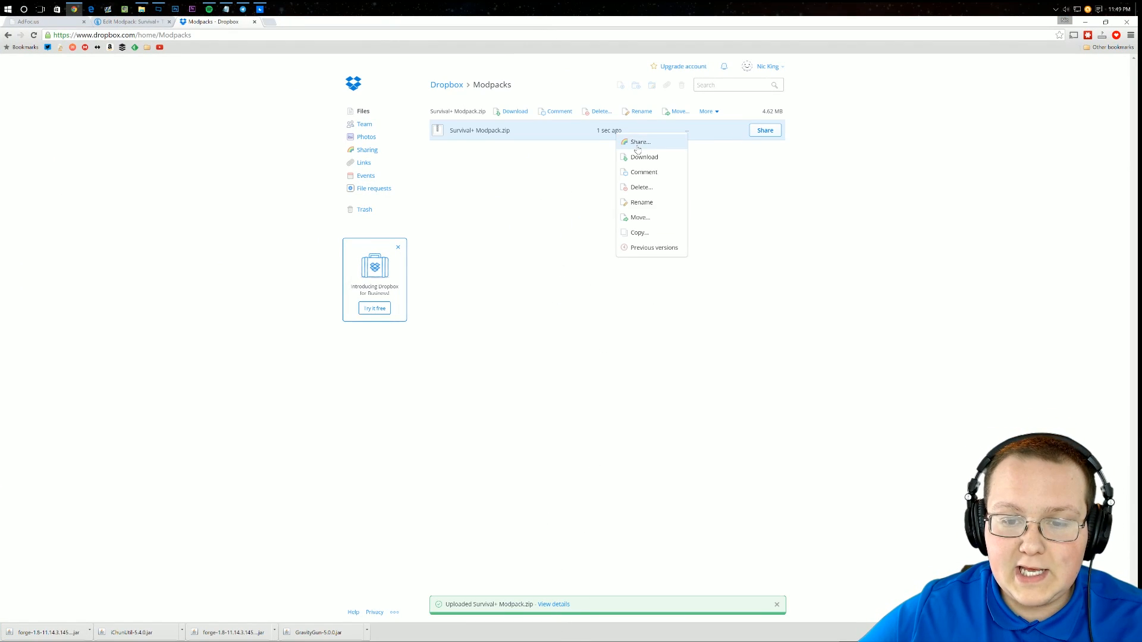
{"action": "left_click", "coordinate": [640, 141]}
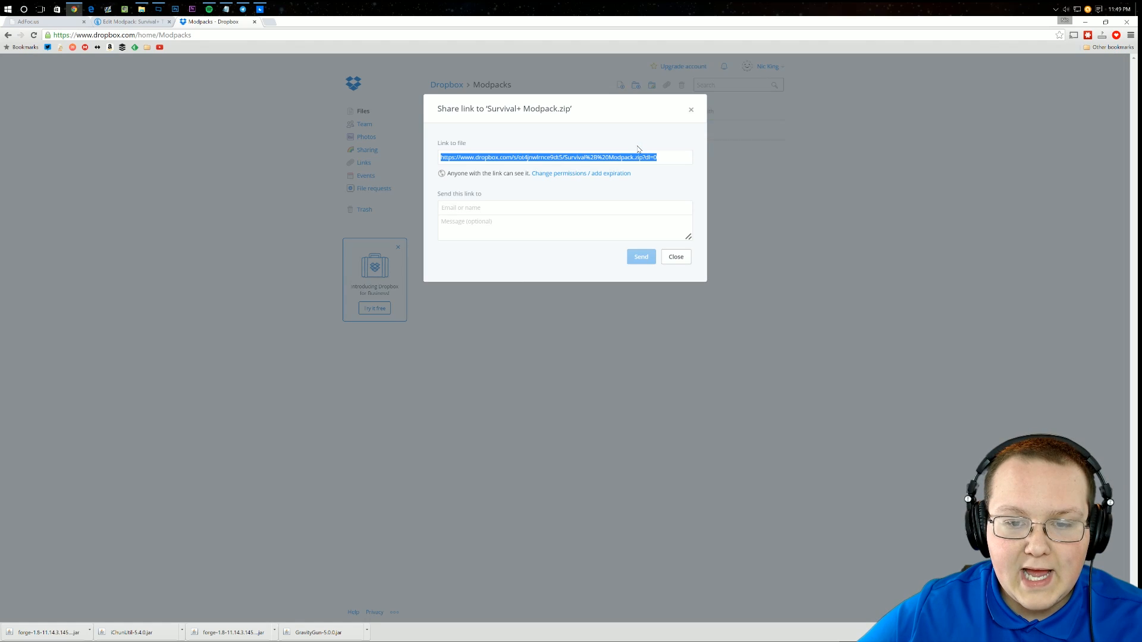
{"action": "right_click", "coordinate": [546, 157]}
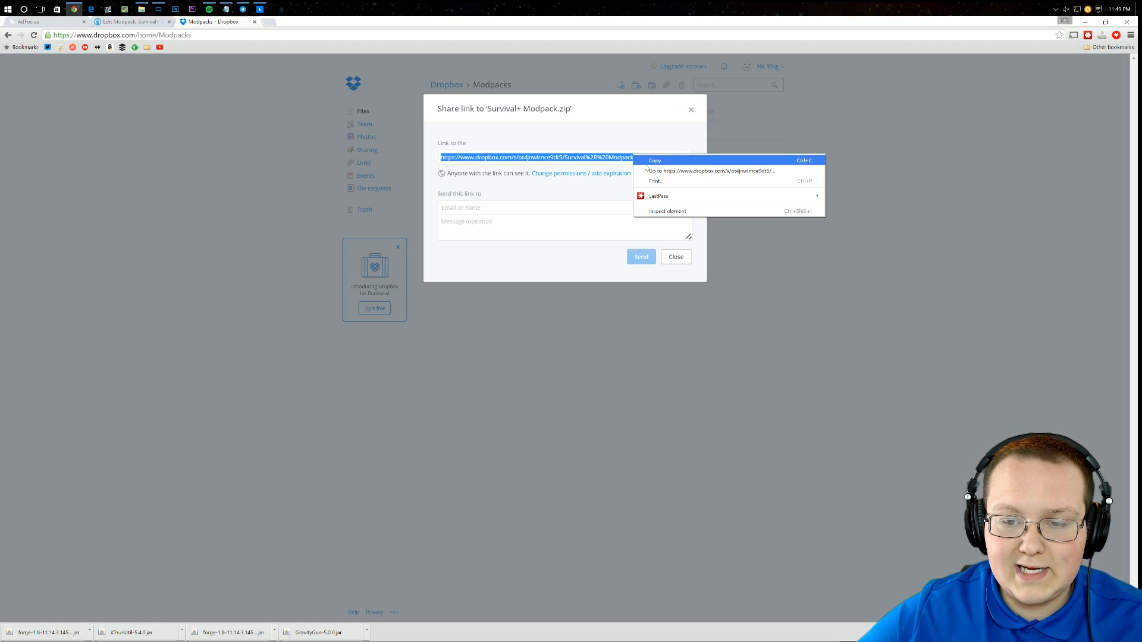
{"action": "left_click", "coordinate": [653, 160]}
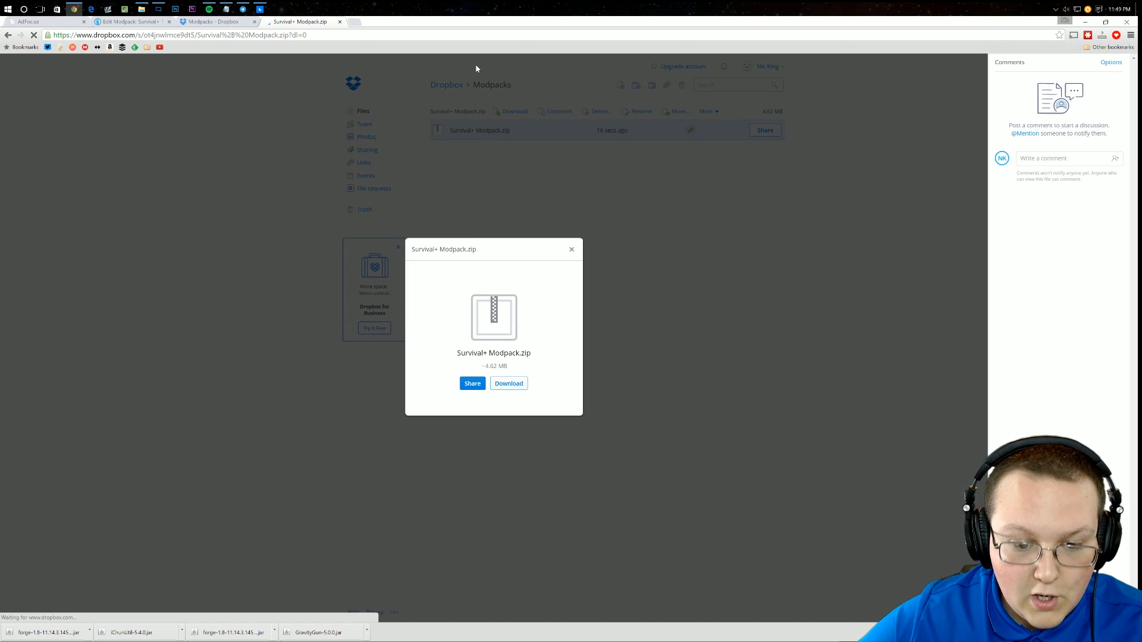
- Test the share link by downloading the zip, then reopen the link in a new tab
{"action": "right_click", "coordinate": [508, 385]}
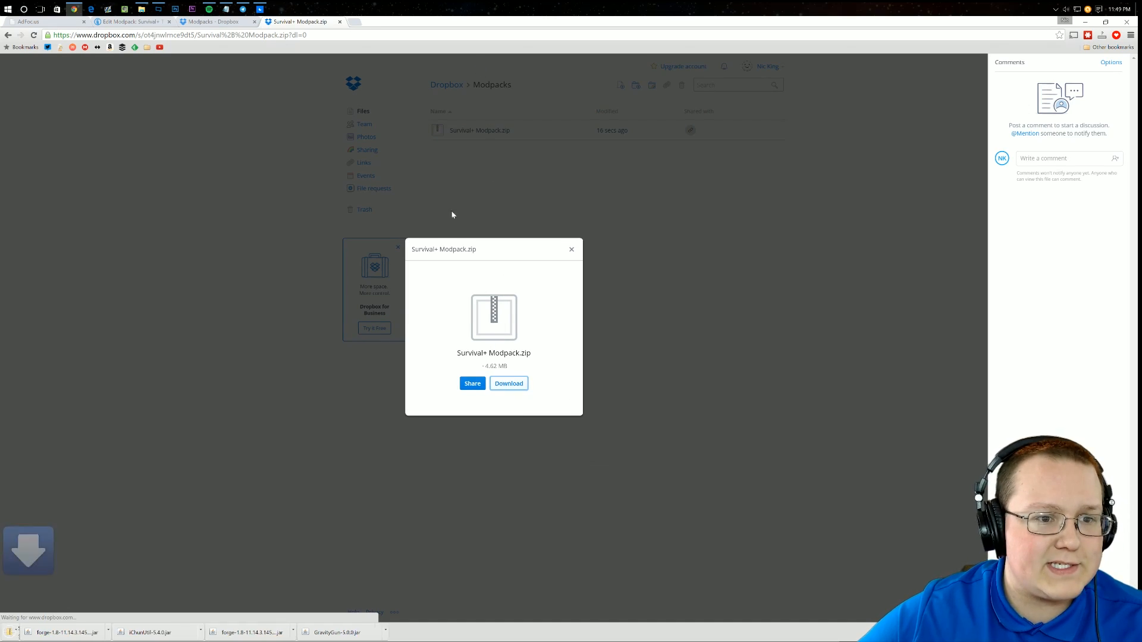
{"action": "left_click", "coordinate": [508, 383]}
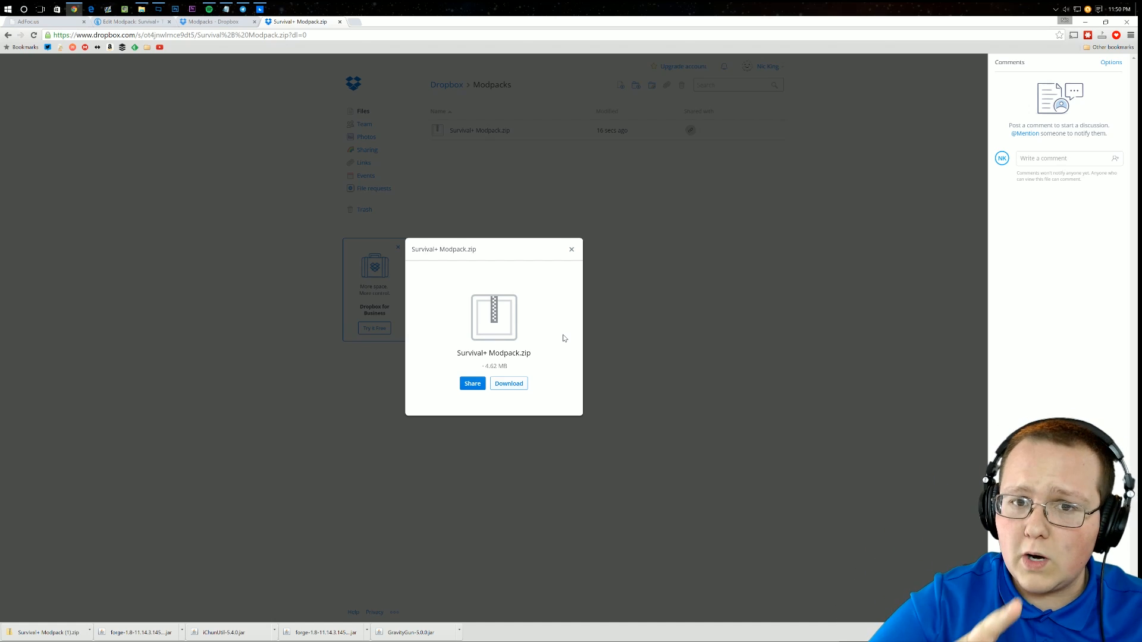
{"action": "left_click", "coordinate": [473, 383]}
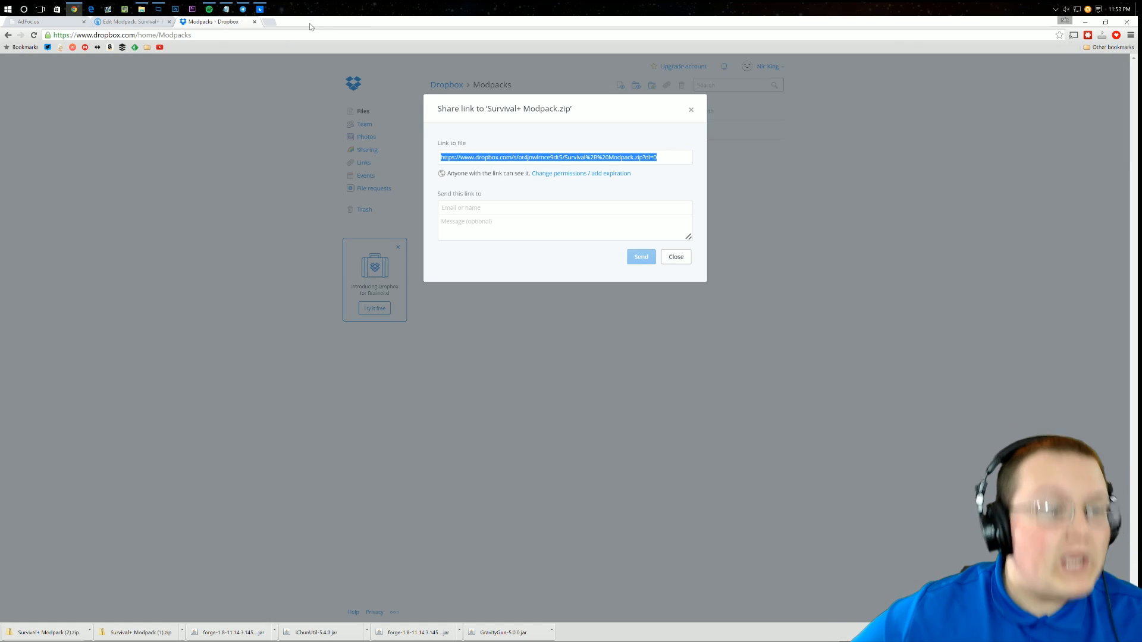
{"action": "right_click", "coordinate": [564, 157]}
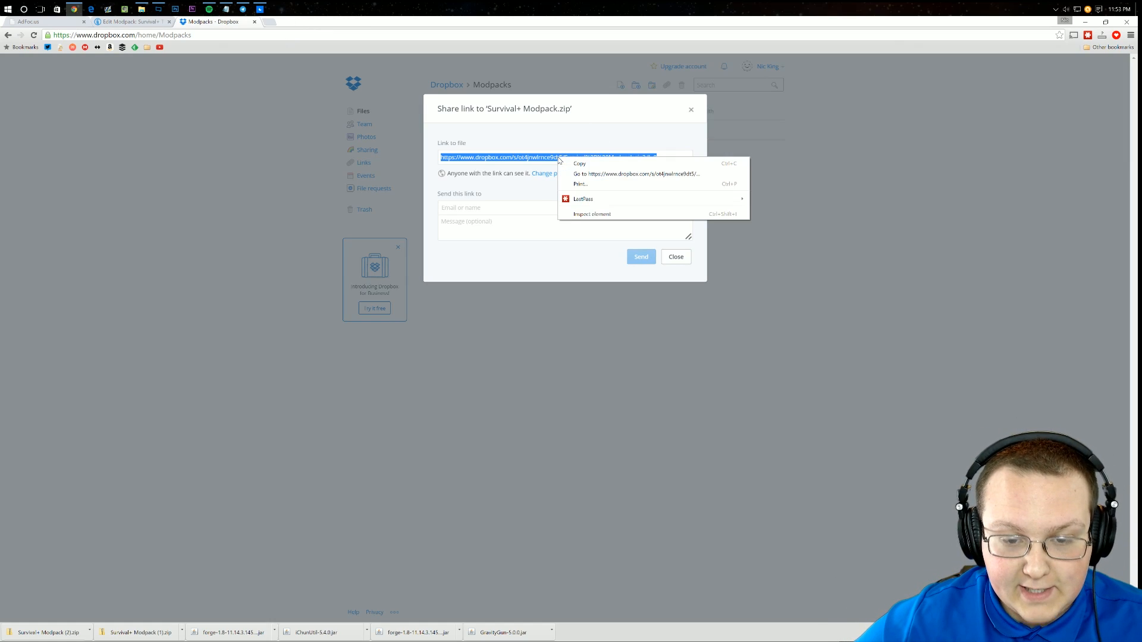
{"action": "left_click", "coordinate": [638, 174]}
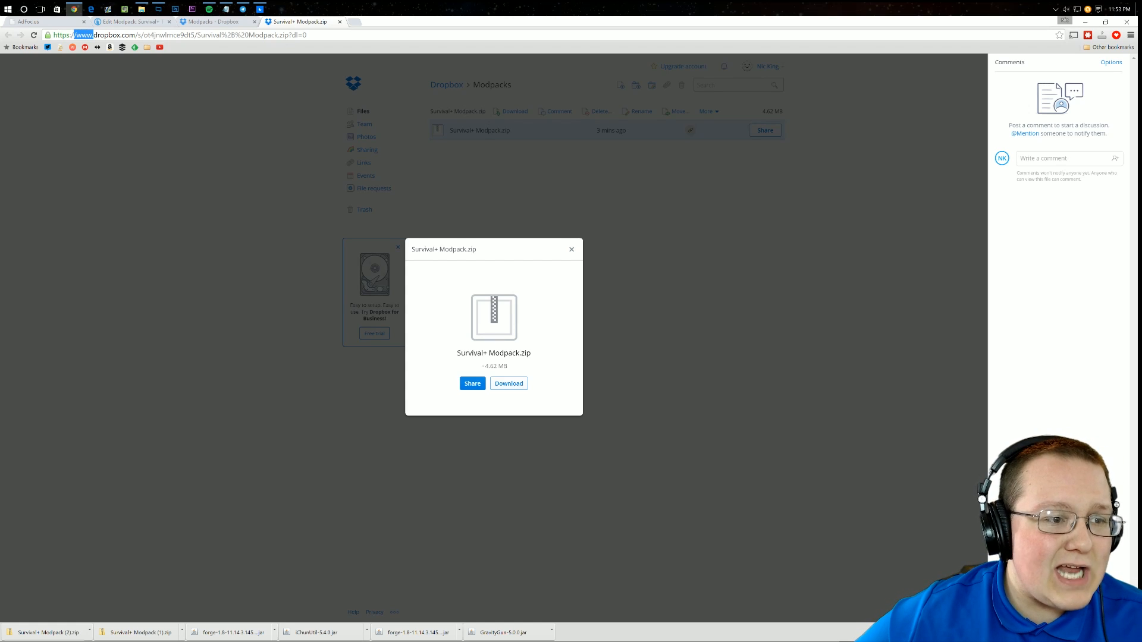
{"action": "mouse_move", "coordinate": [378, 81]}
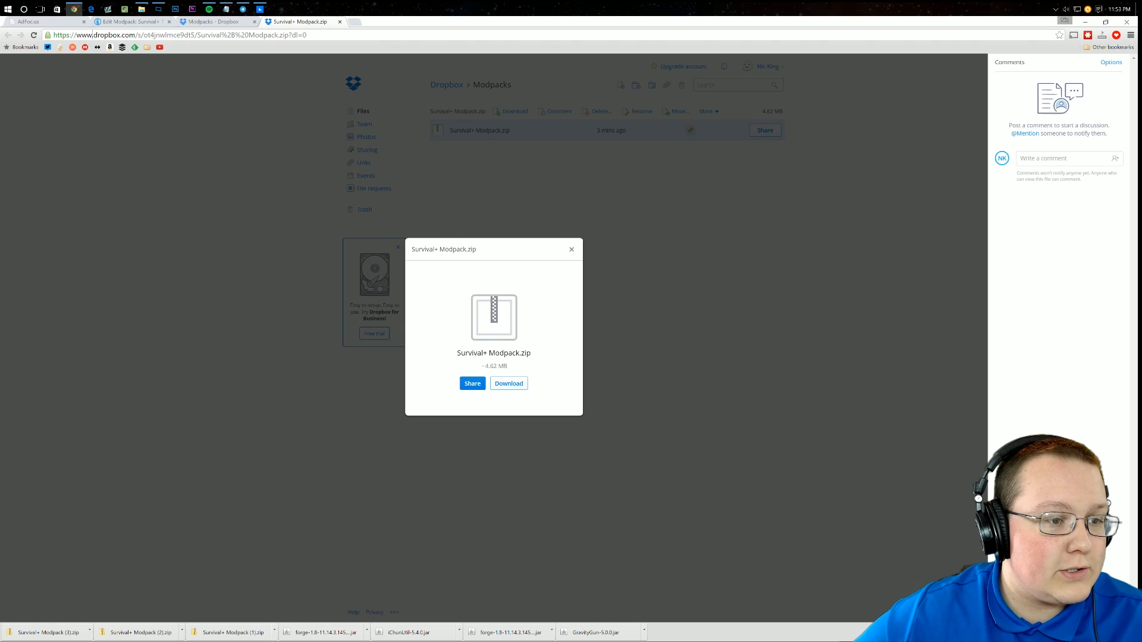
- Change the address from www to dl.dropbox.com and return to the modpack settings
{"action": "left_click", "coordinate": [175, 35]}
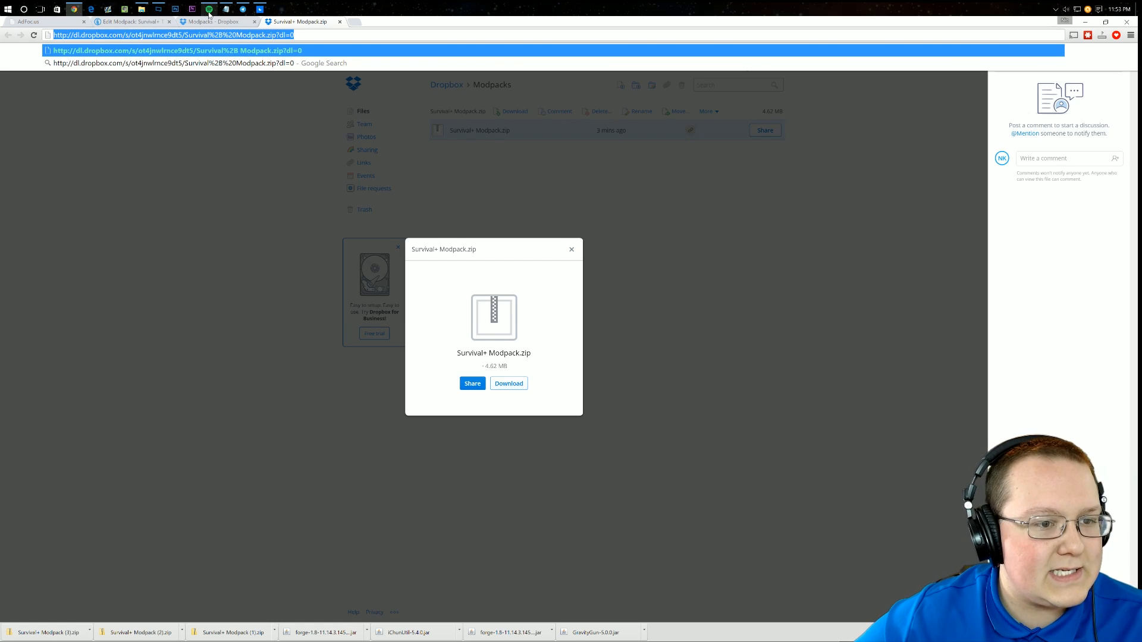
{"action": "left_click", "coordinate": [131, 22]}
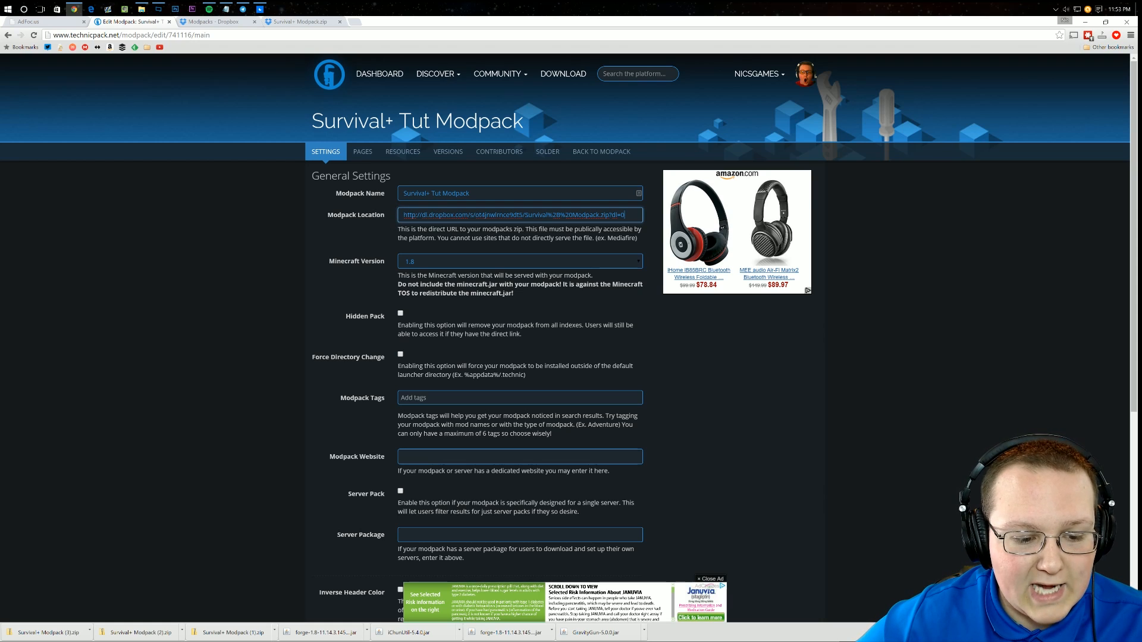
- Add the tags Survival, Survival Addon and Awesomeness to the modpack
{"action": "scroll", "scroll_direction": "down", "scroll_amount": 3}
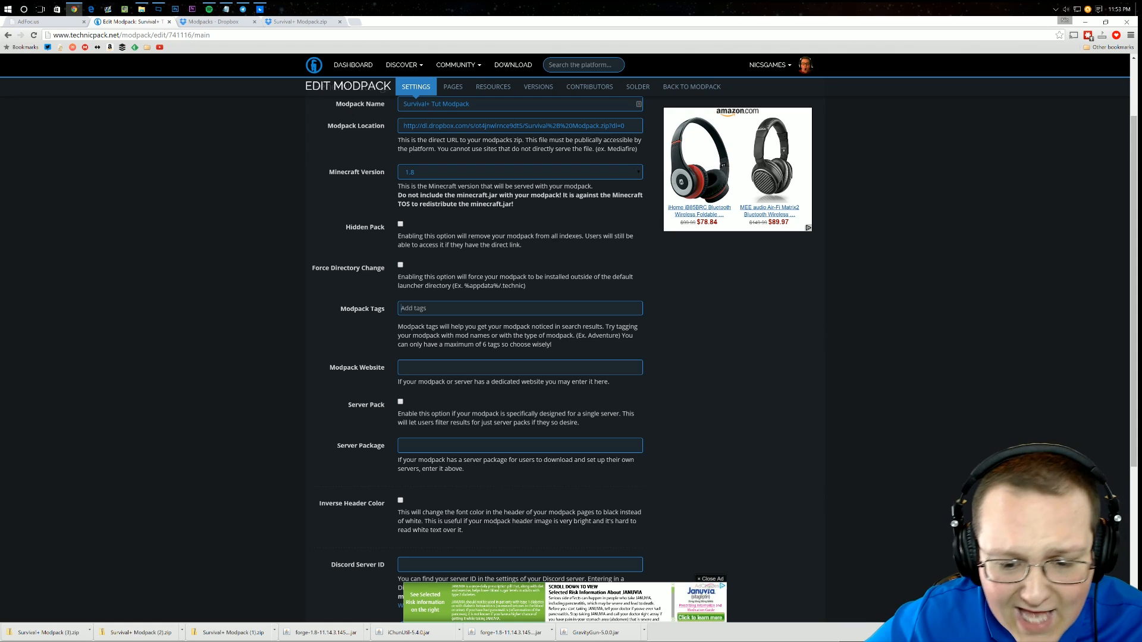
{"action": "type", "text": "Survival"}
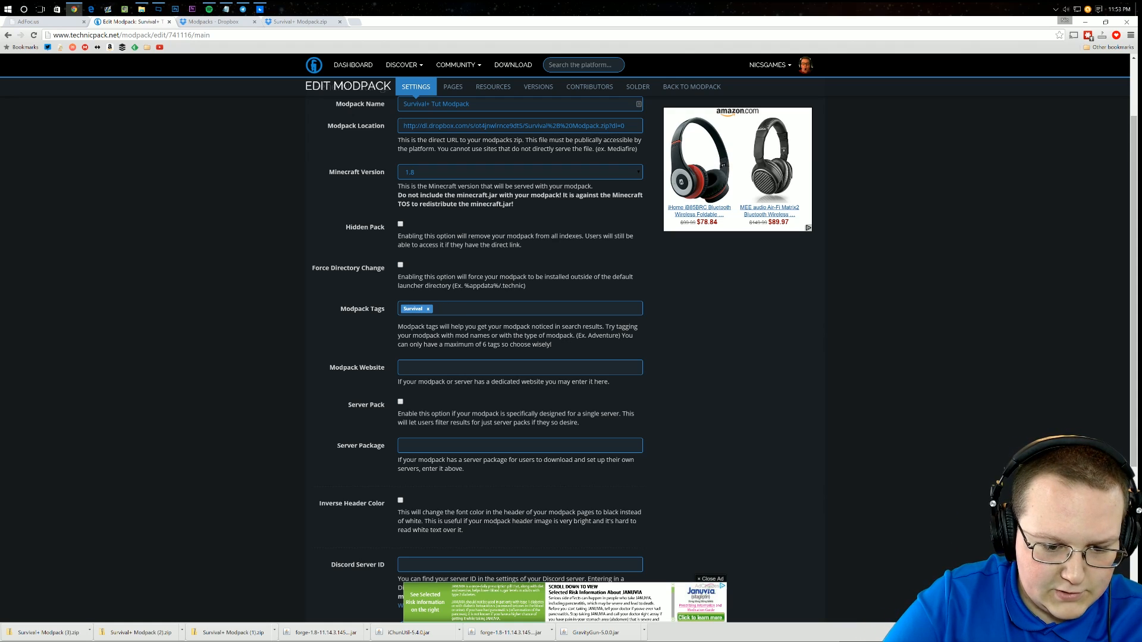
{"action": "type", "text": "Suriv"}
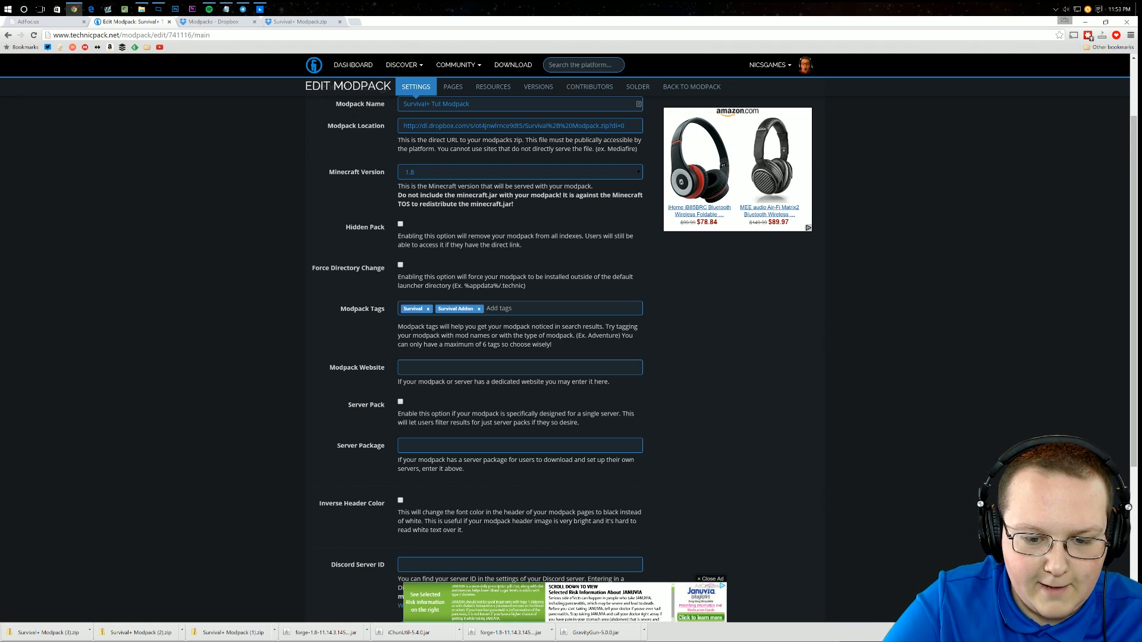
{"action": "type", "text": "Awesomene"}
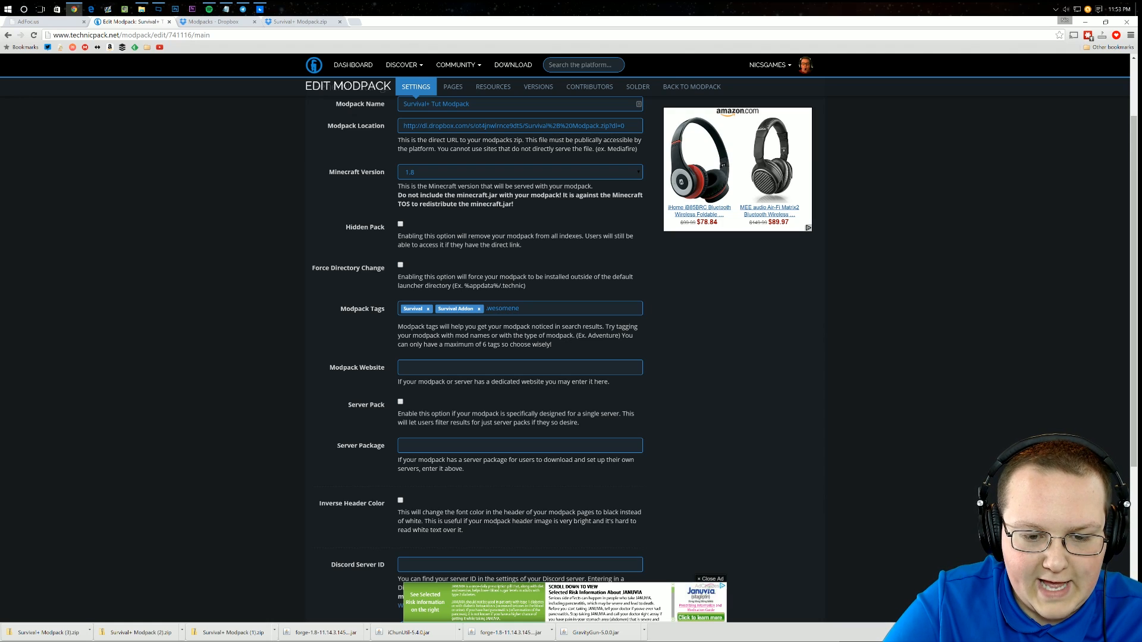
{"action": "key", "text": "Enter"}
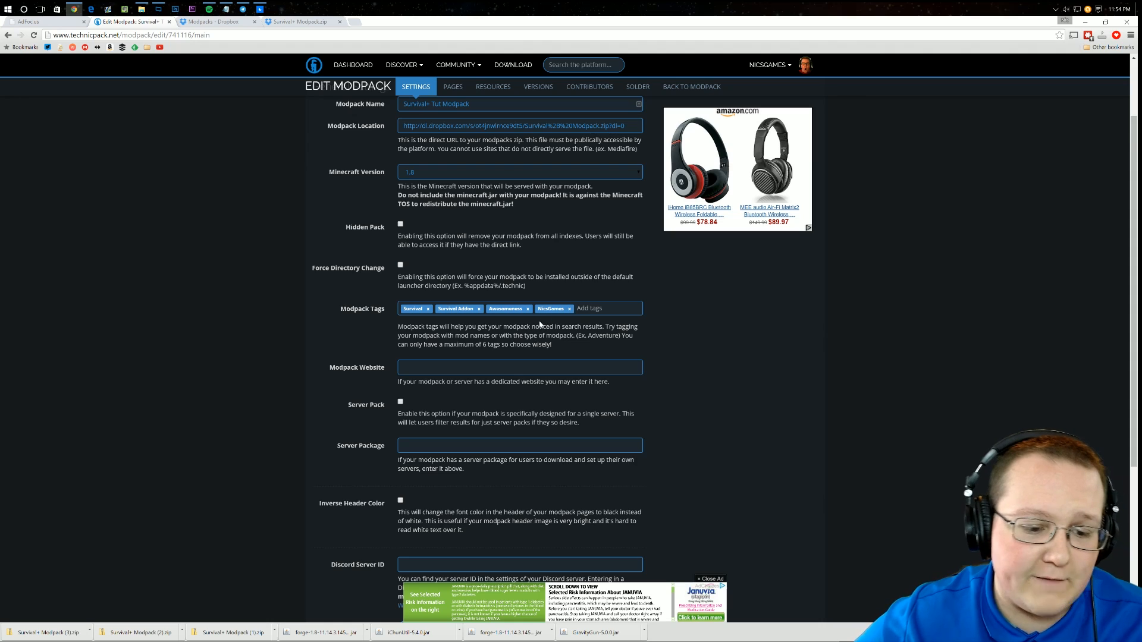
- Save the settings with Update Modpack and open the account menu
{"action": "scroll", "scroll_direction": "down", "scroll_amount": 3}
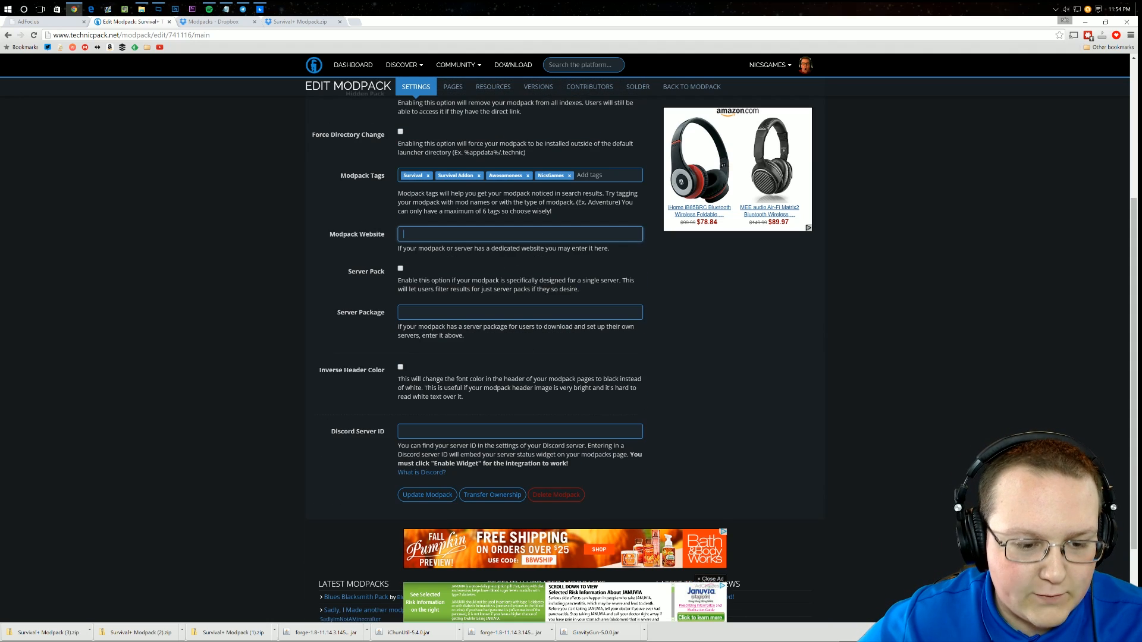
{"action": "scroll", "scroll_direction": "down", "scroll_amount": 3}
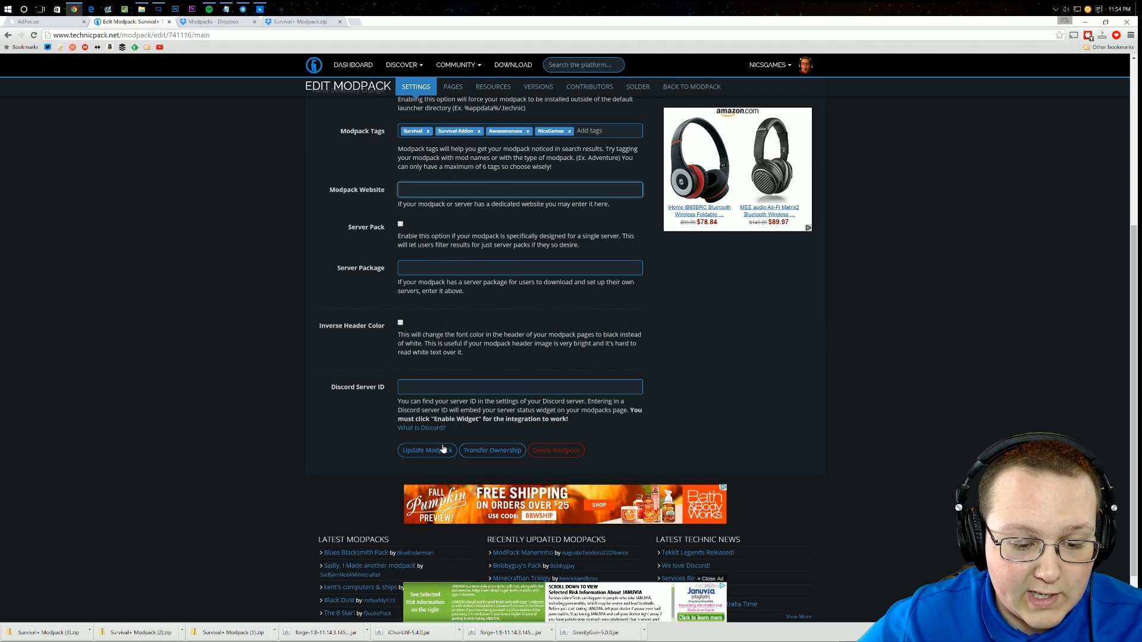
{"action": "left_click", "coordinate": [426, 450]}
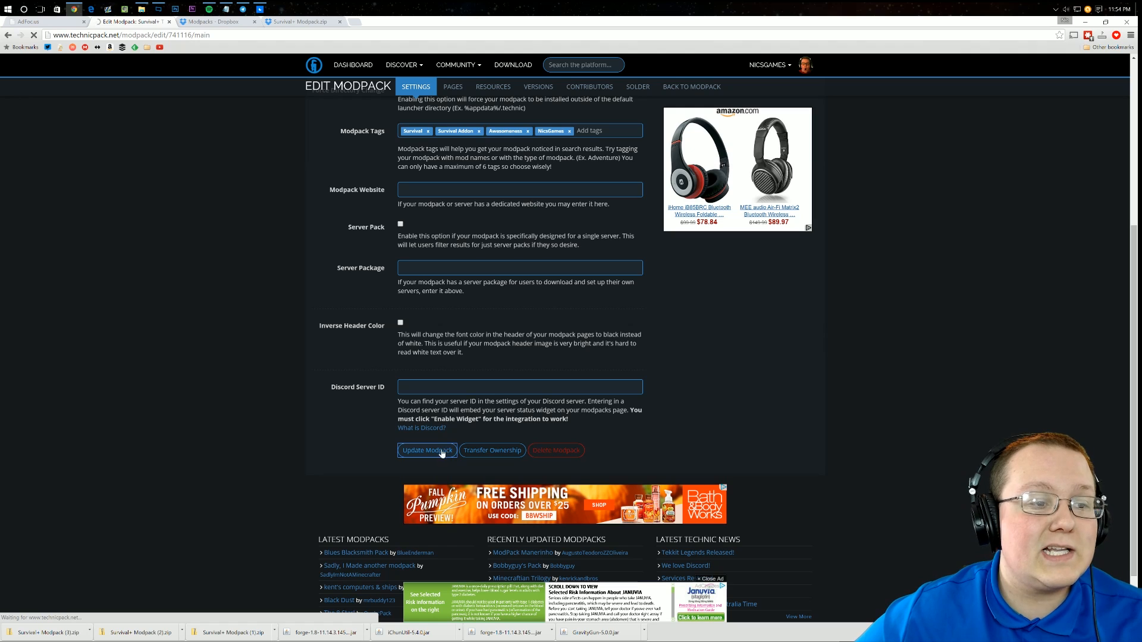
{"action": "left_click", "coordinate": [427, 450]}
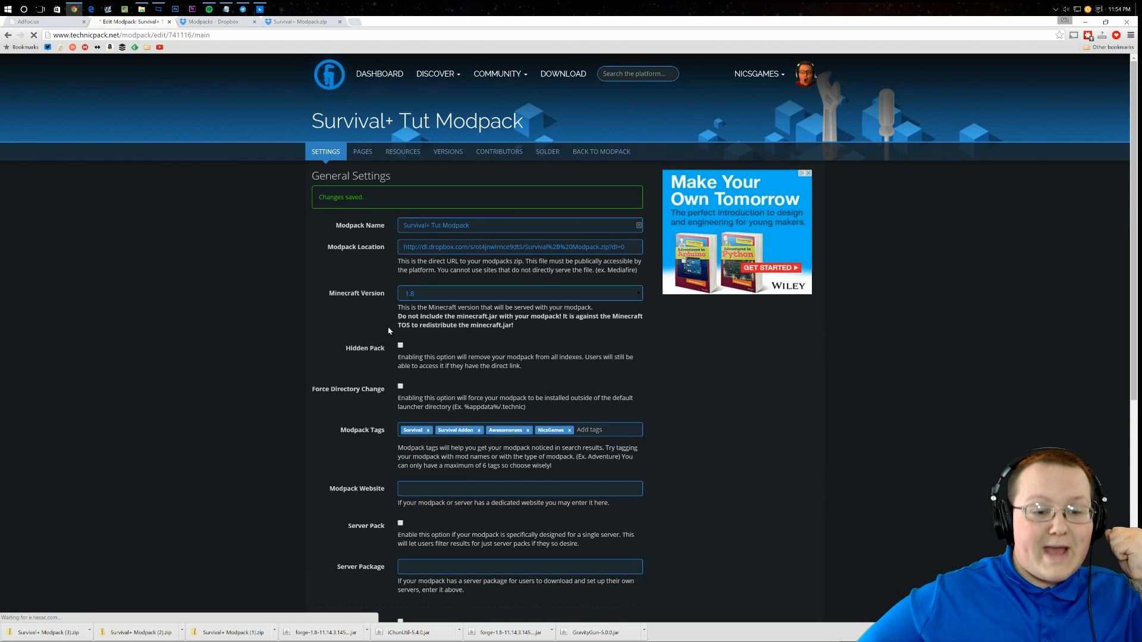
{"action": "left_click", "coordinate": [758, 74]}
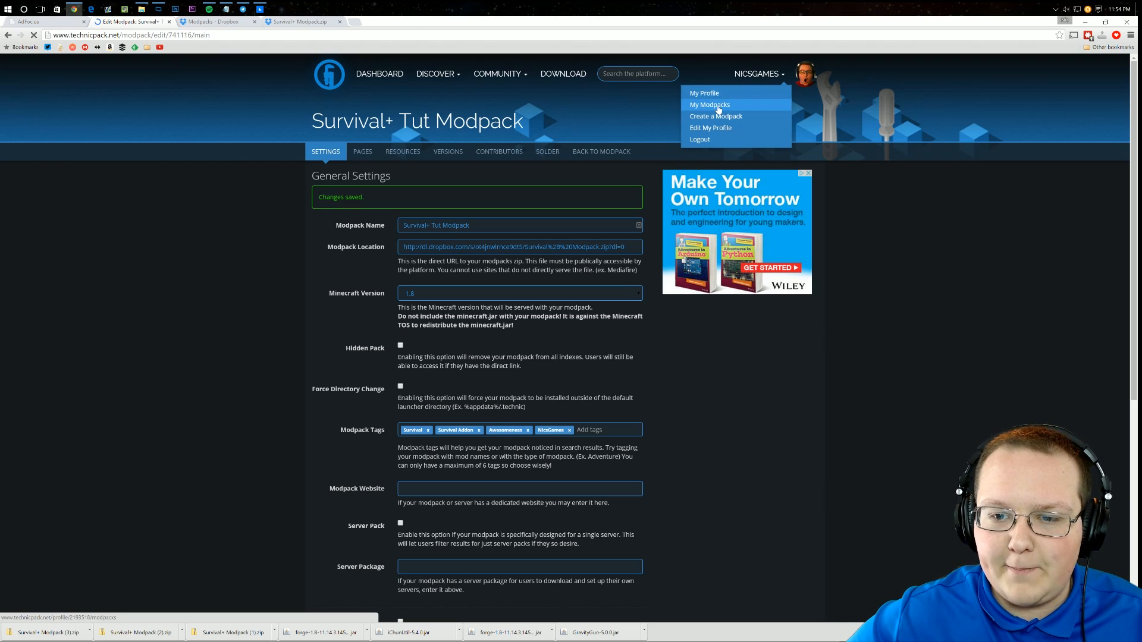
- View the Survival+ Tut Modpack page from My Modpacks and copy its install link
{"action": "left_click", "coordinate": [710, 104]}
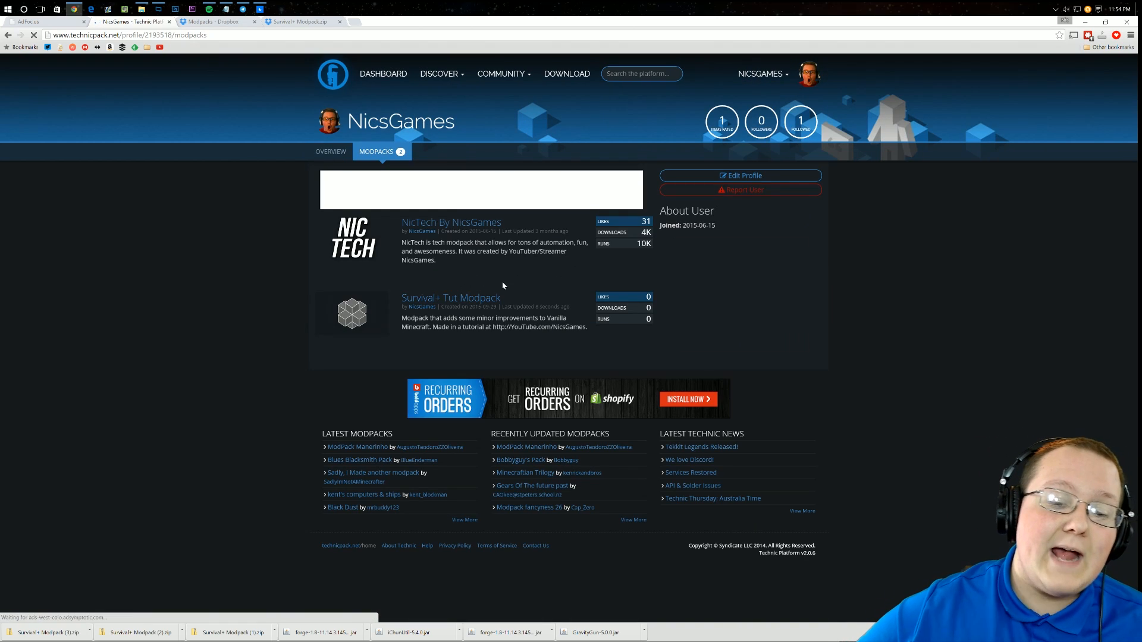
{"action": "left_click", "coordinate": [450, 297]}
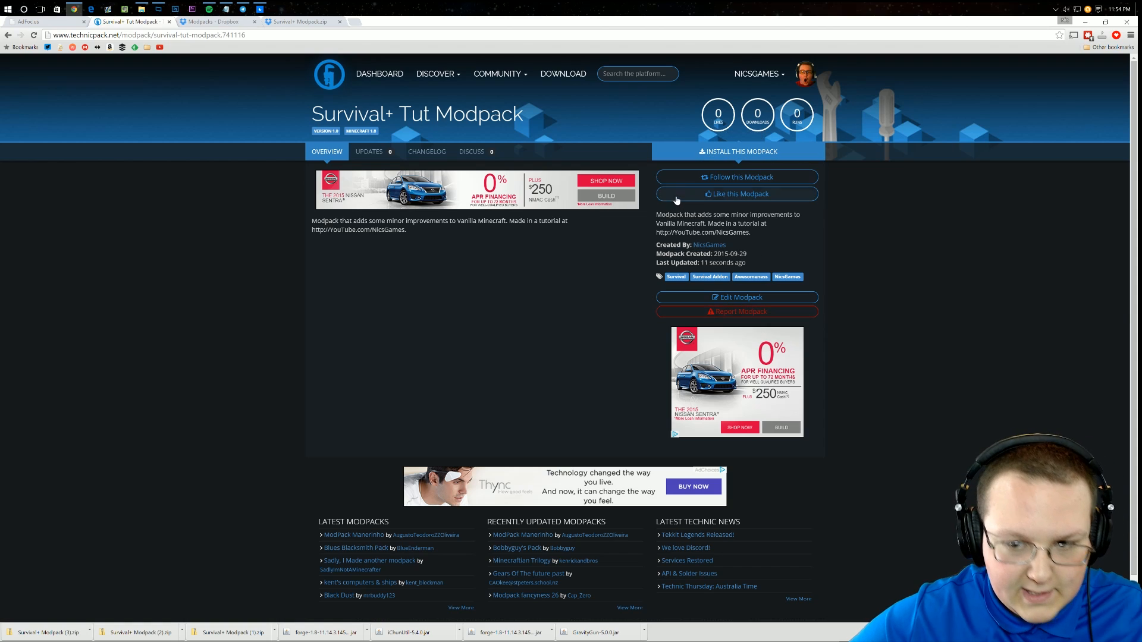
{"action": "right_click", "coordinate": [735, 183]}
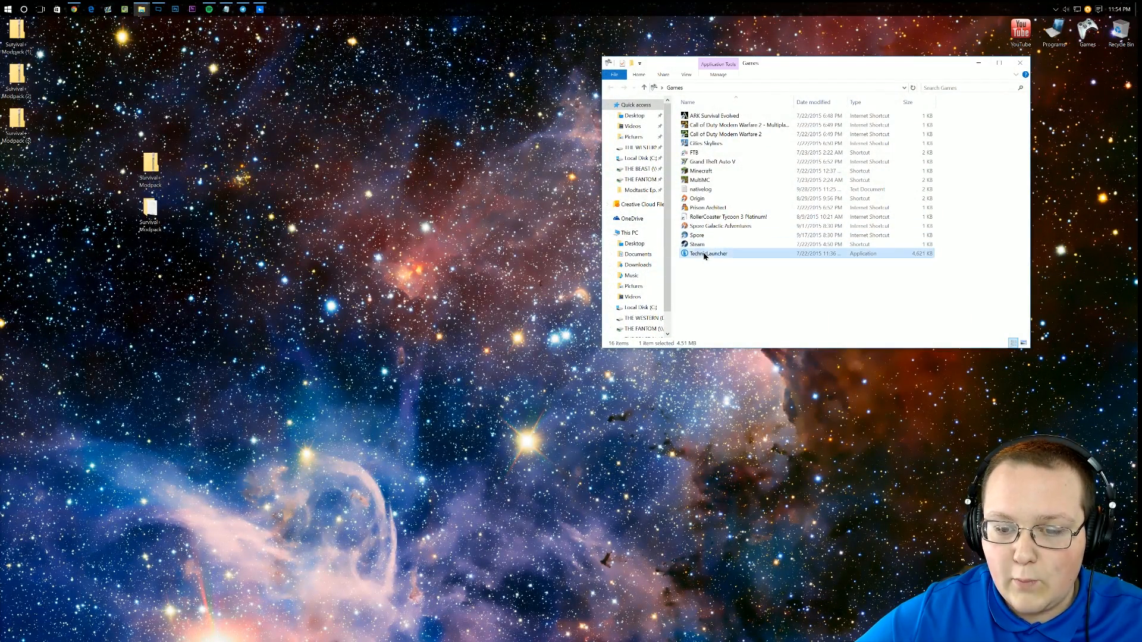
- Start Technic Launcher, log in and go to the Modpacks section
{"action": "double_click", "coordinate": [707, 252]}
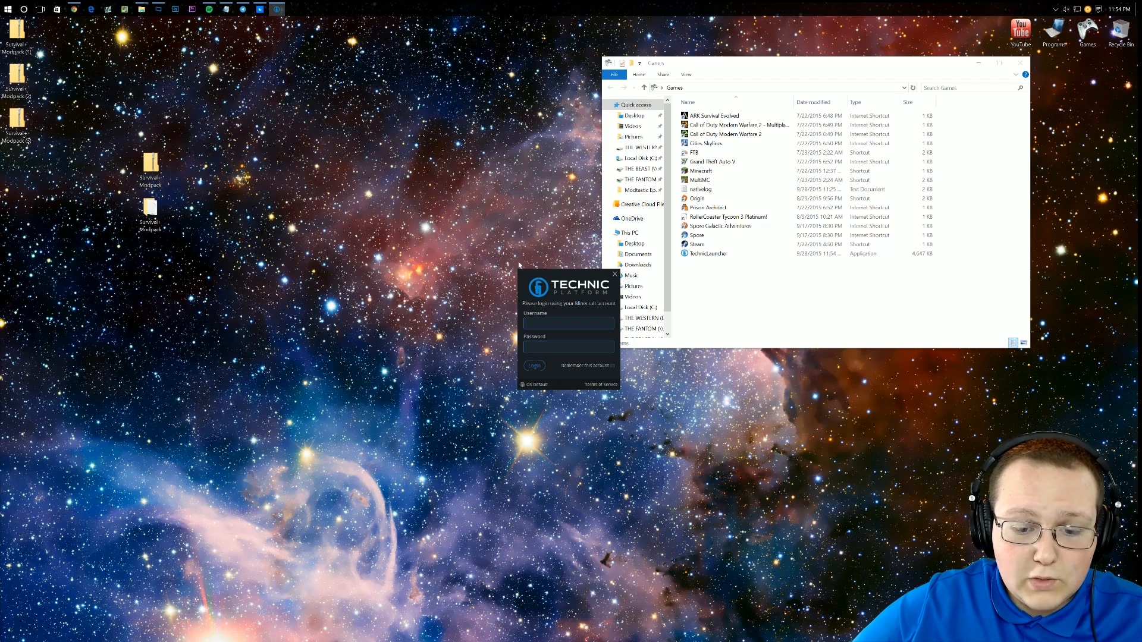
{"action": "mouse_move", "coordinate": [550, 311]}
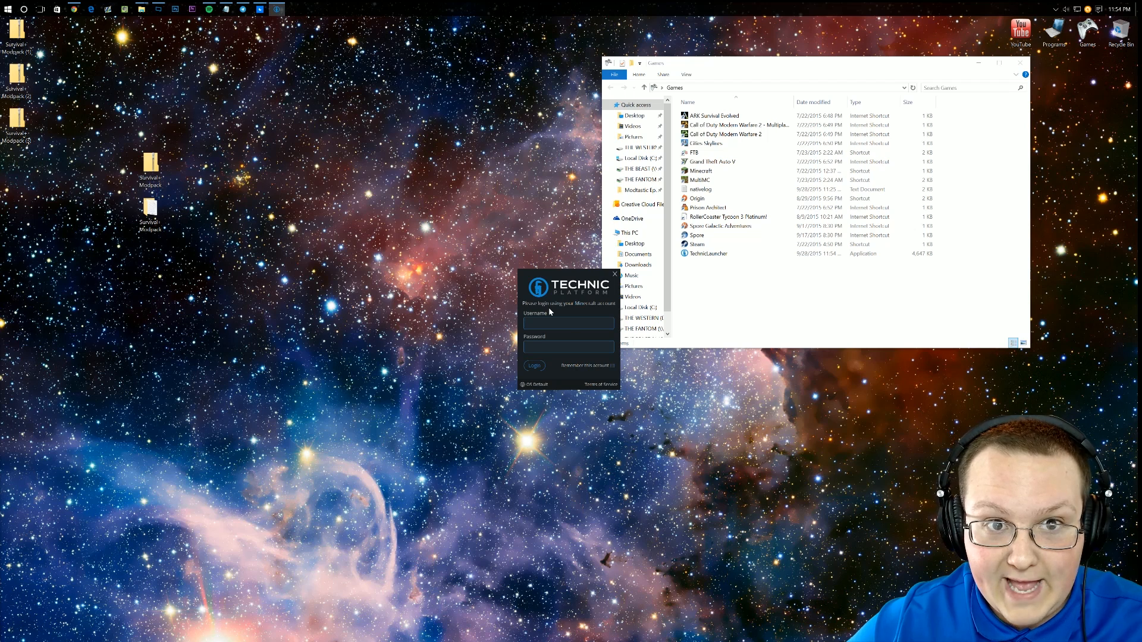
{"action": "left_click", "coordinate": [615, 275]}
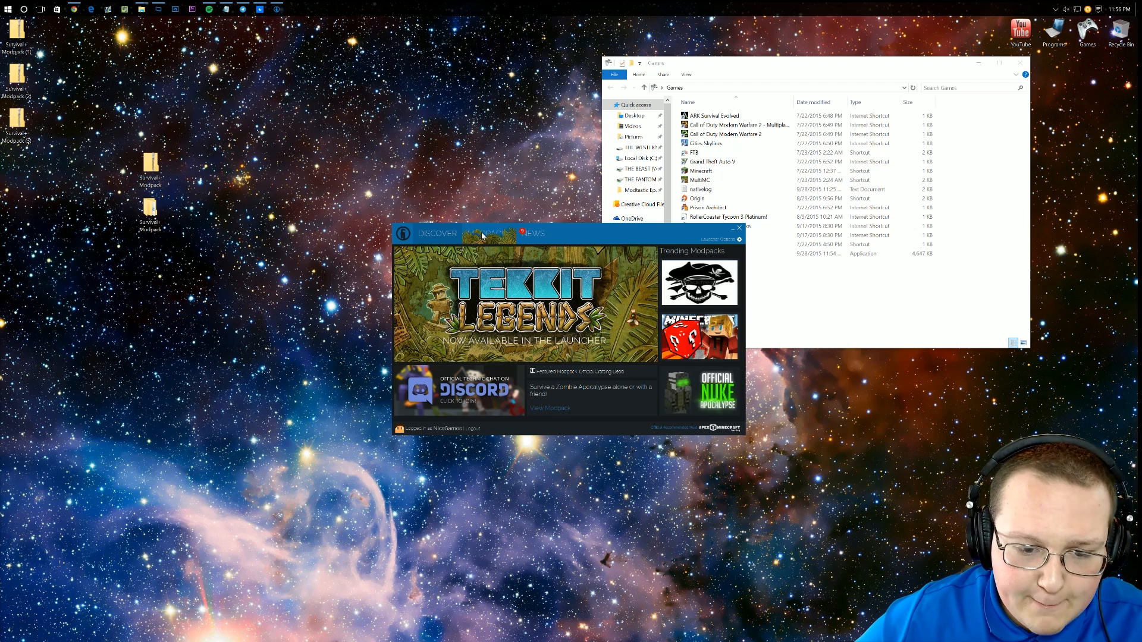
{"action": "left_click", "coordinate": [489, 235]}
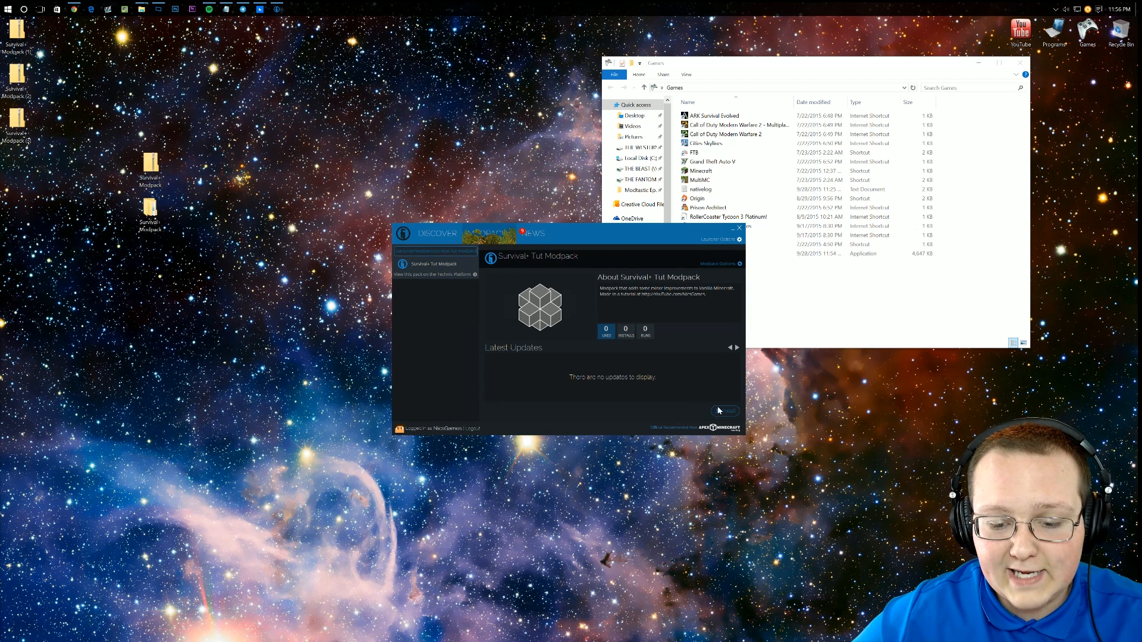
- Install the Survival+ Tut Modpack and play it, launching Minecraft 1.8 with 9 mods
{"action": "left_click", "coordinate": [725, 410]}
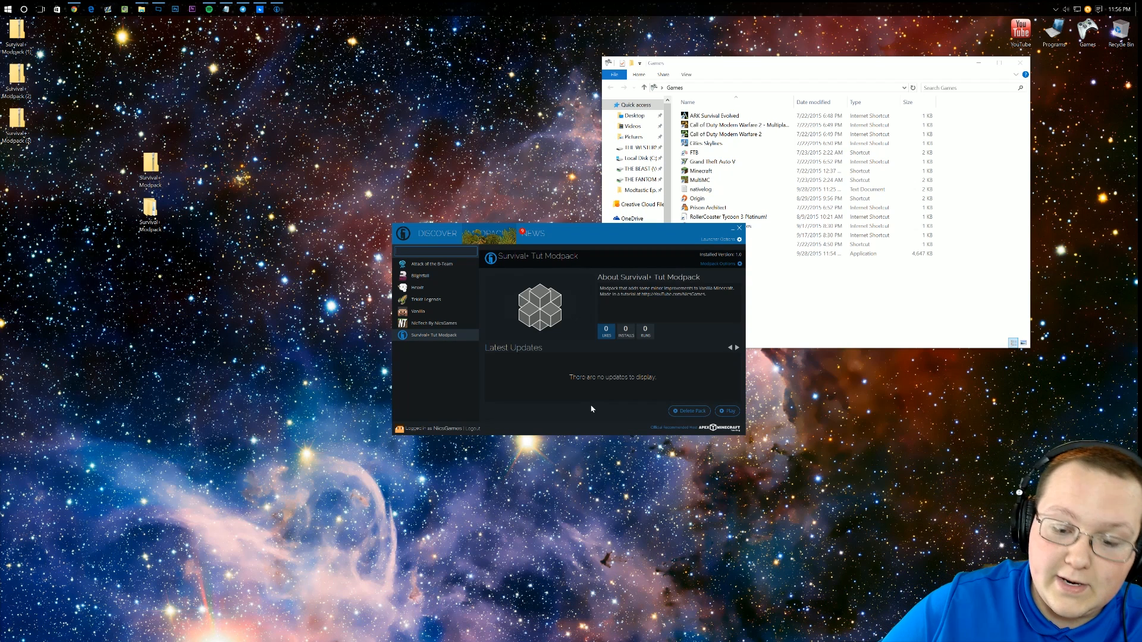
{"action": "left_click", "coordinate": [726, 411]}
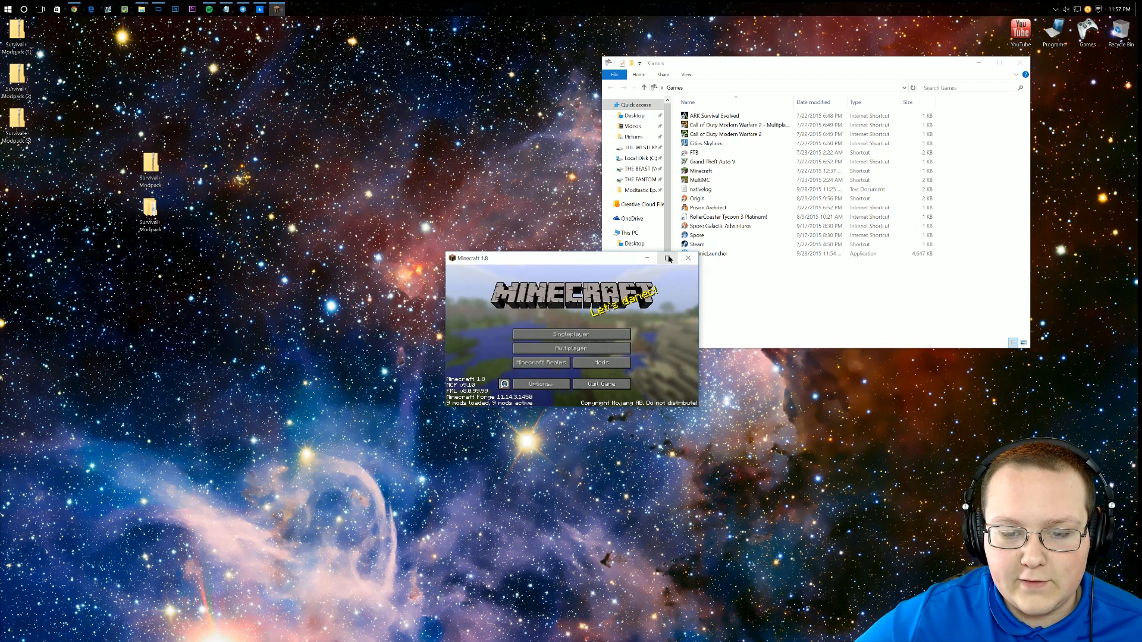
- Maximize Minecraft and scroll through the Mods list to confirm all nine pack mods
{"action": "left_click", "coordinate": [602, 363]}
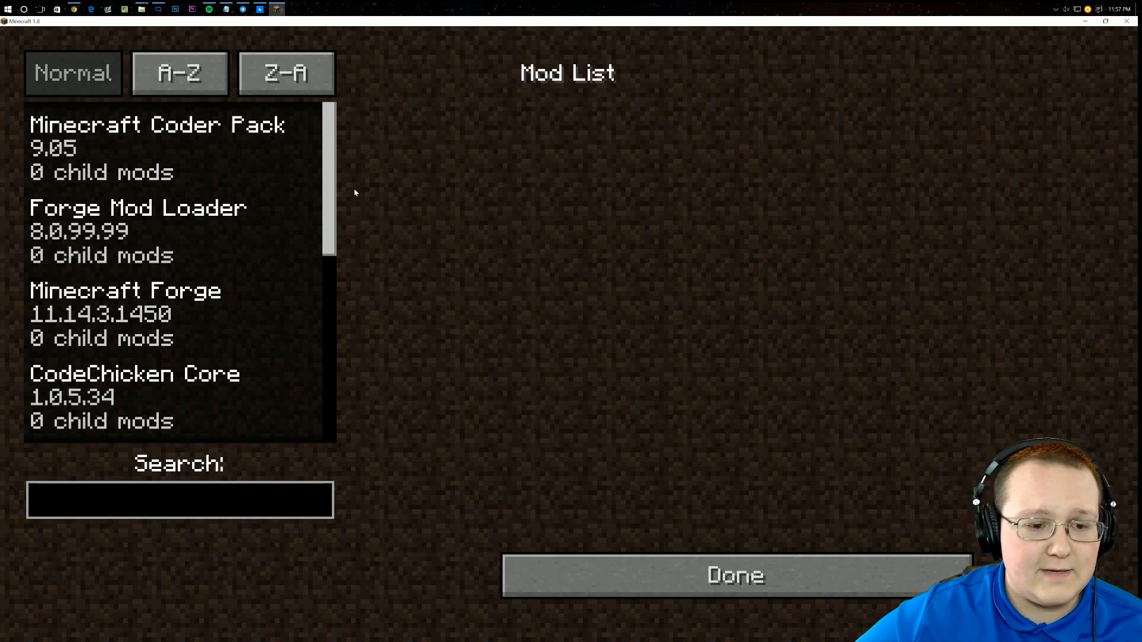
{"action": "scroll", "scroll_direction": "down", "scroll_amount": 3}
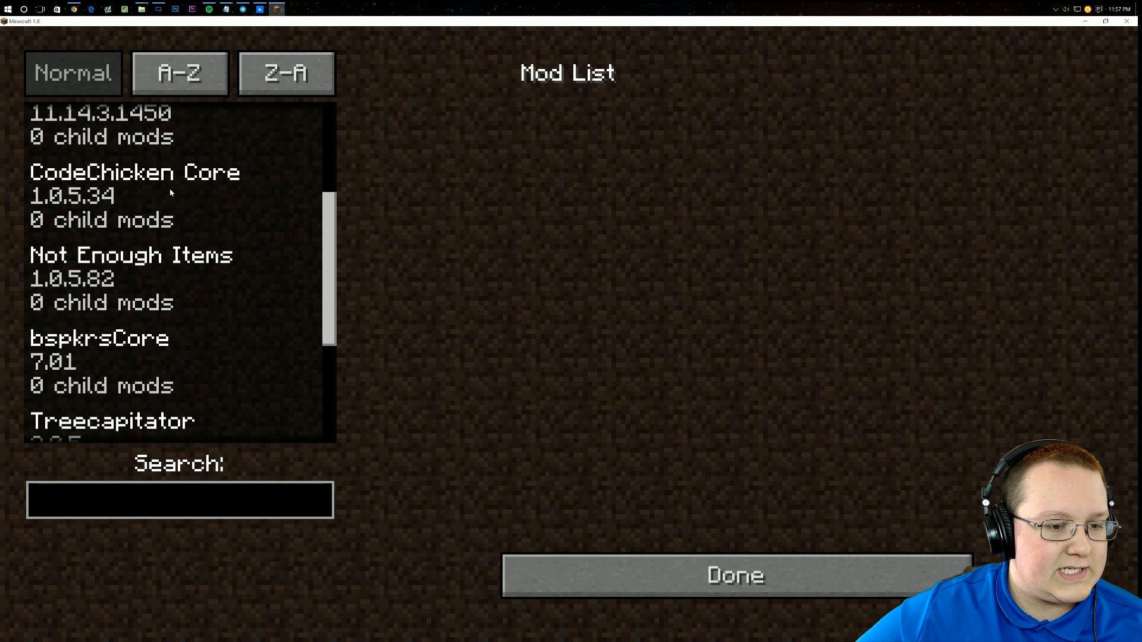
{"action": "scroll", "scroll_direction": "down", "scroll_amount": 3}
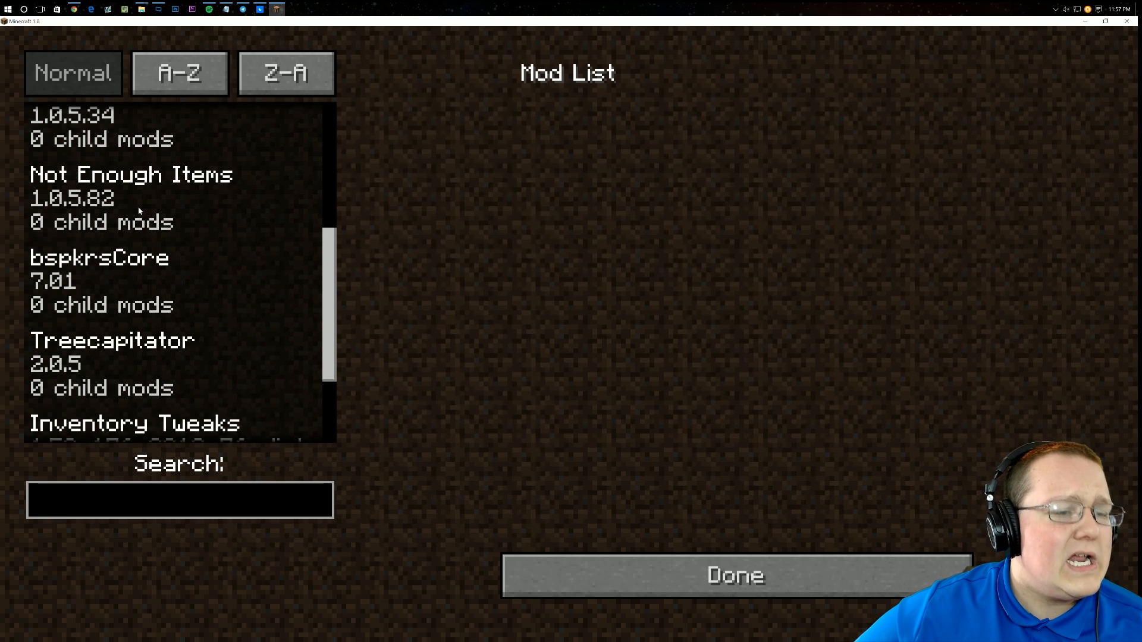
{"action": "scroll", "scroll_direction": "down", "scroll_amount": 3}
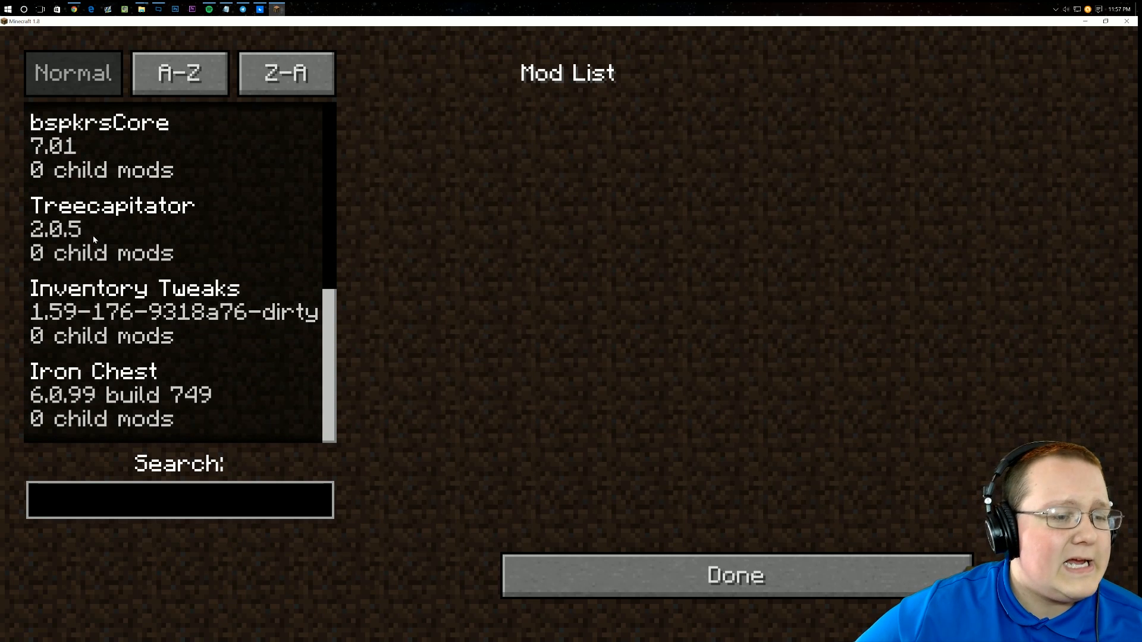
{"action": "left_click", "coordinate": [178, 501]}
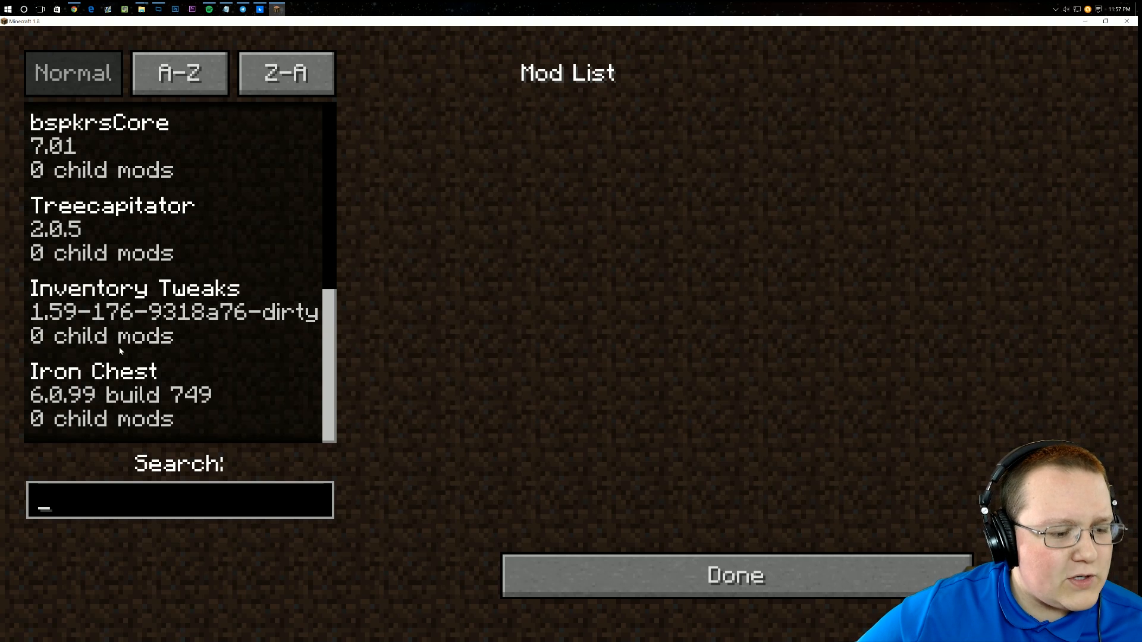
{"action": "left_click", "coordinate": [735, 576]}
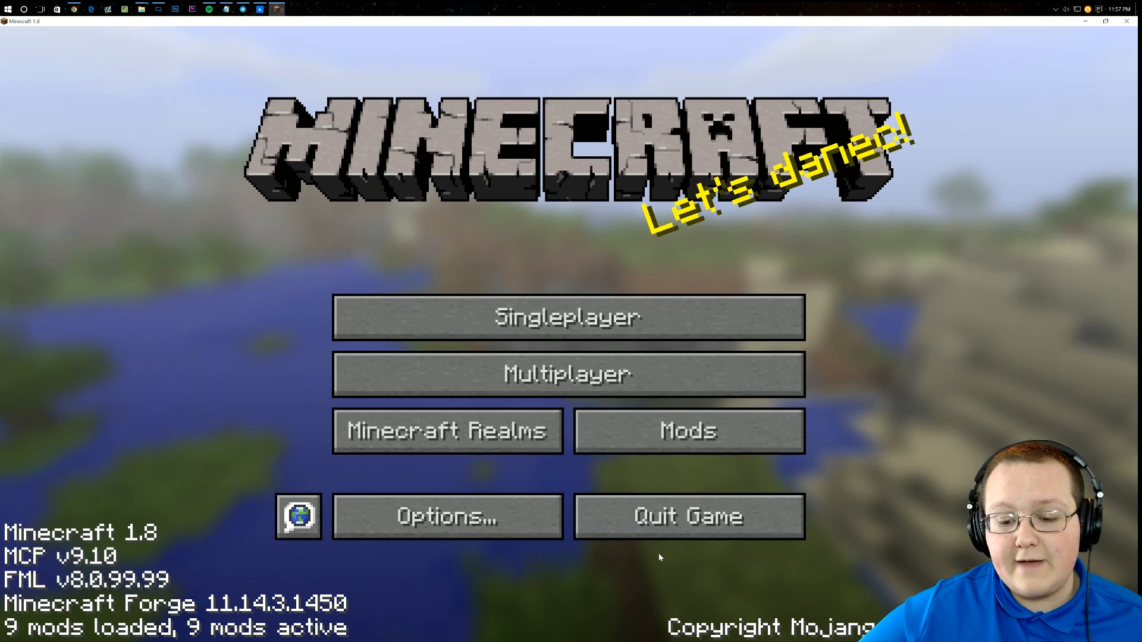
- Show the Music & Sounds options, where Master Volume is OFF
{"action": "left_click", "coordinate": [446, 517]}
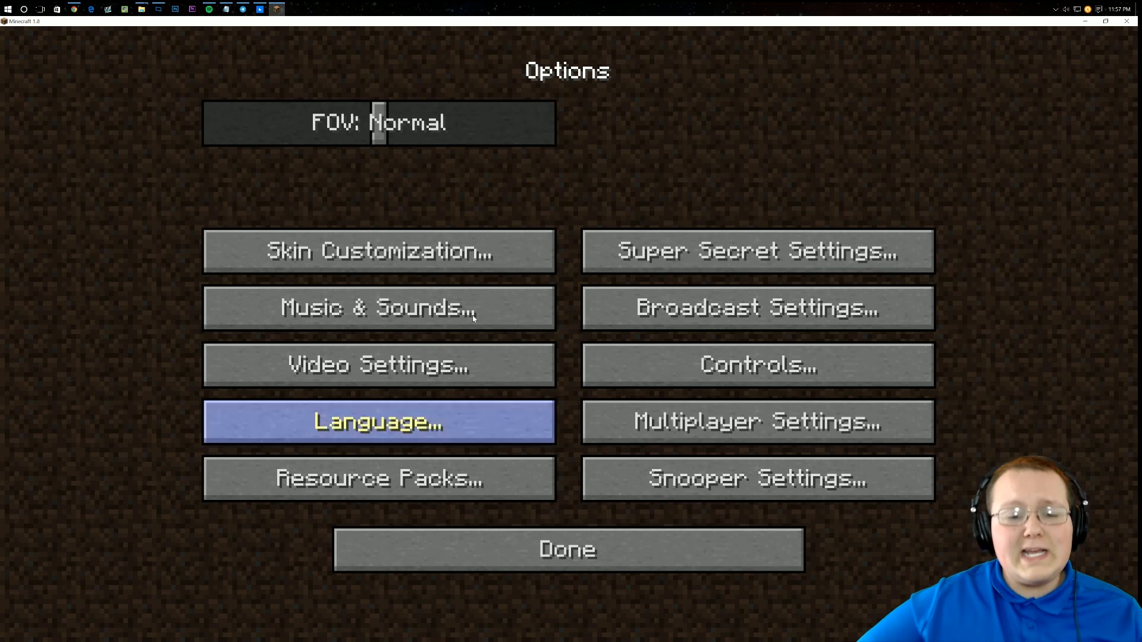
{"action": "left_click", "coordinate": [377, 307]}
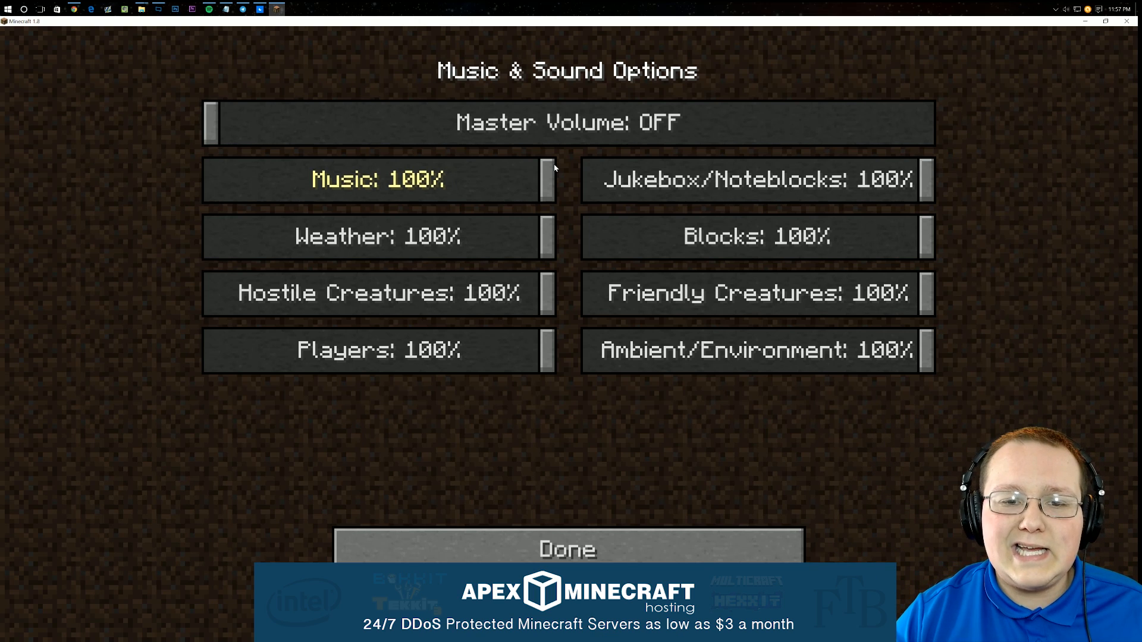
{"action": "mouse_move", "coordinate": [546, 157]}
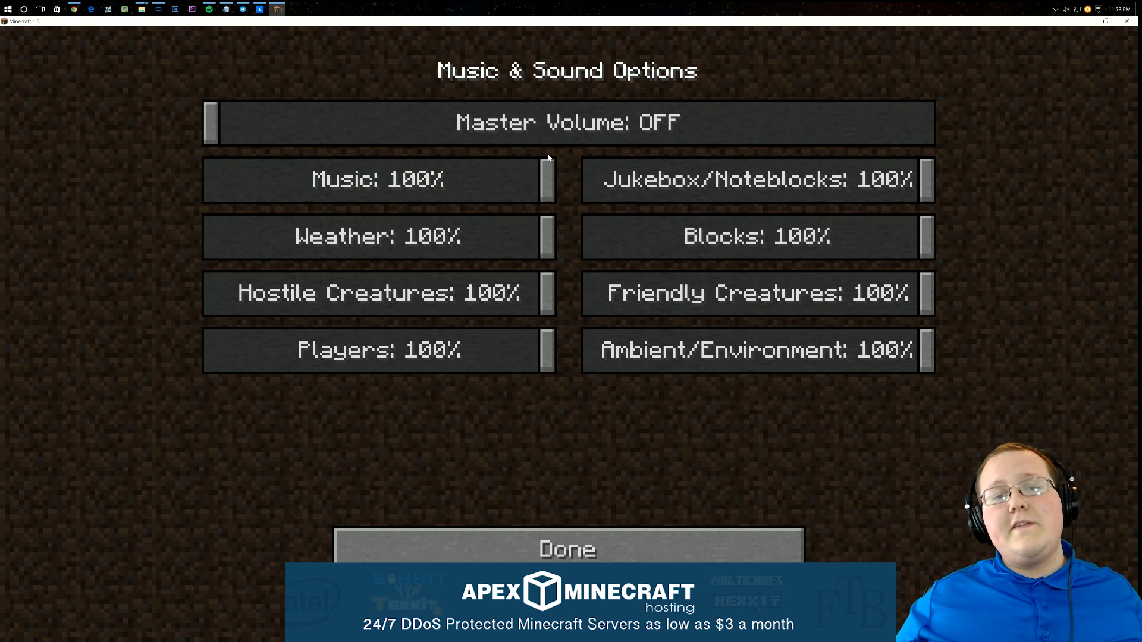